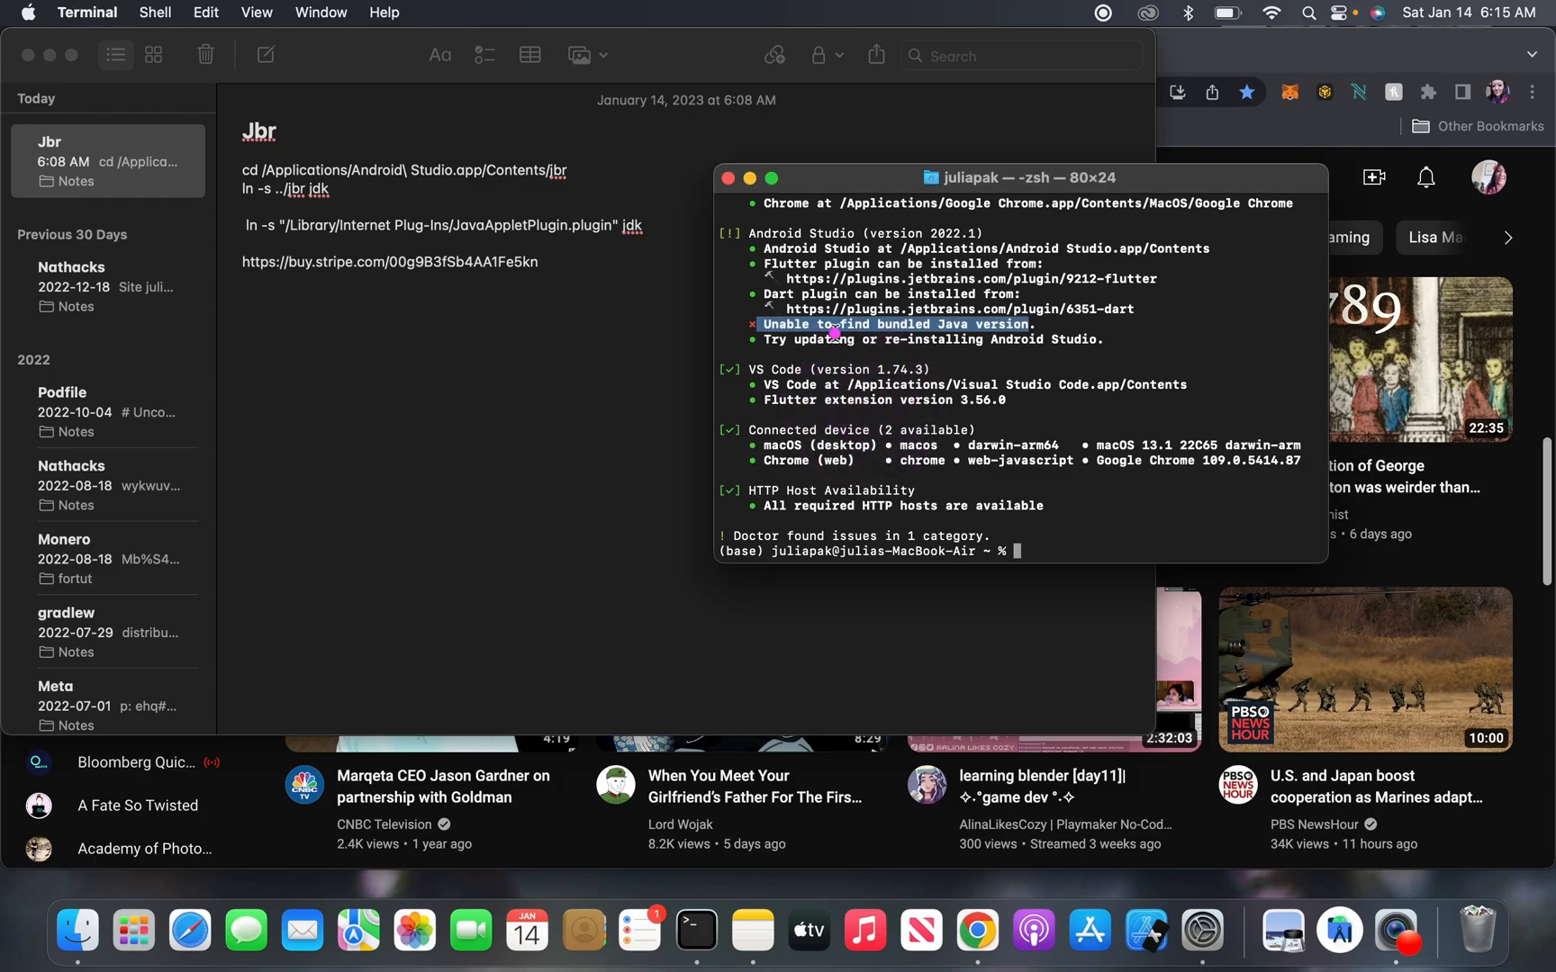
Step: Run the copied cd /Applications/Android\ Studio.app/Contents/jbr command in the shell
{"action": "left_click", "coordinate": [1018, 333]}
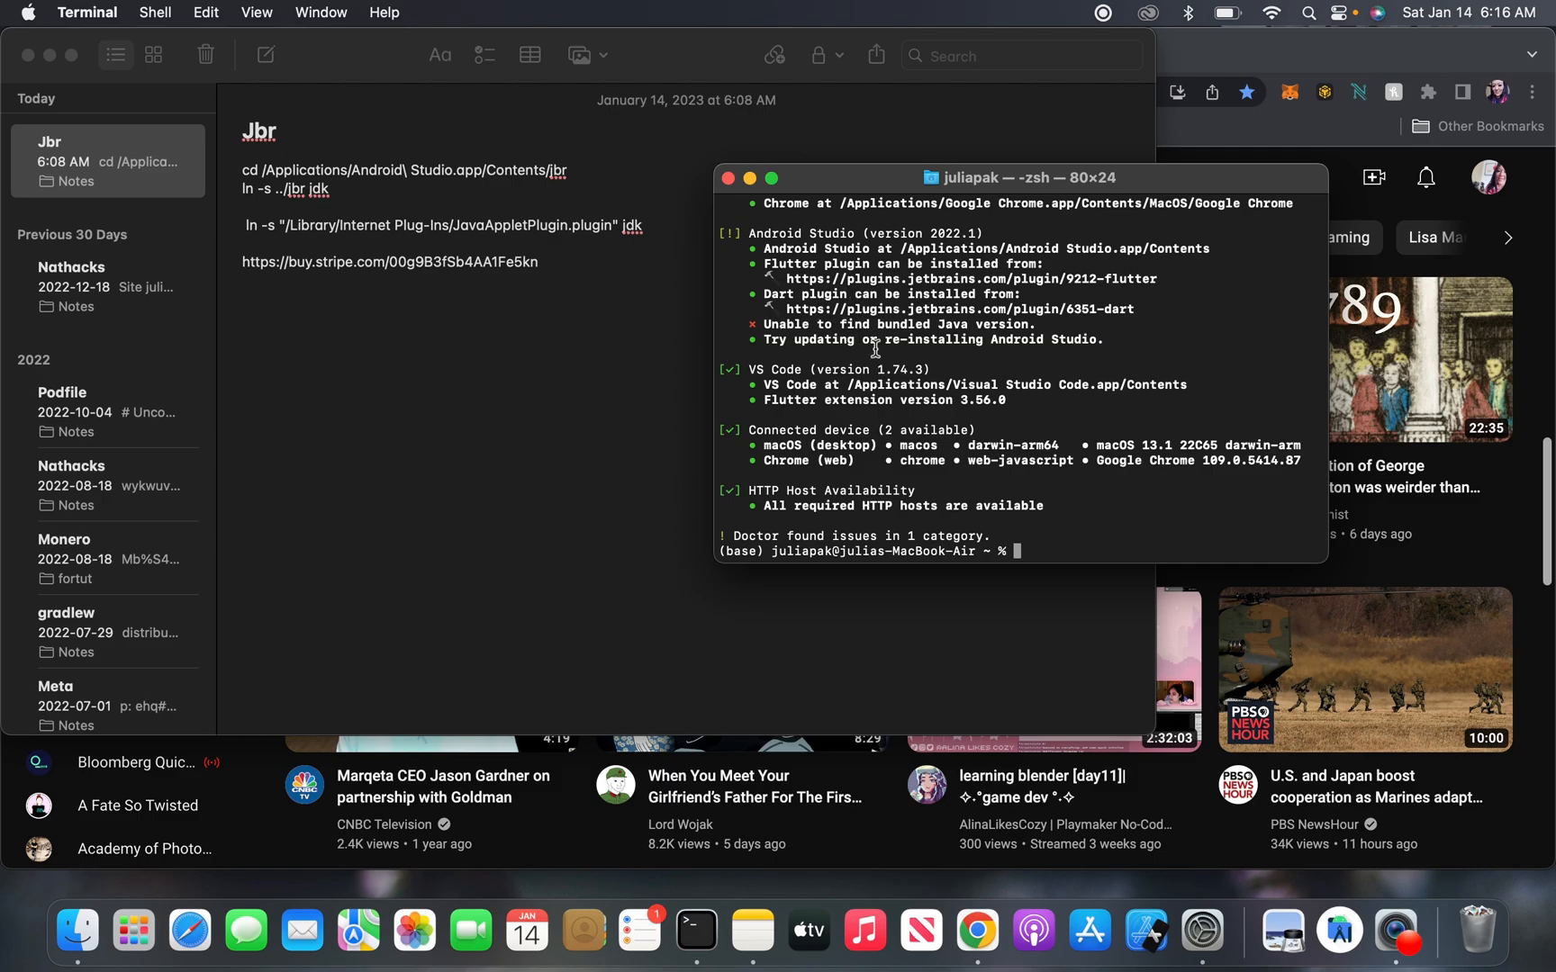
{"action": "mouse_move", "coordinate": [801, 392]}
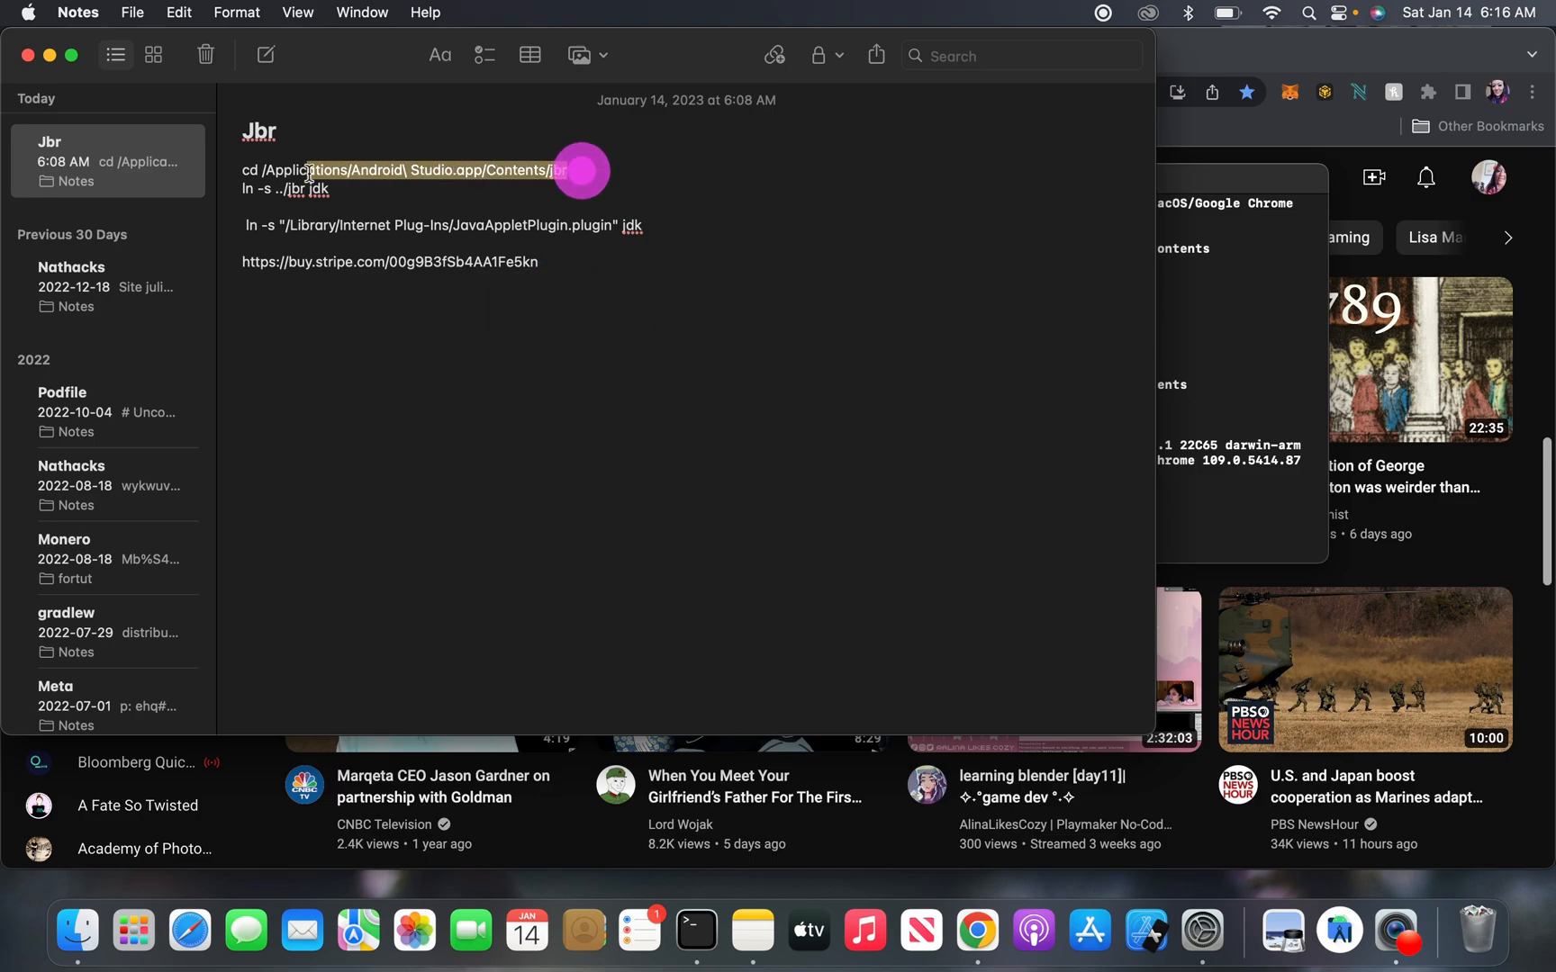
{"action": "key", "text": "cmd+c"}
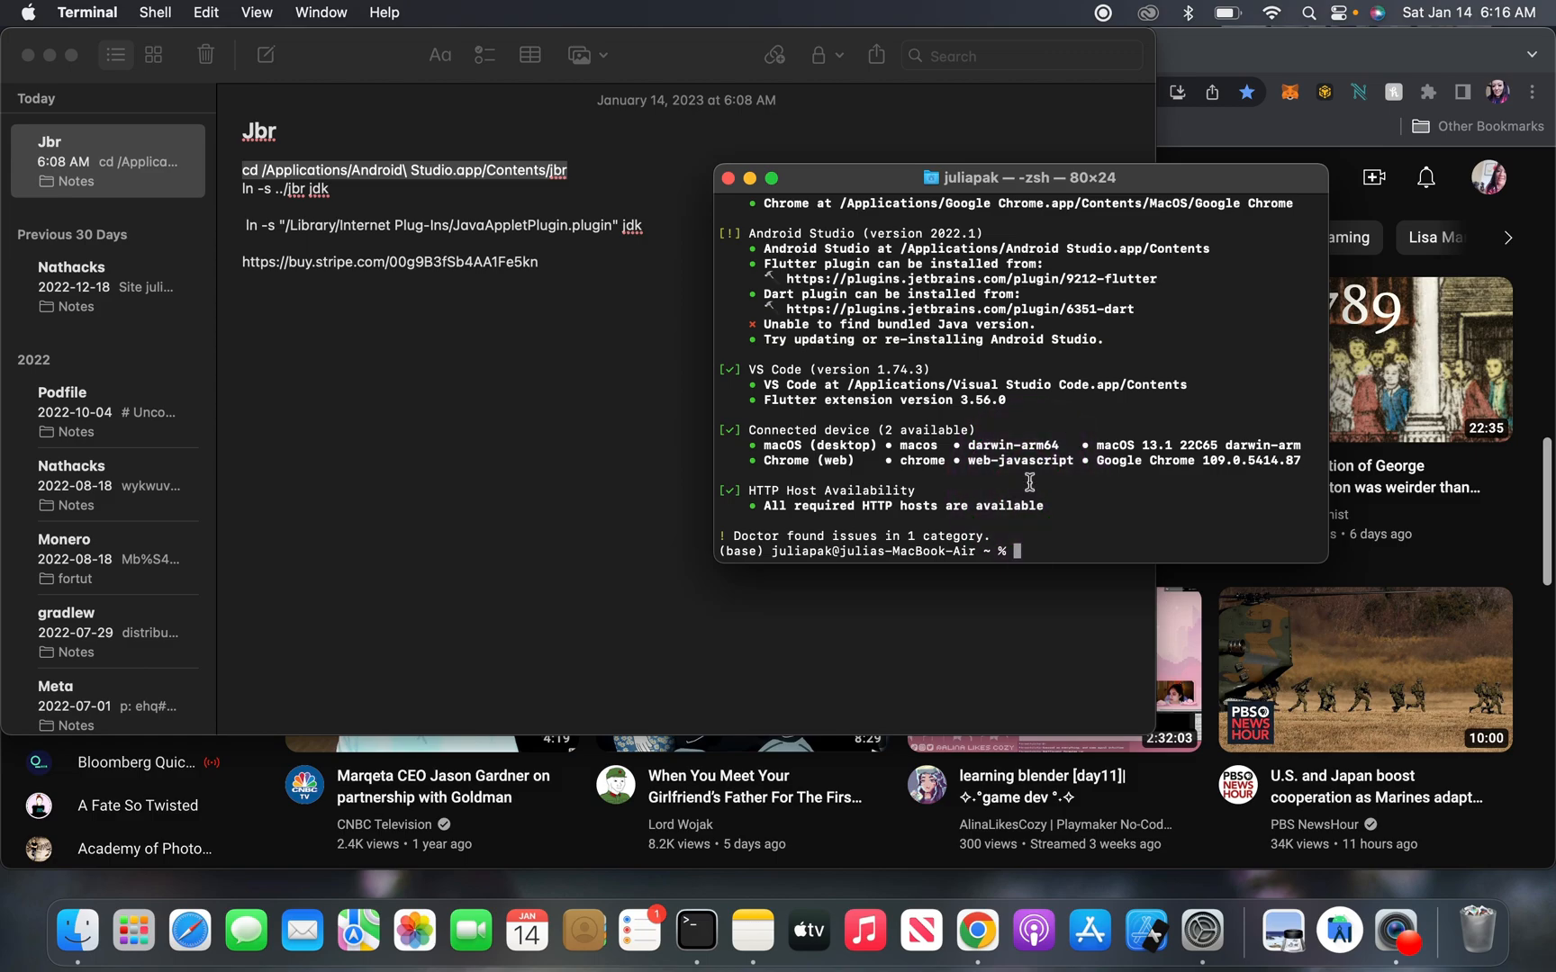
{"action": "key", "text": "cmd+v"}
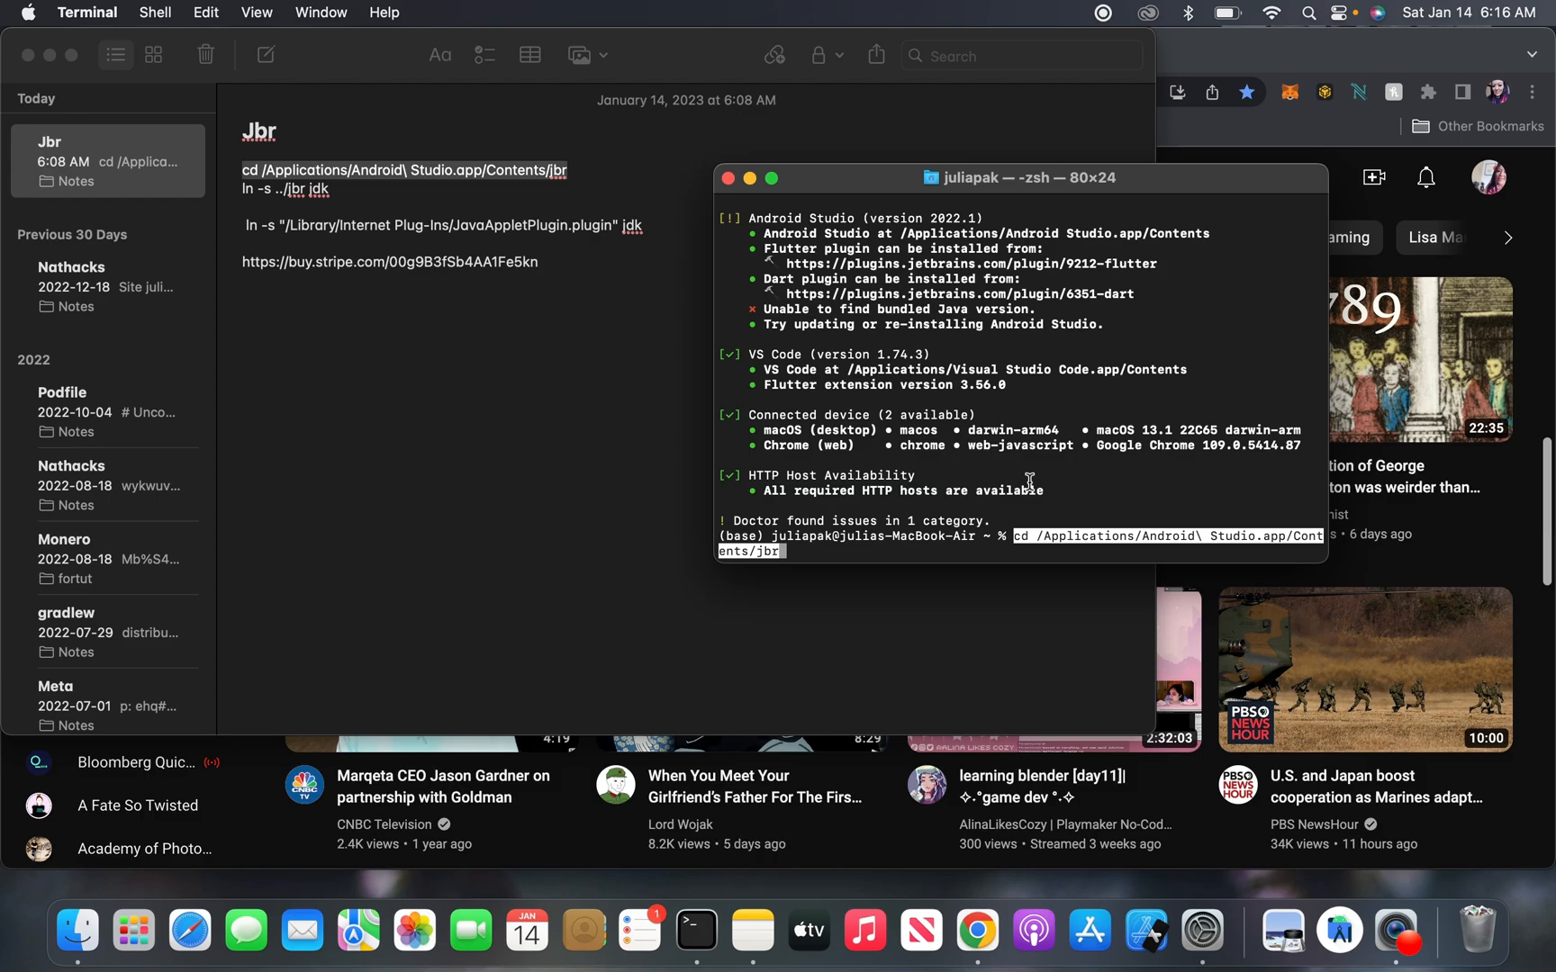
{"action": "key", "text": "Return"}
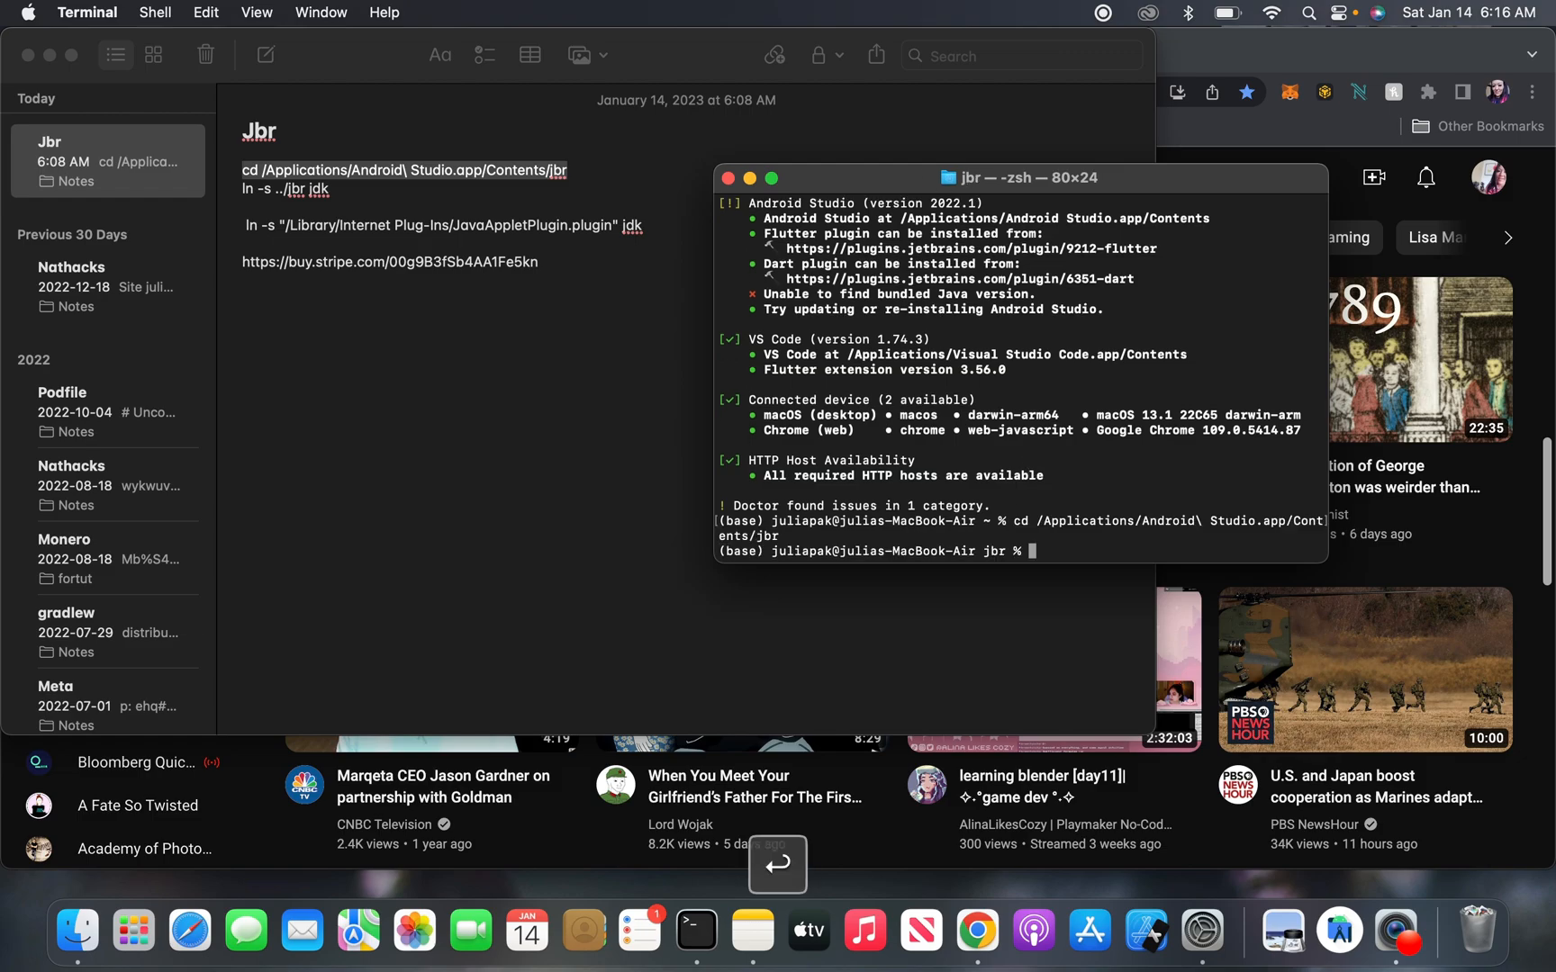
{"action": "mouse_move", "coordinate": [751, 447]}
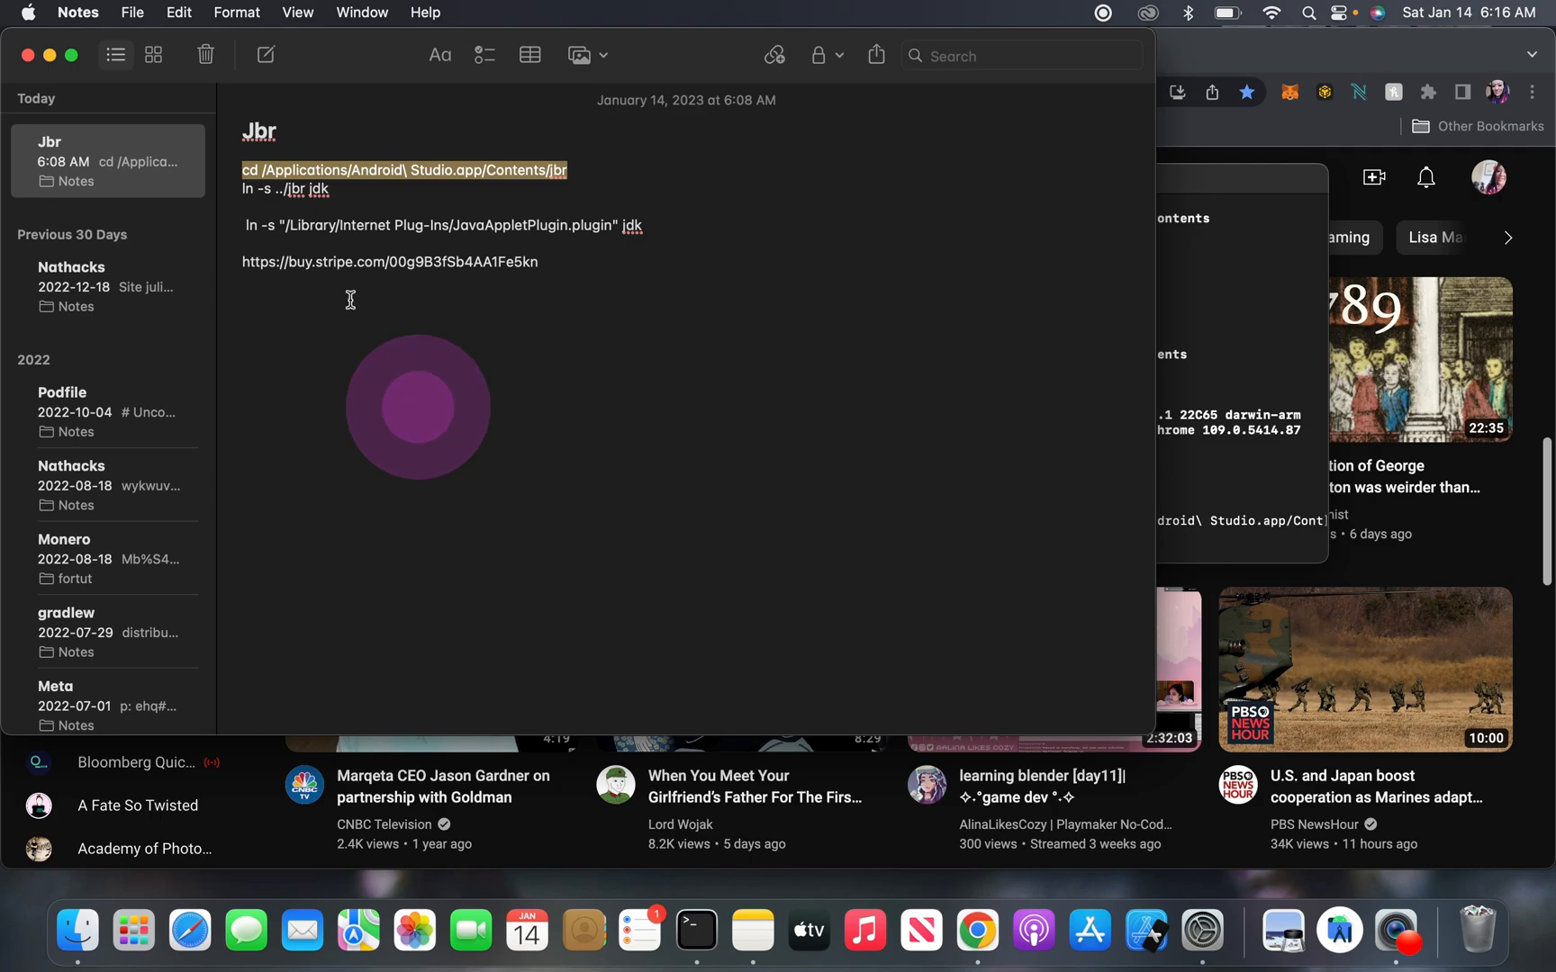
Step: Copy the 'ln -s ../jbr jdk' command from the note
{"action": "left_click", "coordinate": [288, 190]}
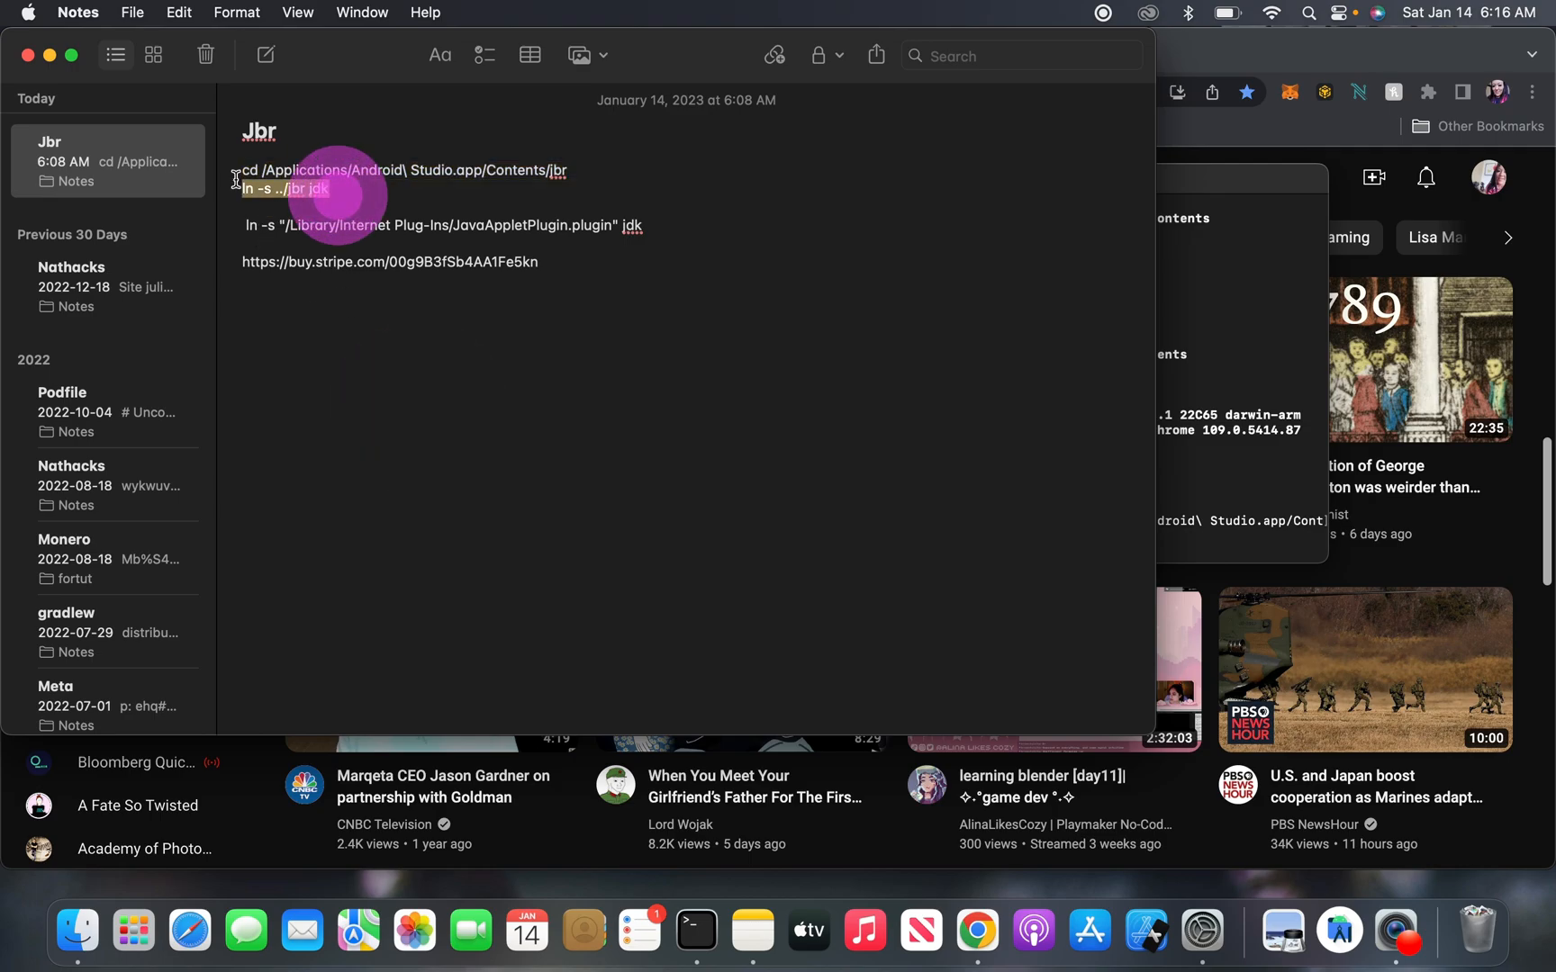
{"action": "key", "text": "cmd+c"}
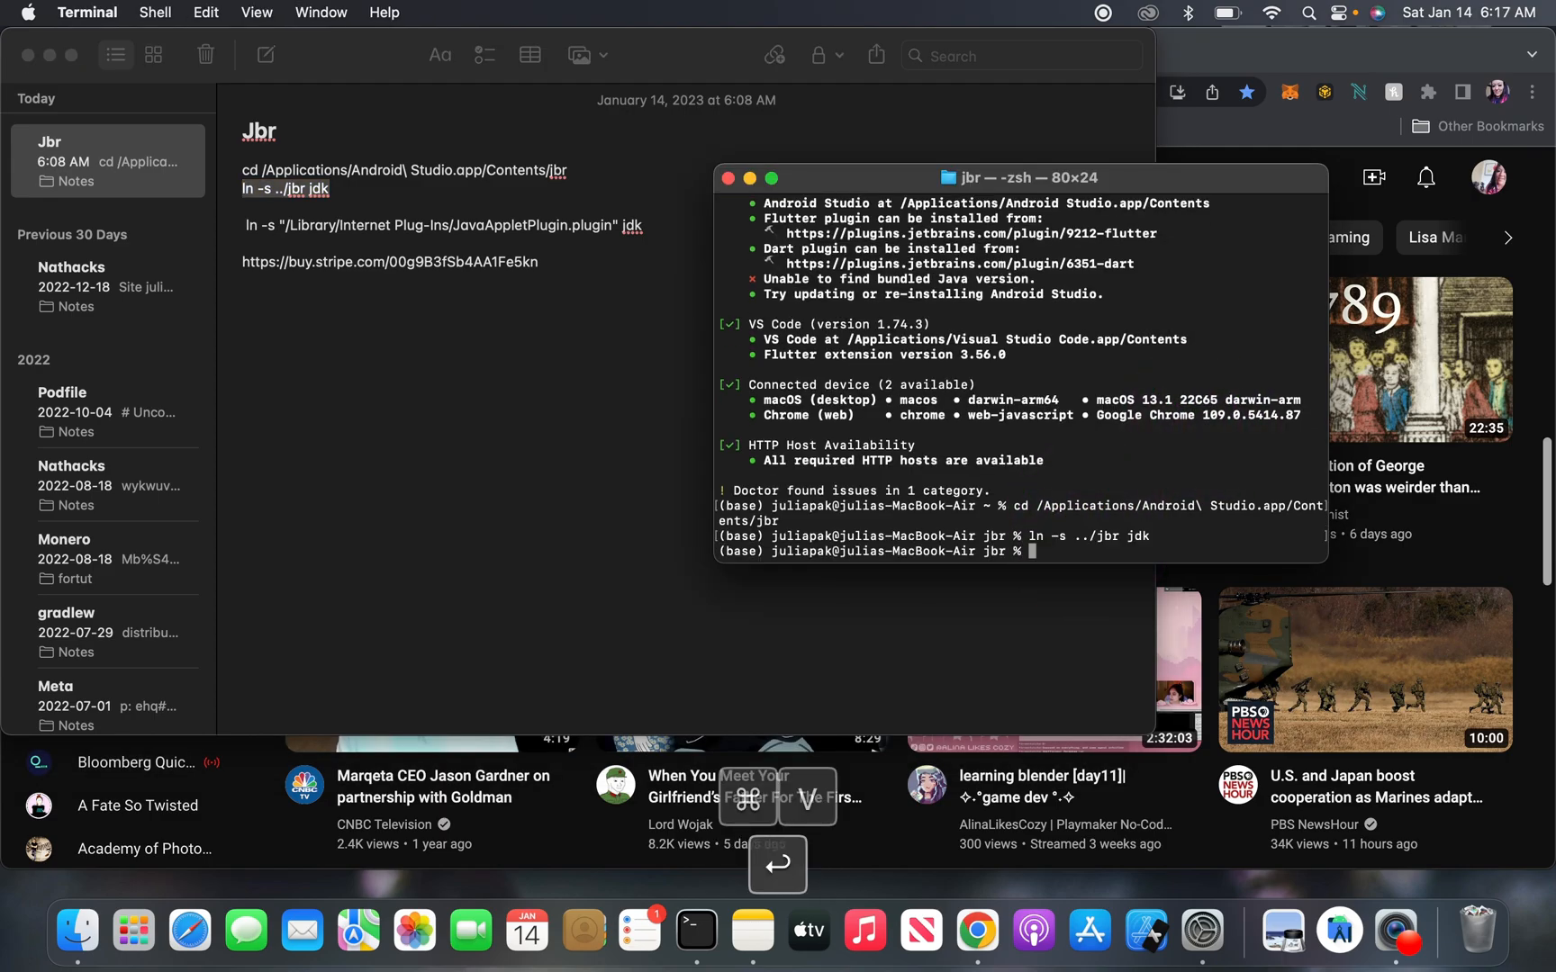
{"action": "mouse_move", "coordinate": [505, 452]}
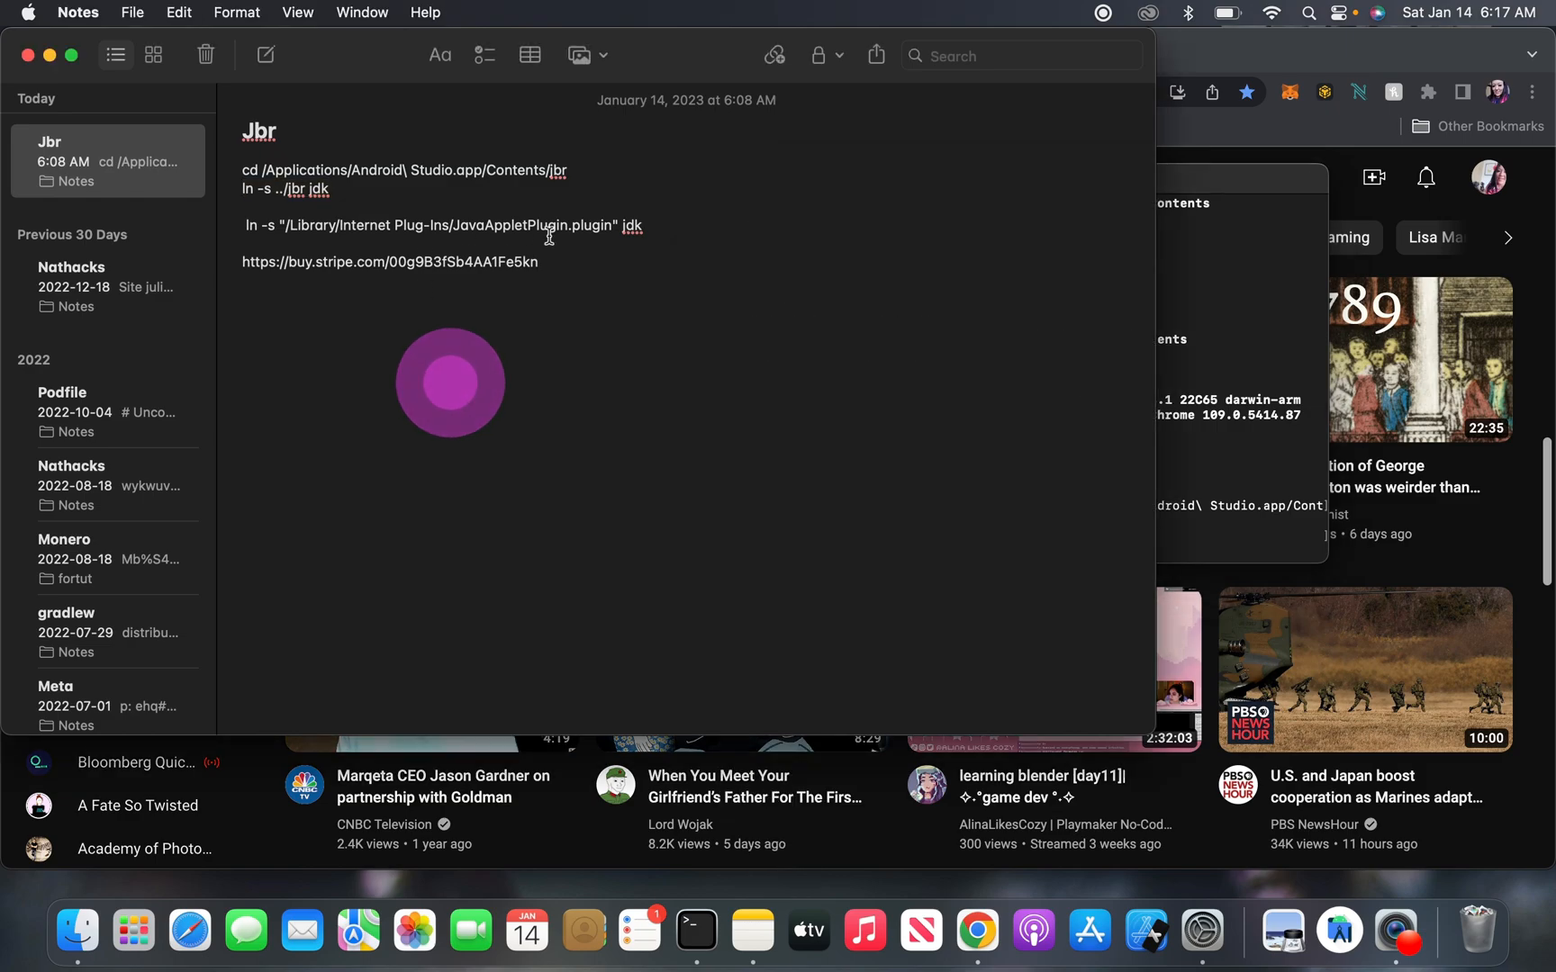
Step: Run the copied ln -s JavaAppletPlugin link command; it reports File exists
{"action": "triple_click", "coordinate": [441, 225]}
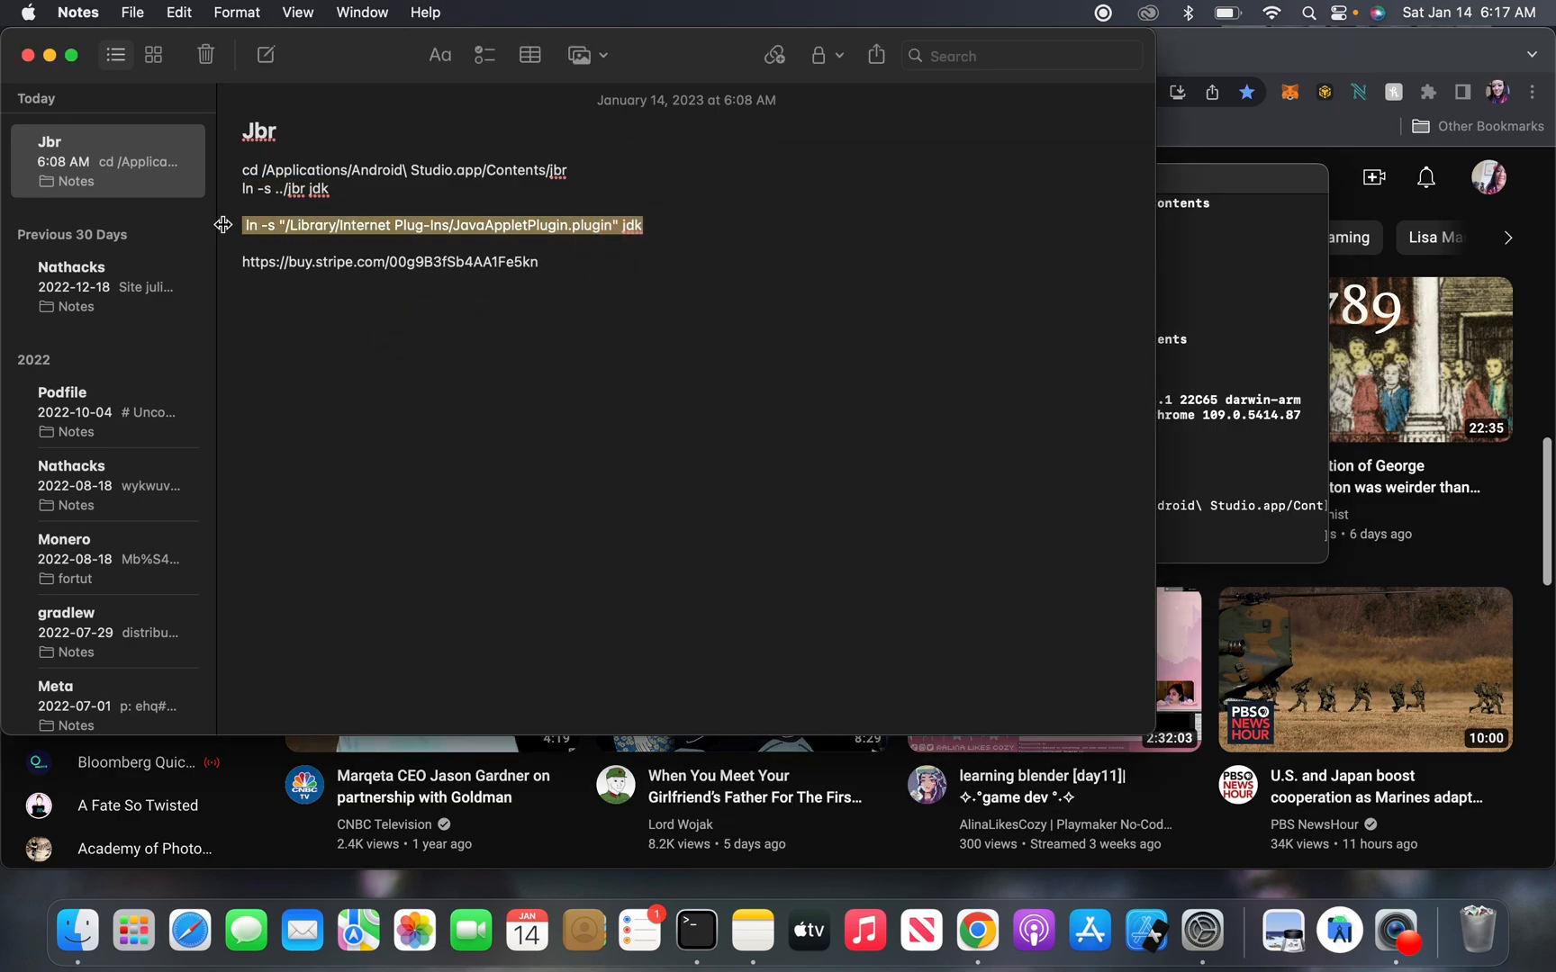
{"action": "key", "text": "cmd+c"}
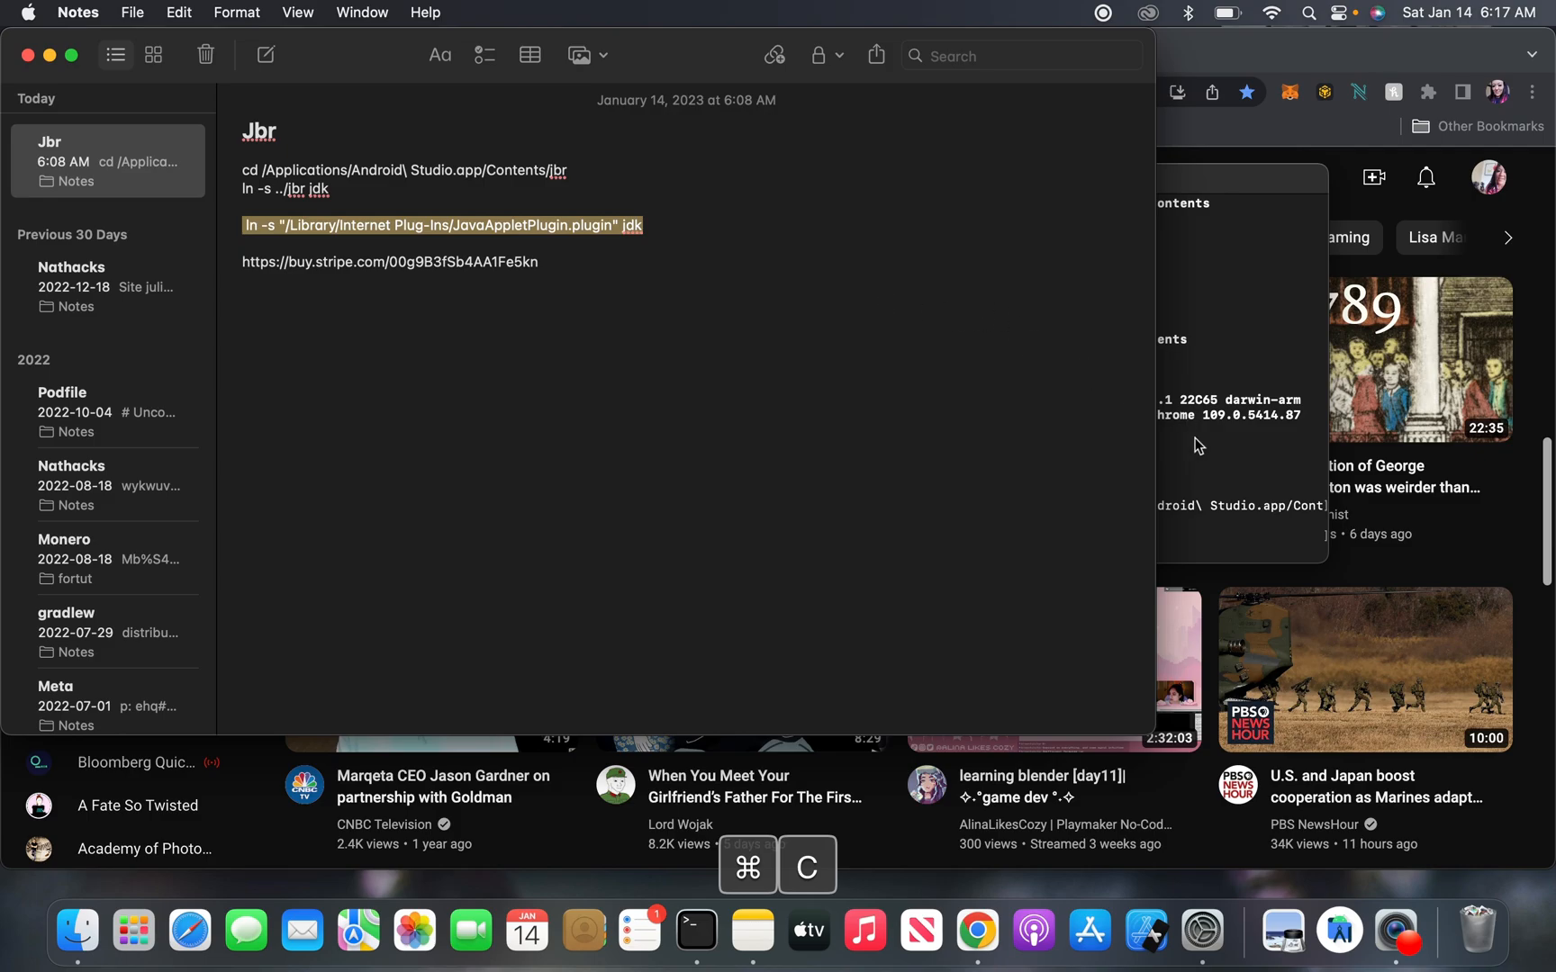
{"action": "key", "text": "cmd+v"}
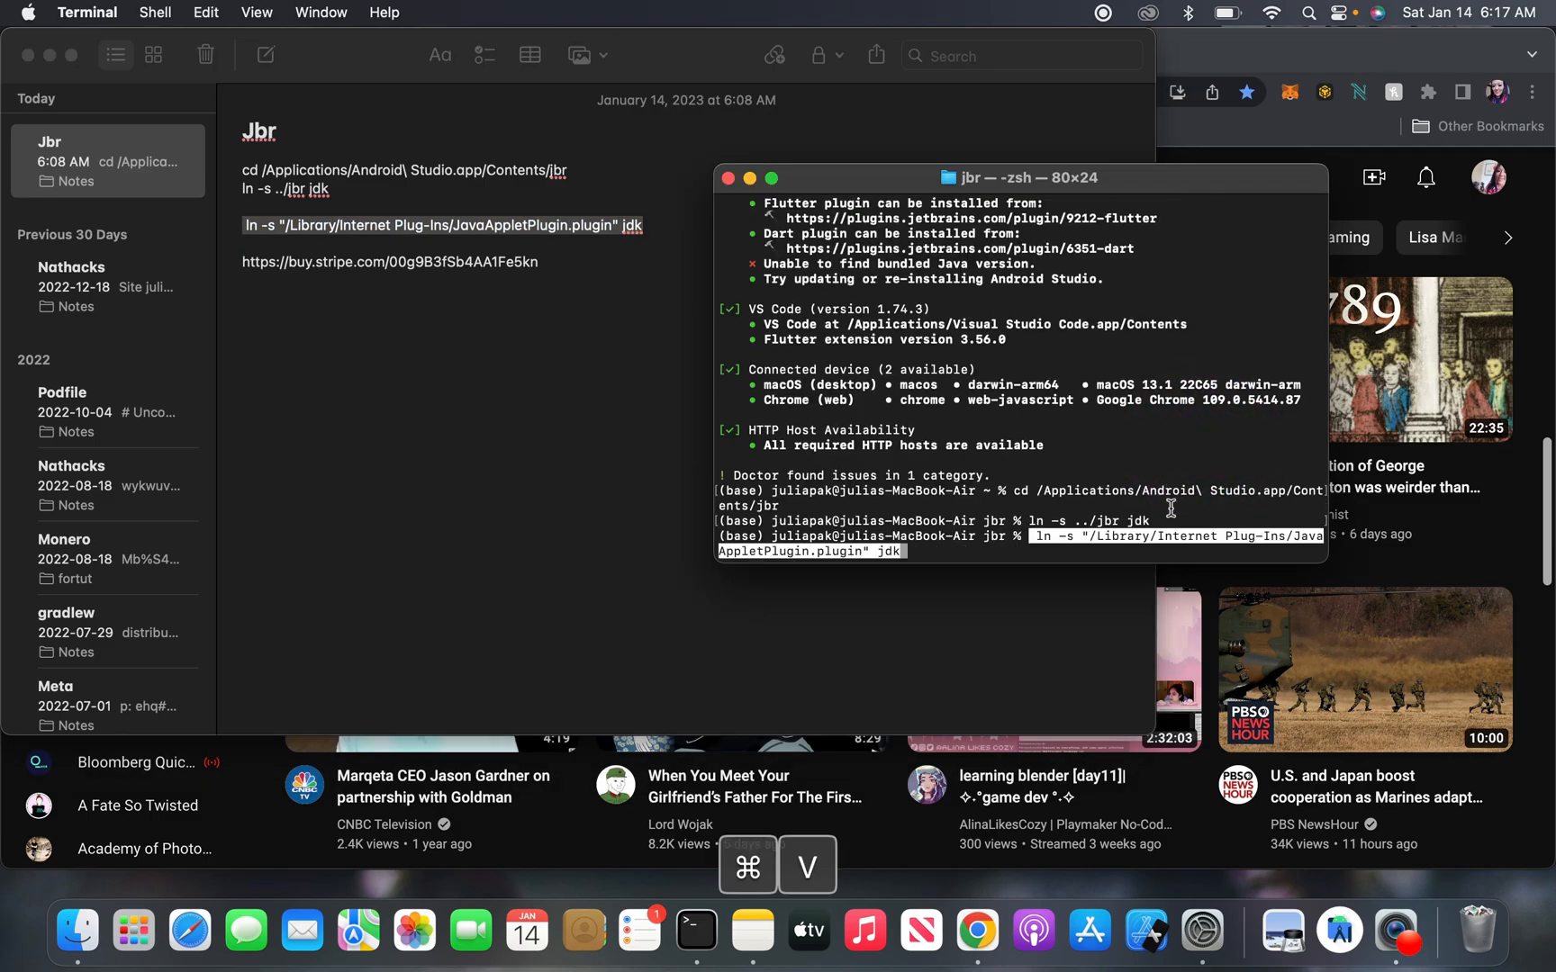
{"action": "key", "text": "Return"}
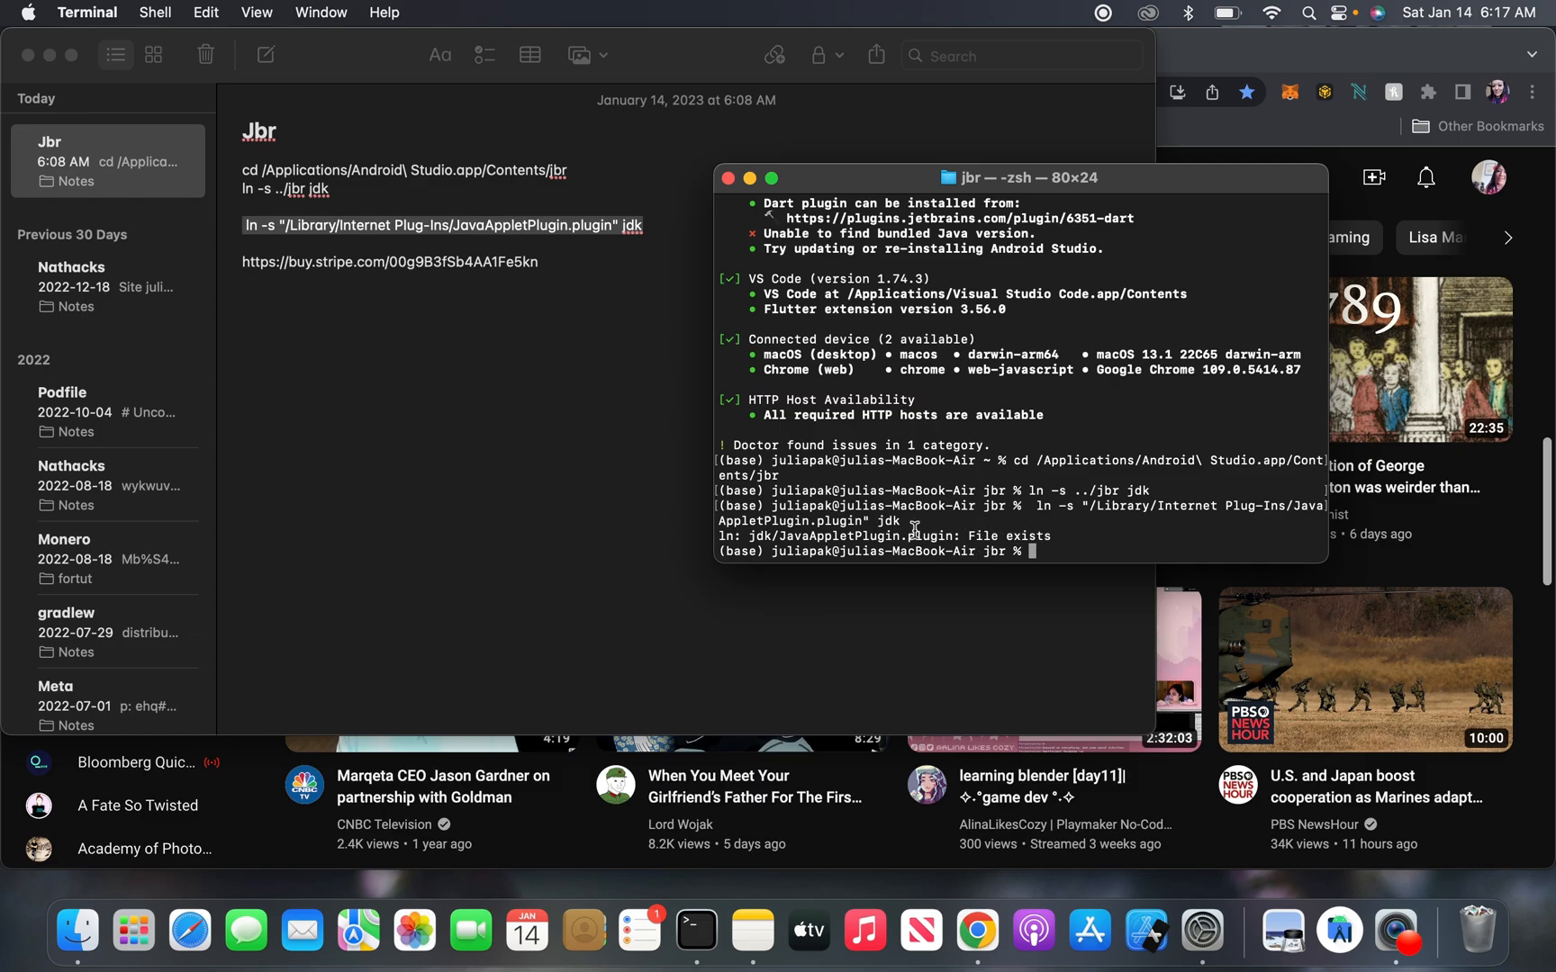
{"action": "mouse_move", "coordinate": [868, 559]}
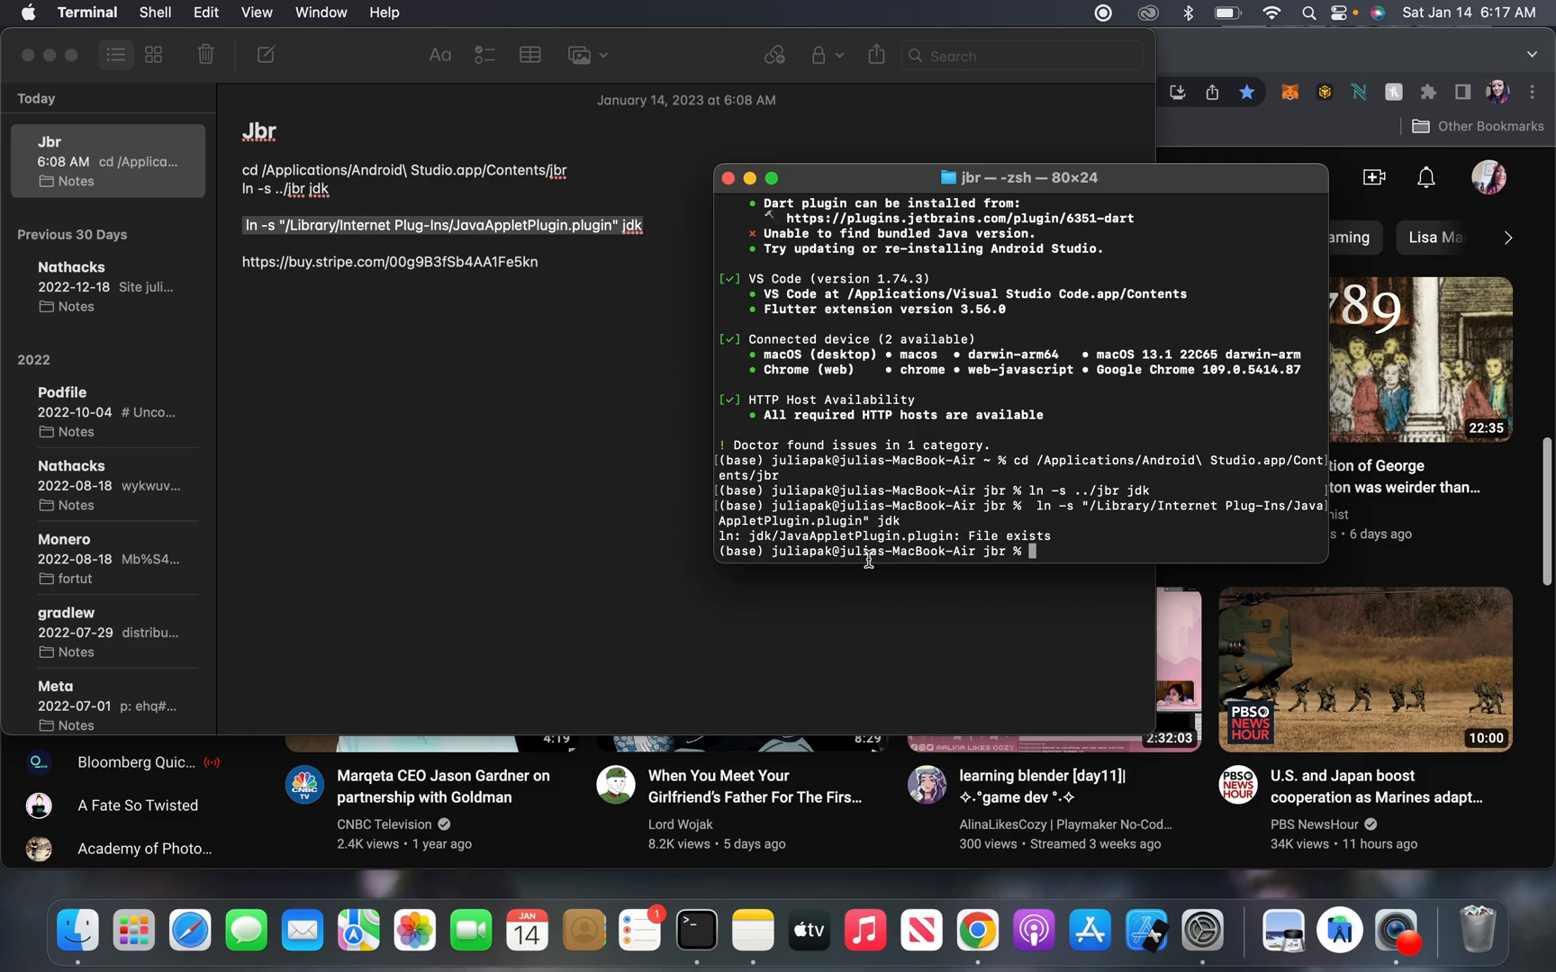
{"action": "mouse_move", "coordinate": [656, 382]}
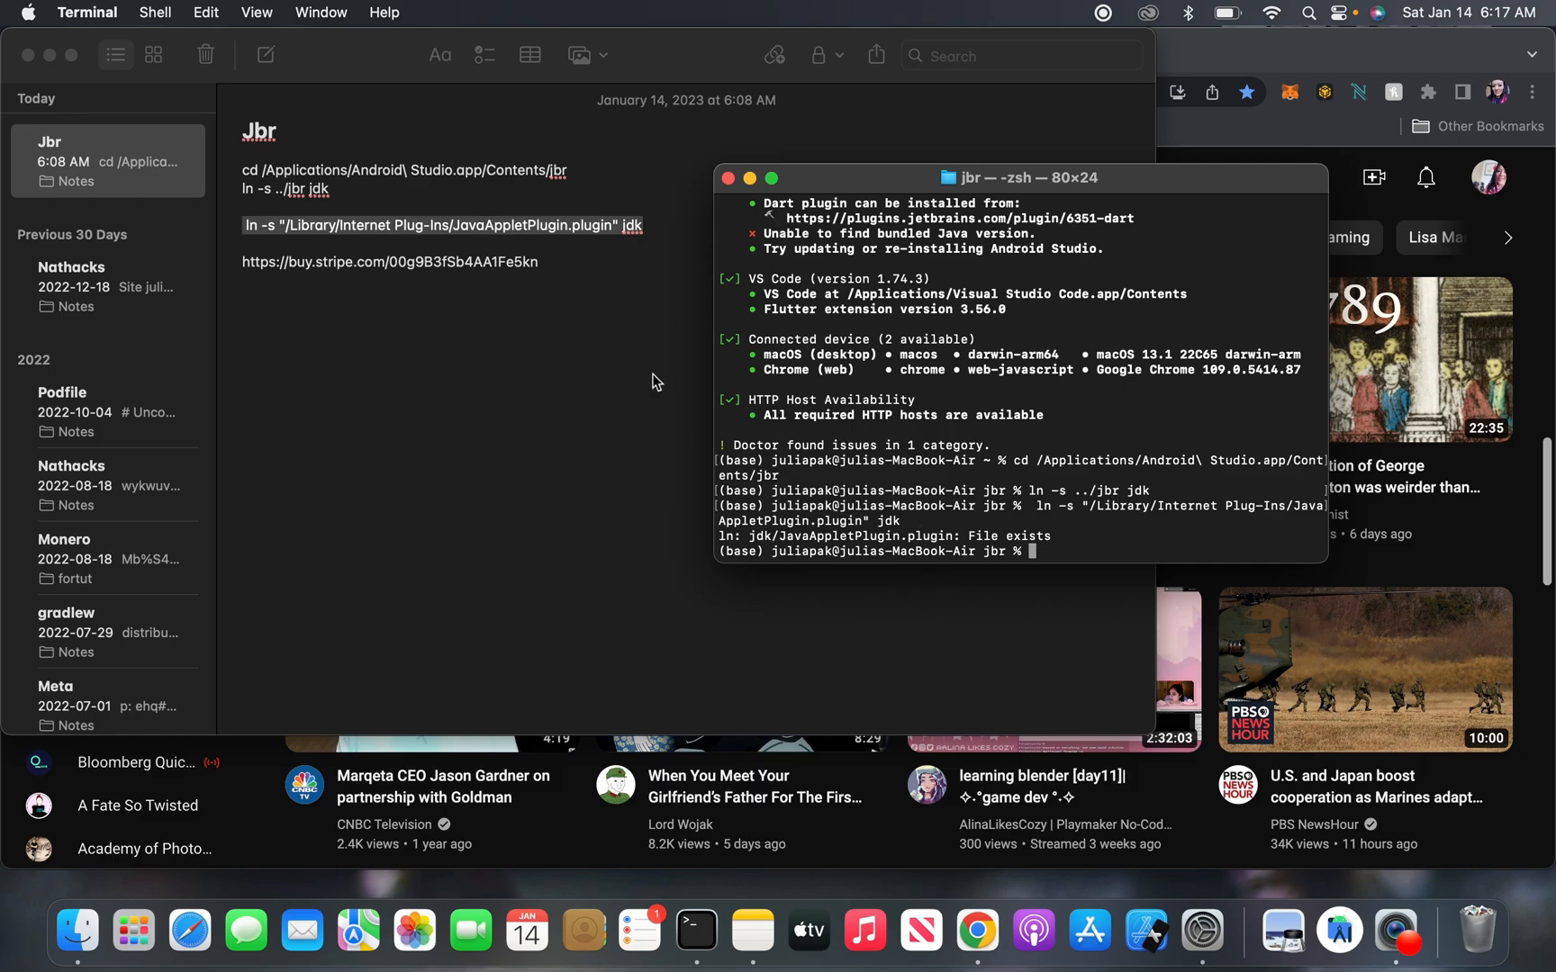
Step: Show Android Studio.app's package contents from Applications and enter Contents > jbr
{"action": "left_click", "coordinate": [727, 178]}
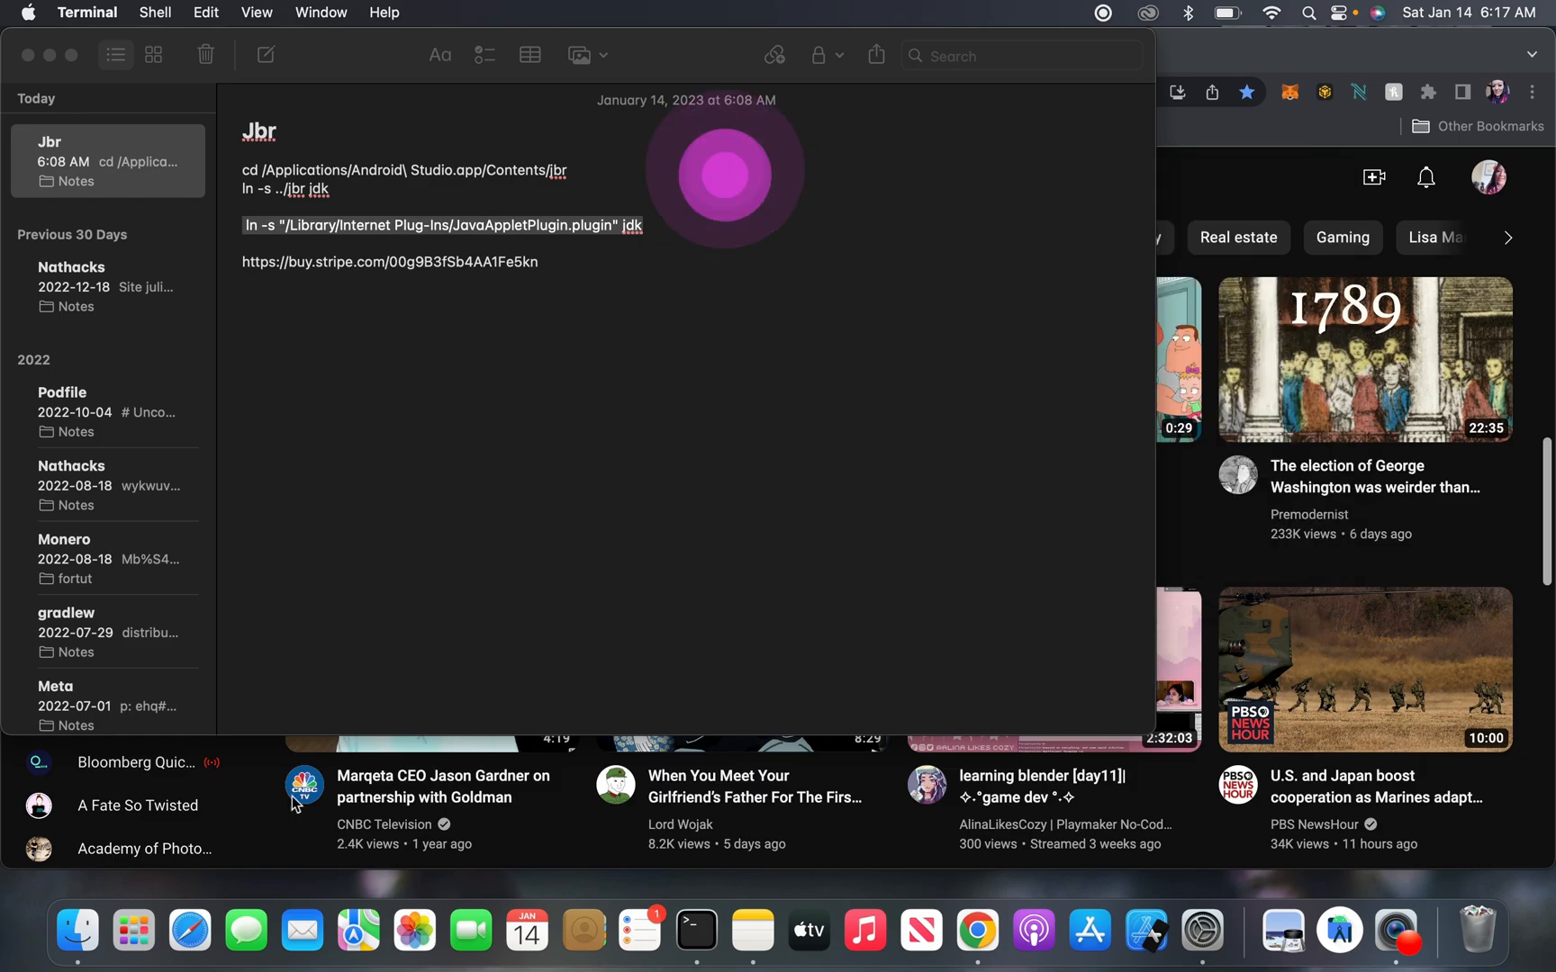
{"action": "left_click", "coordinate": [75, 931]}
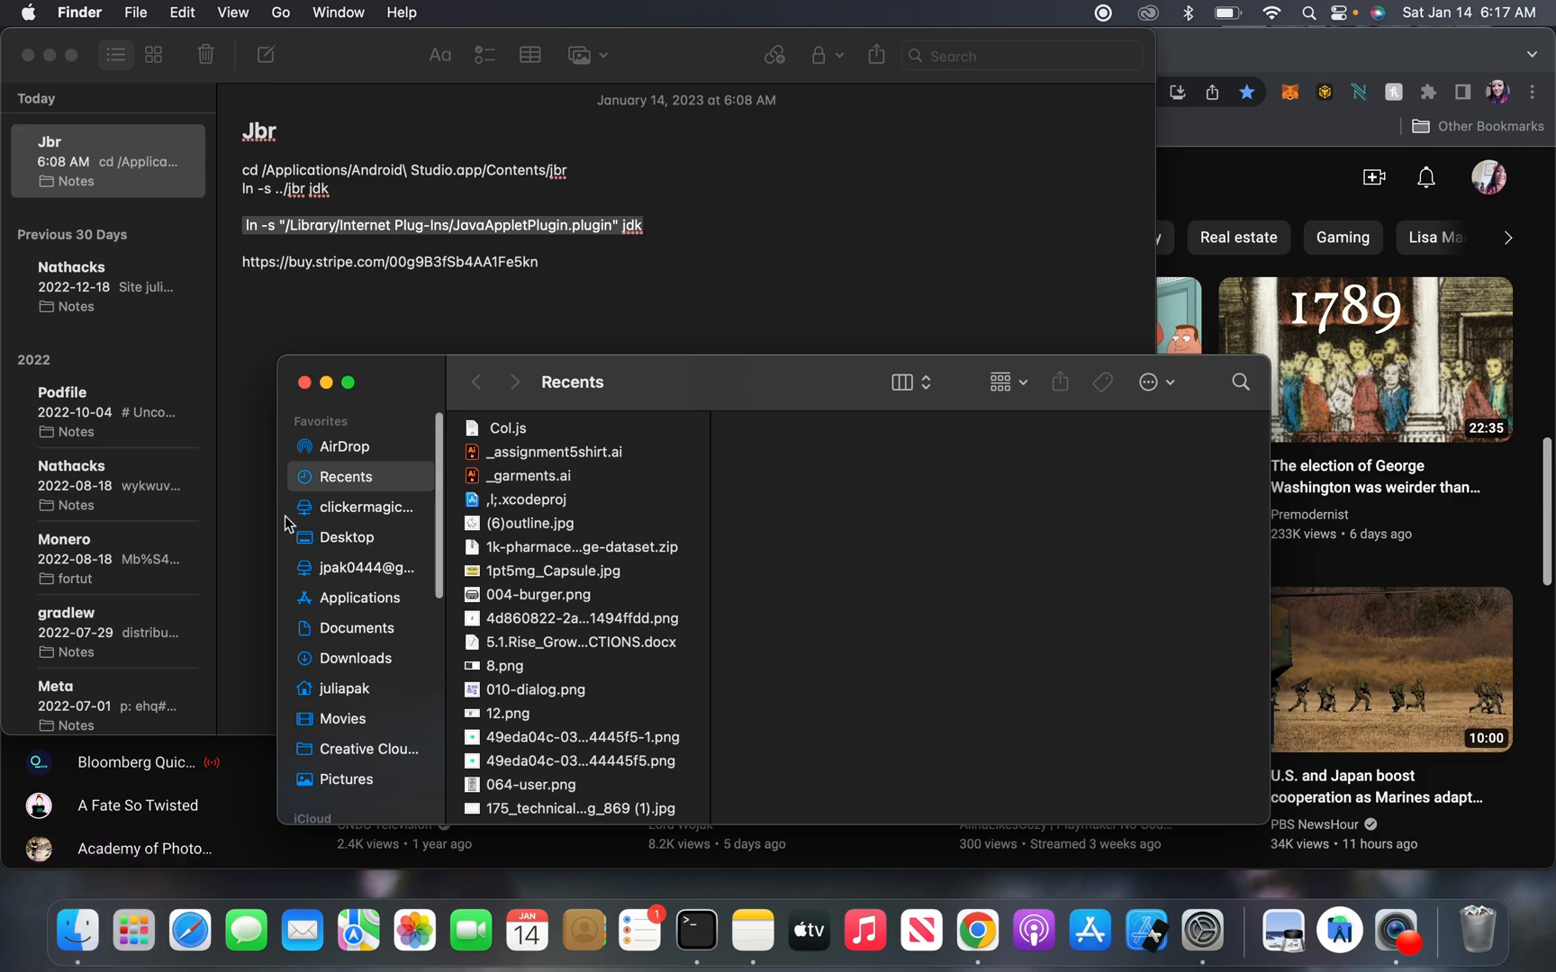
{"action": "left_click", "coordinate": [358, 598]}
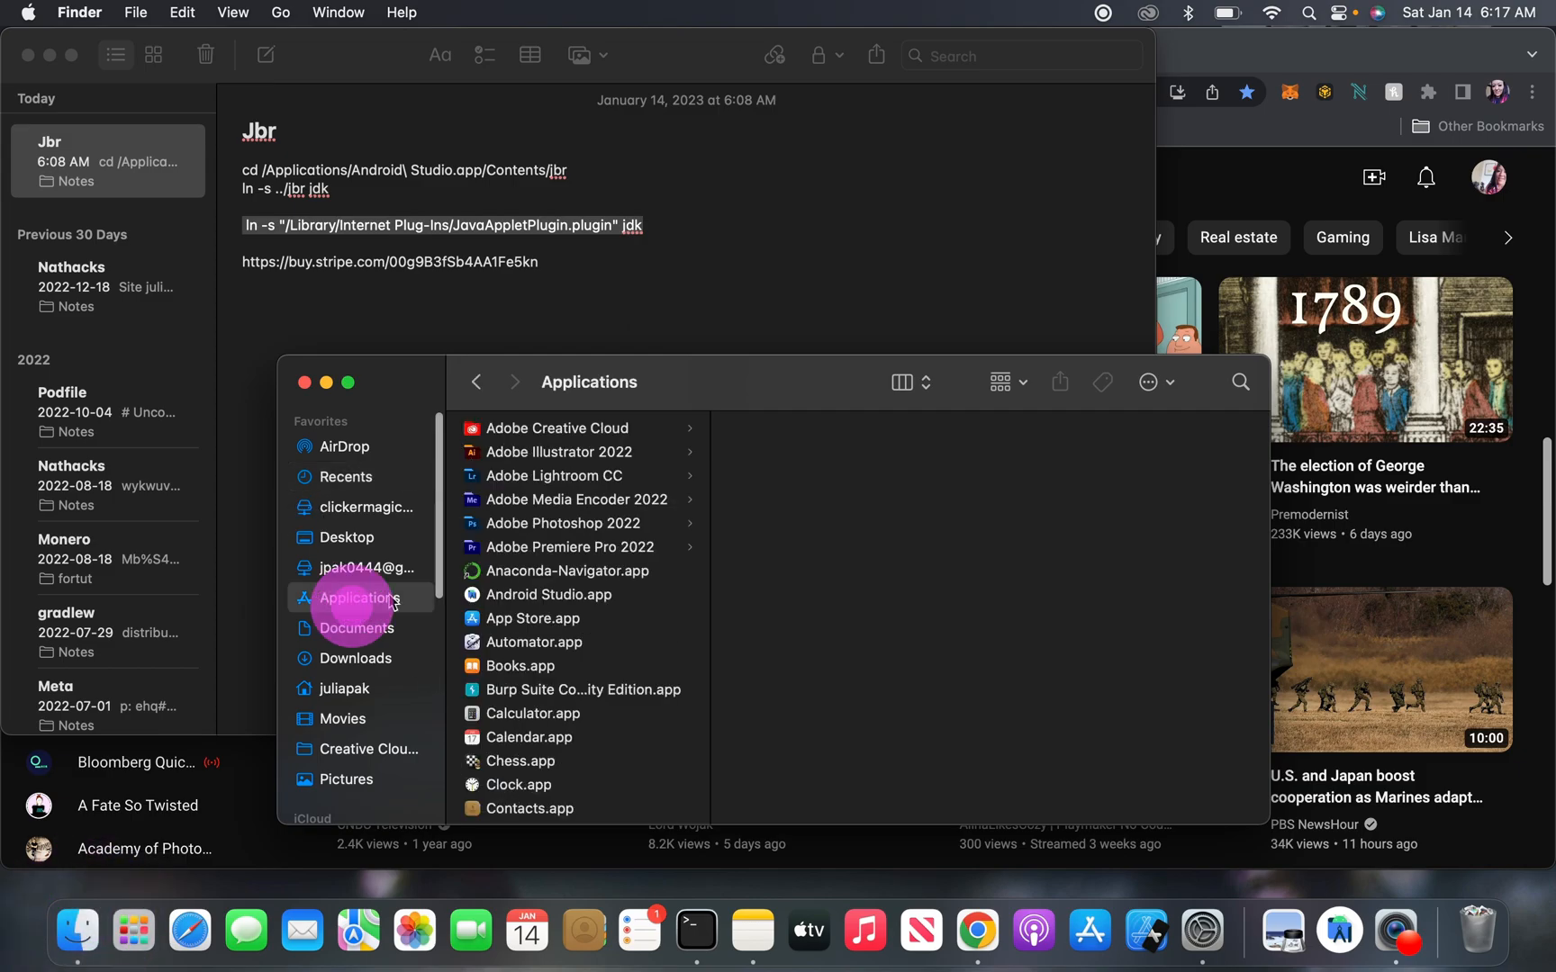
{"action": "left_click", "coordinate": [546, 594]}
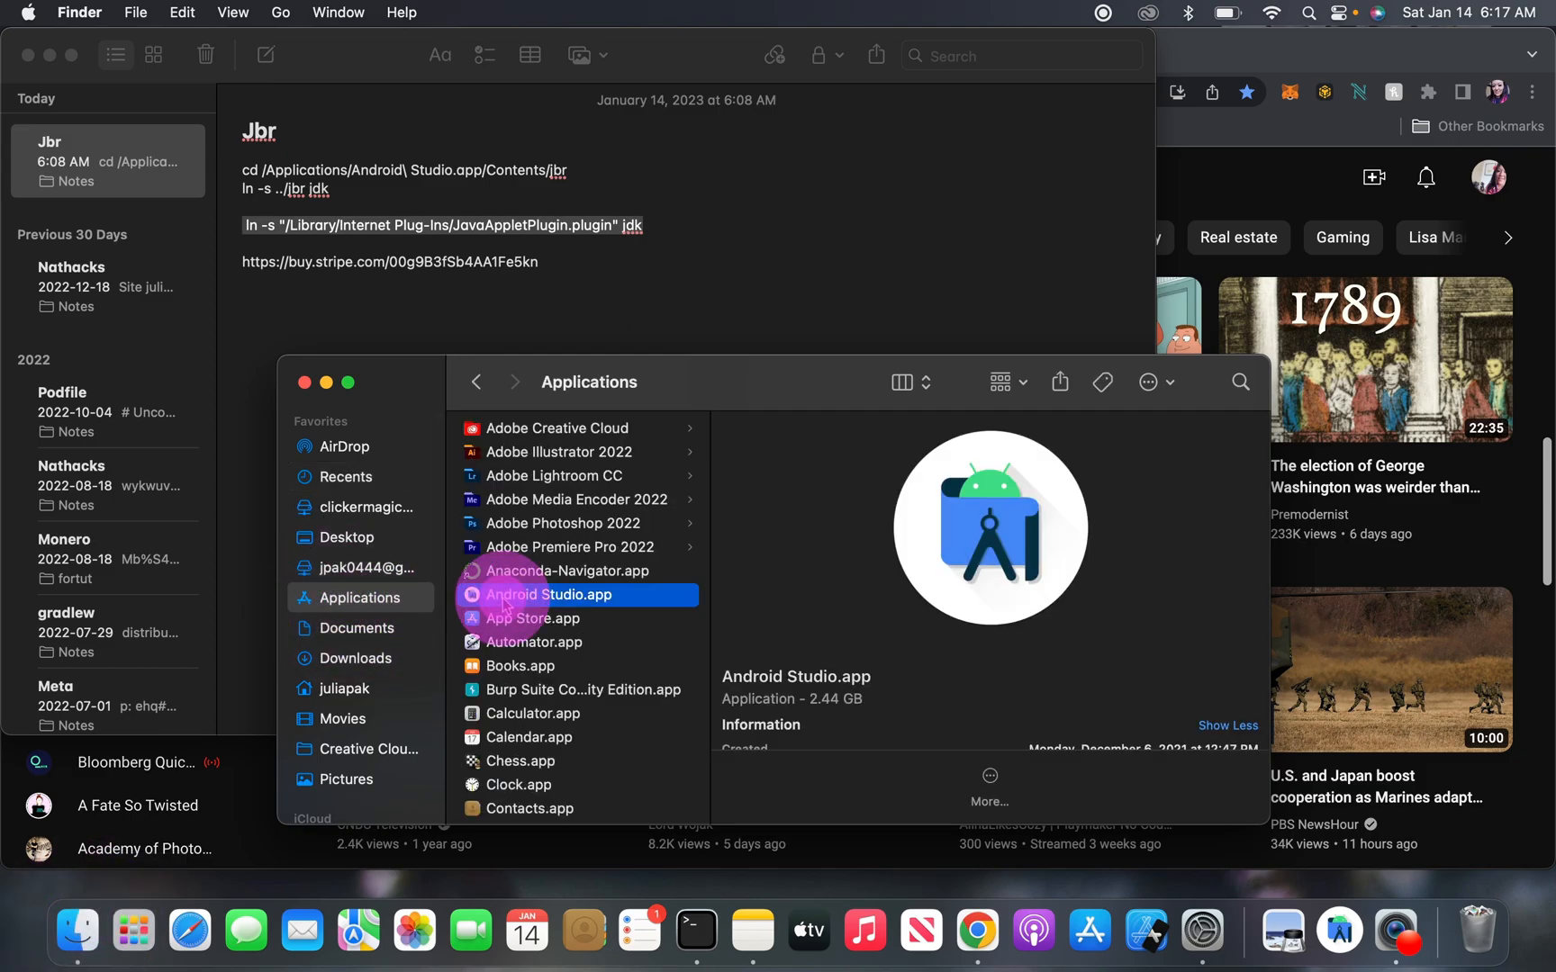
{"action": "right_click", "coordinate": [549, 595]}
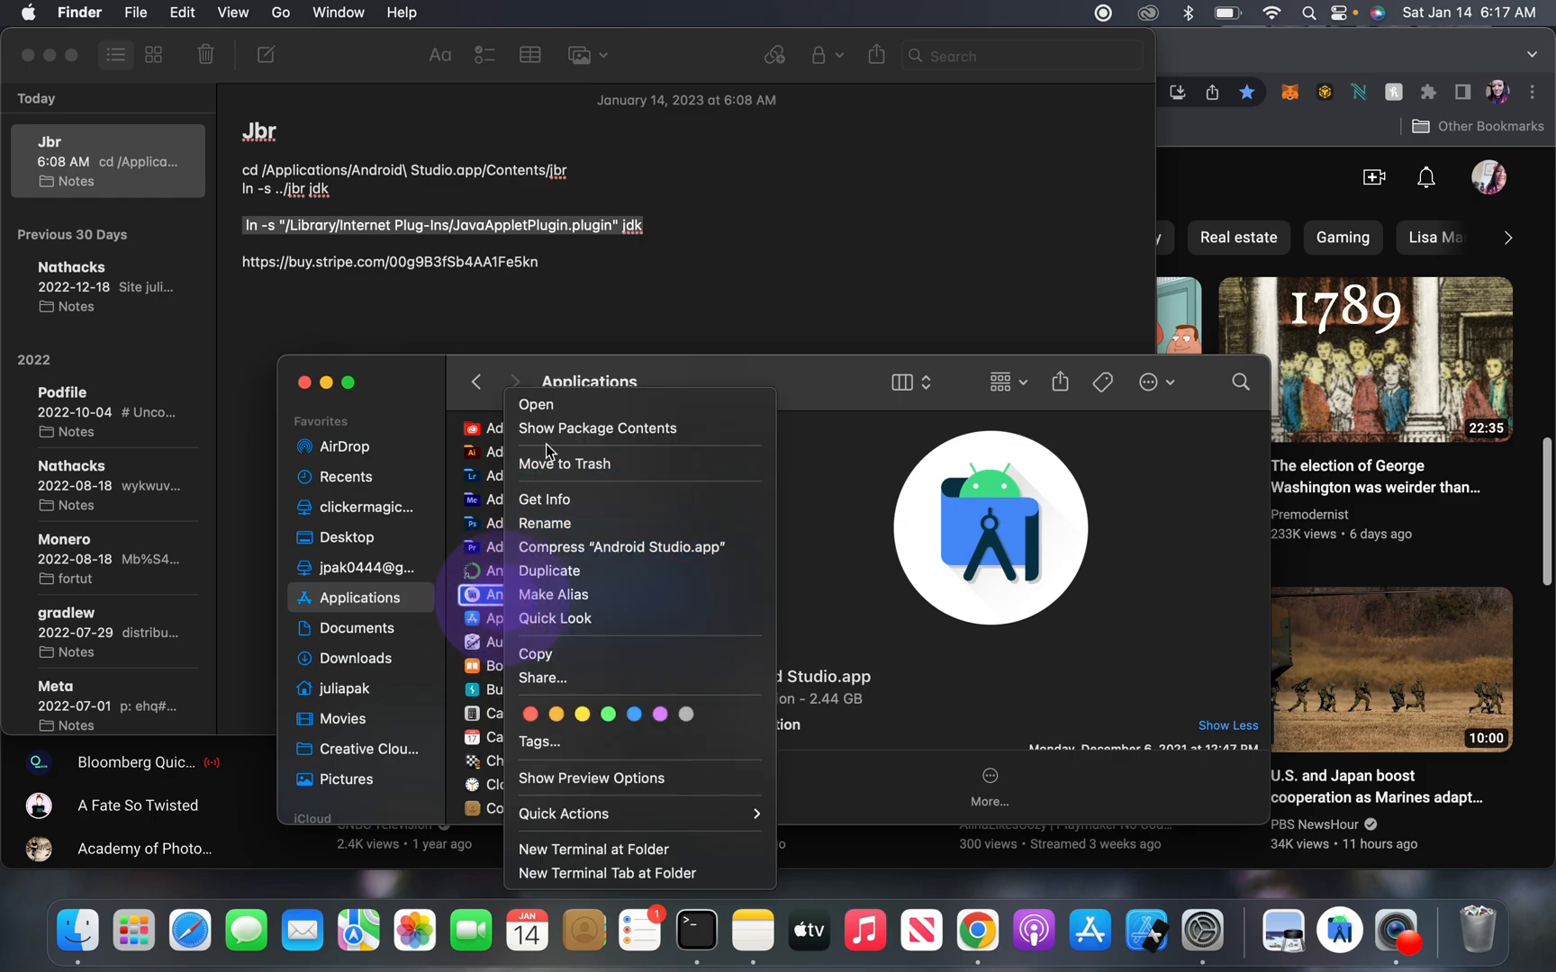
{"action": "left_click", "coordinate": [598, 427]}
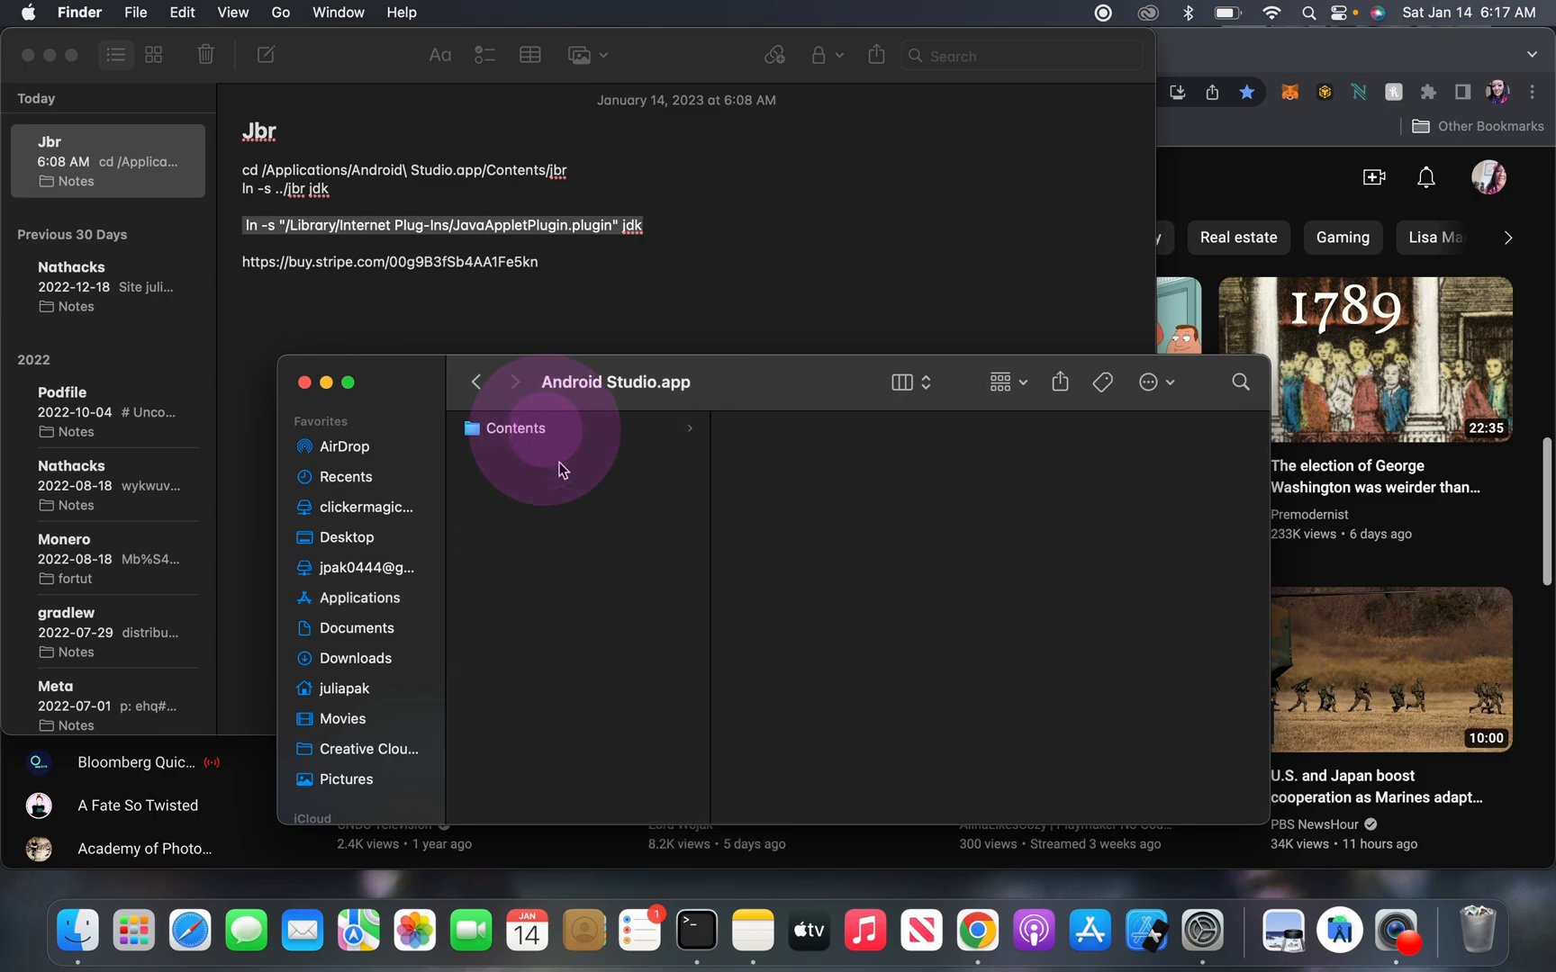
{"action": "left_click", "coordinate": [515, 427]}
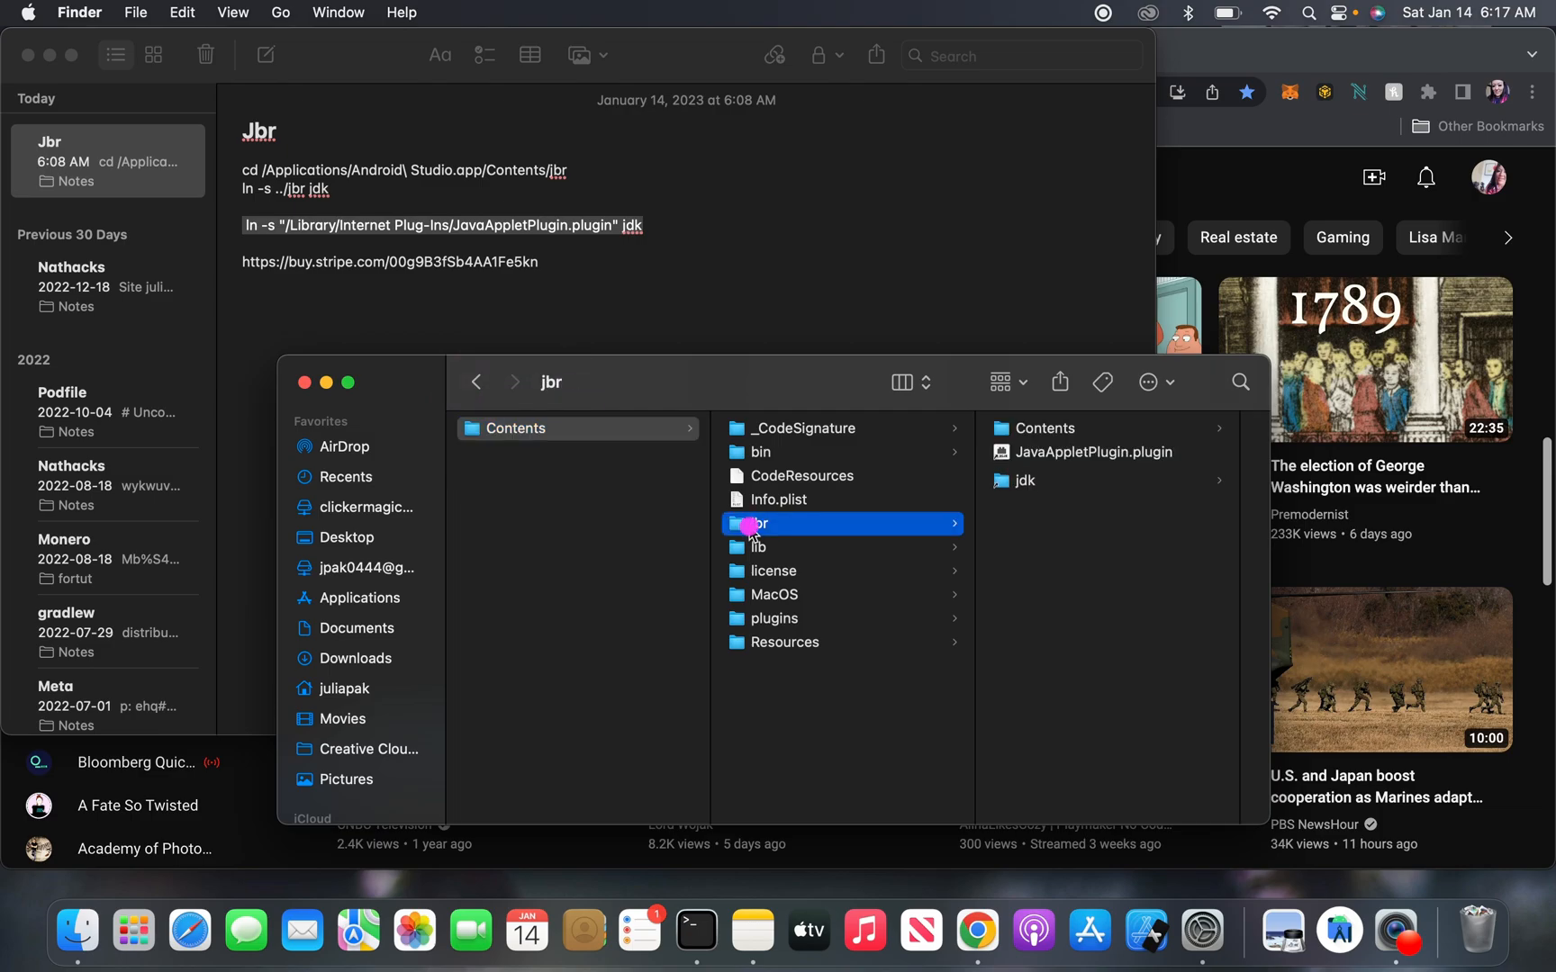
Step: Reveal the nested jbr folder inside jbr and bring up its options
{"action": "left_click", "coordinate": [758, 522]}
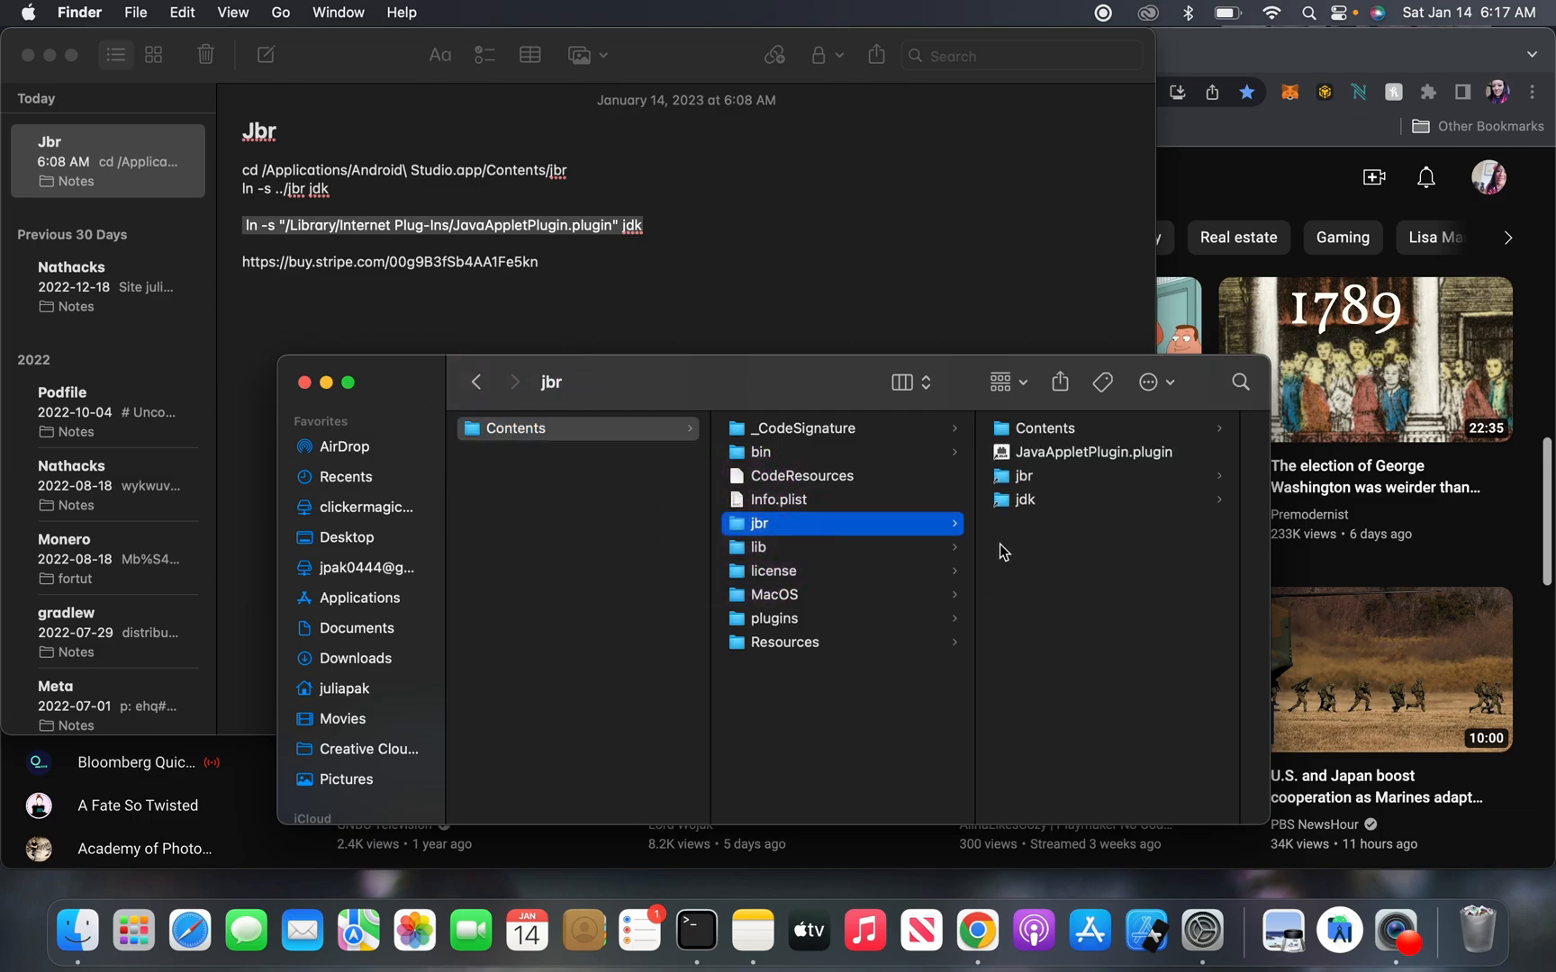
{"action": "mouse_move", "coordinate": [1018, 490]}
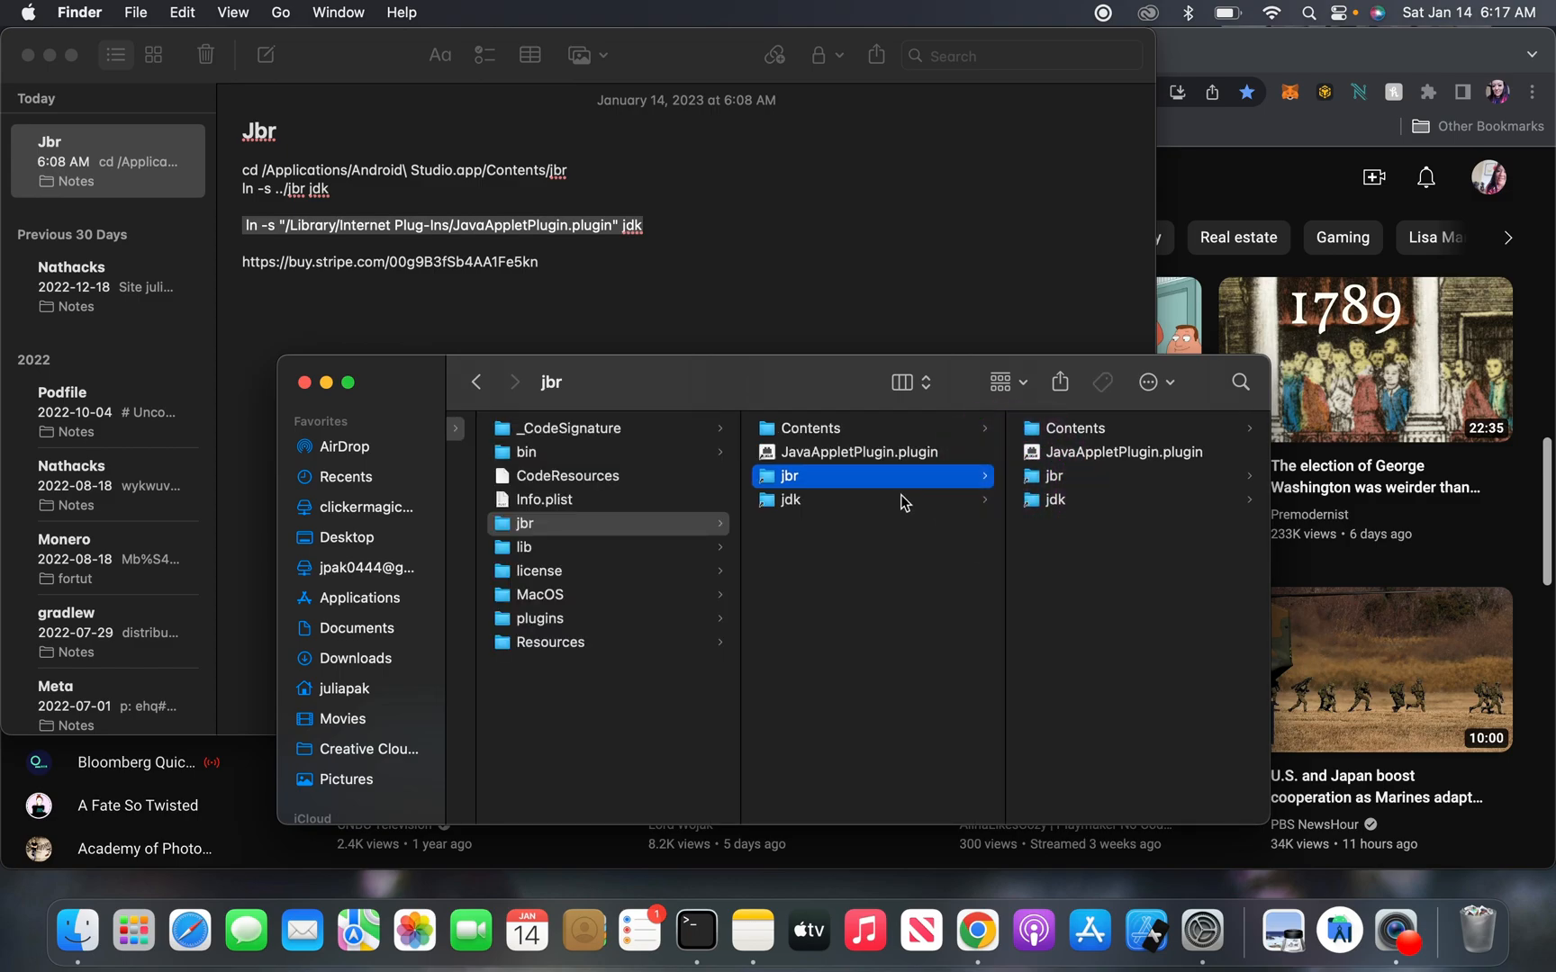
{"action": "mouse_move", "coordinate": [878, 501]}
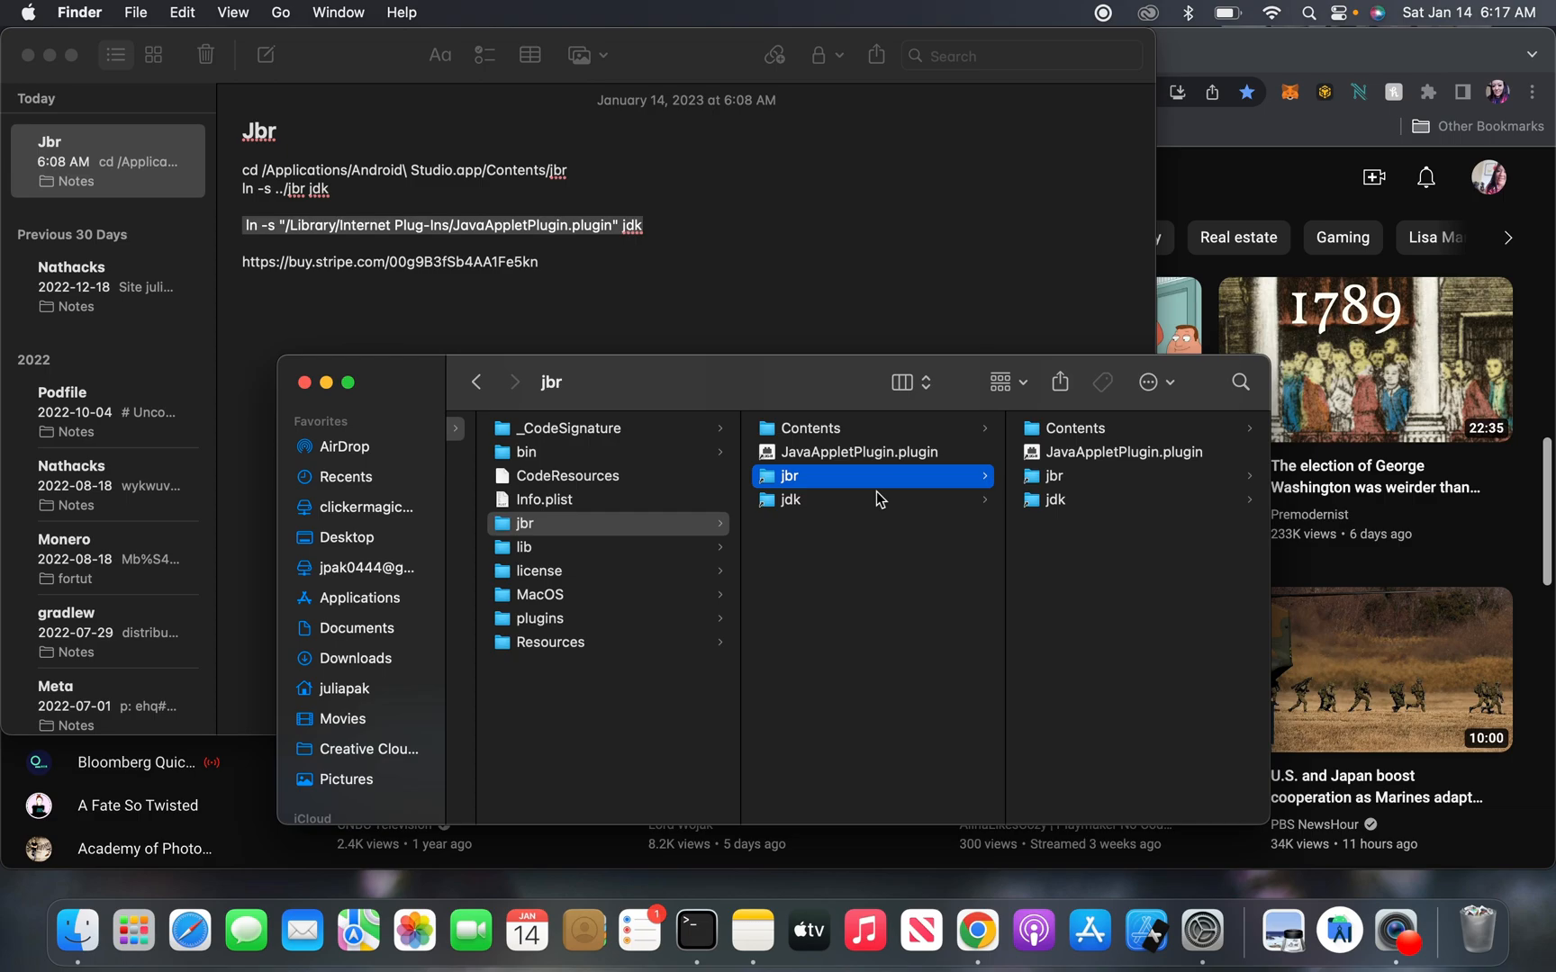
{"action": "mouse_move", "coordinate": [562, 533]}
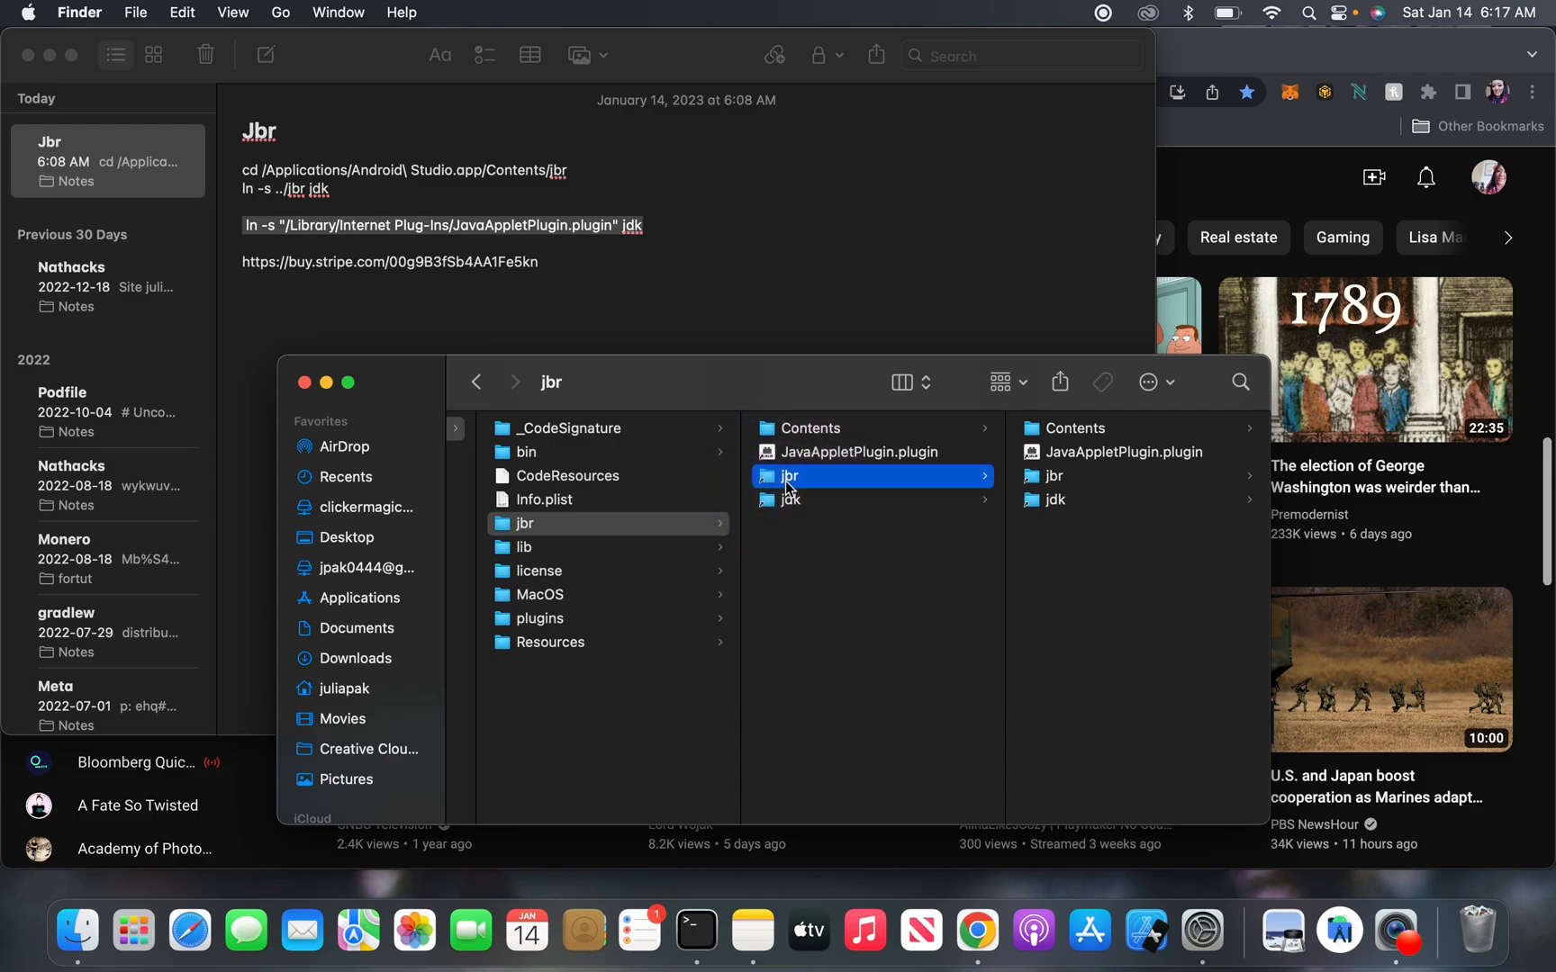
{"action": "right_click", "coordinate": [789, 476]}
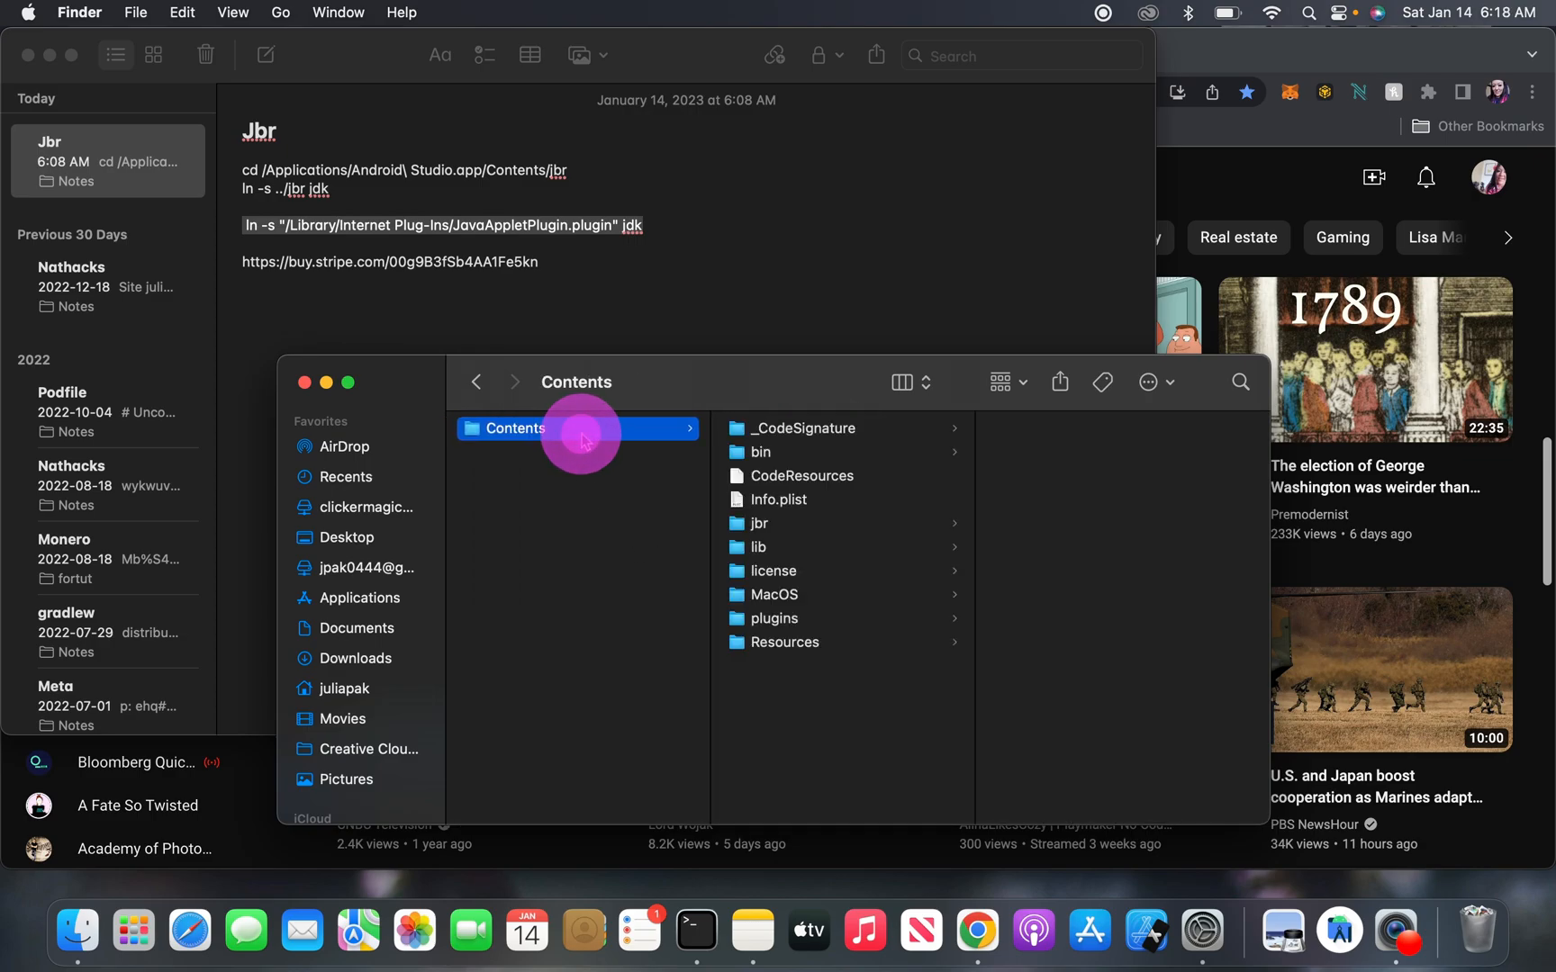
Step: Create a new folder named jre inside Android Studio's Contents folder
{"action": "left_click", "coordinate": [759, 522]}
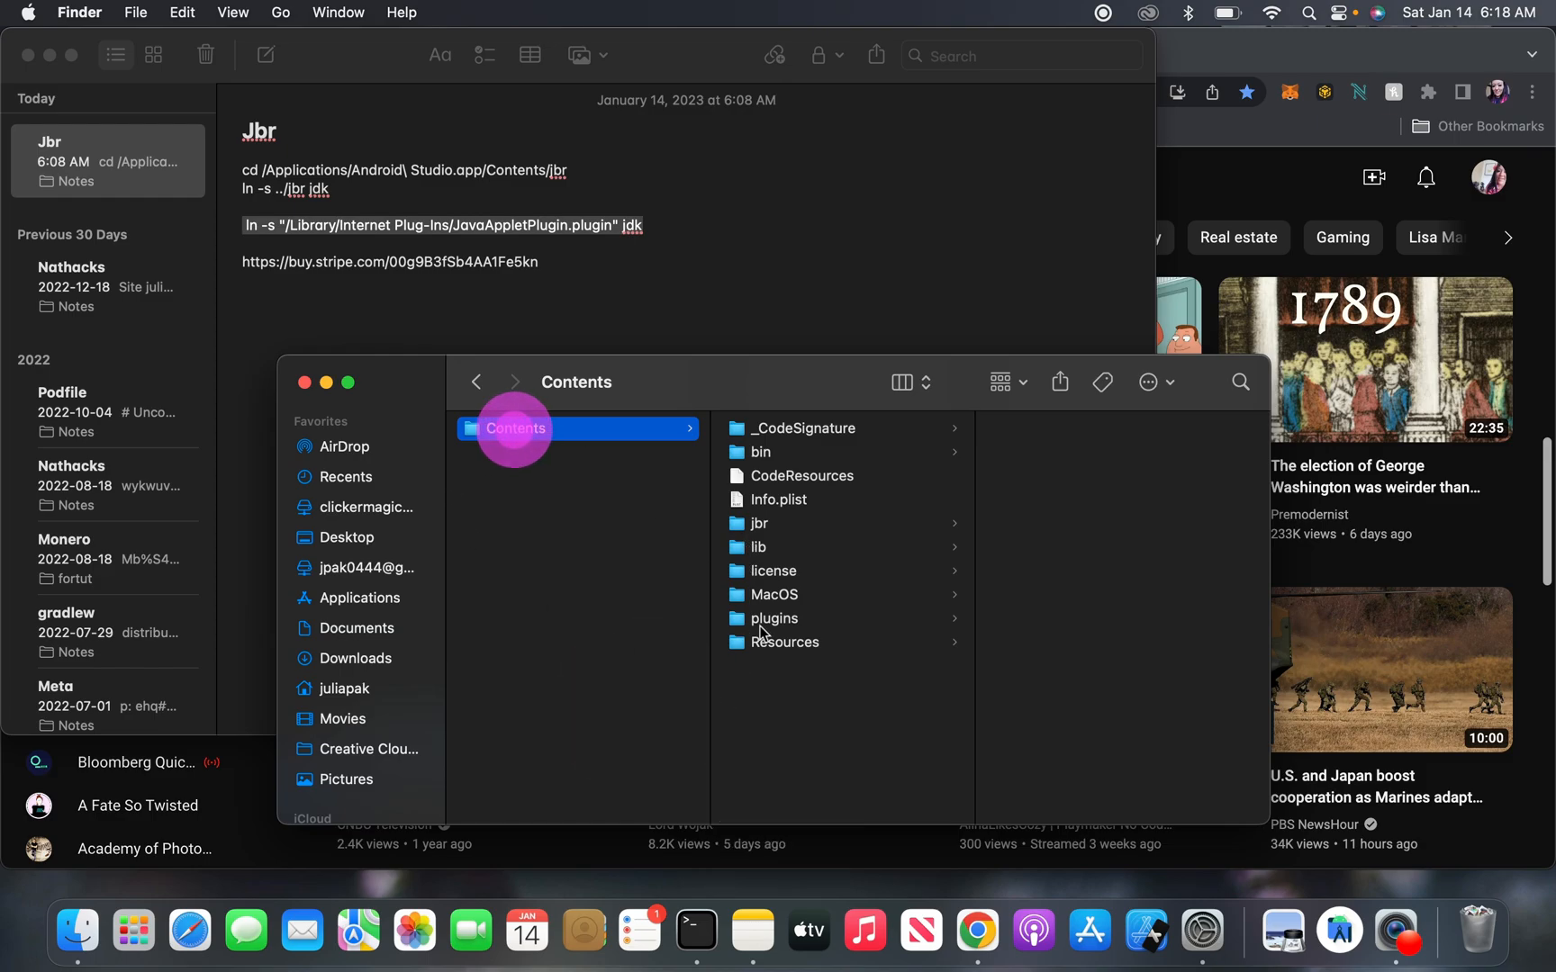
{"action": "right_click", "coordinate": [783, 695]}
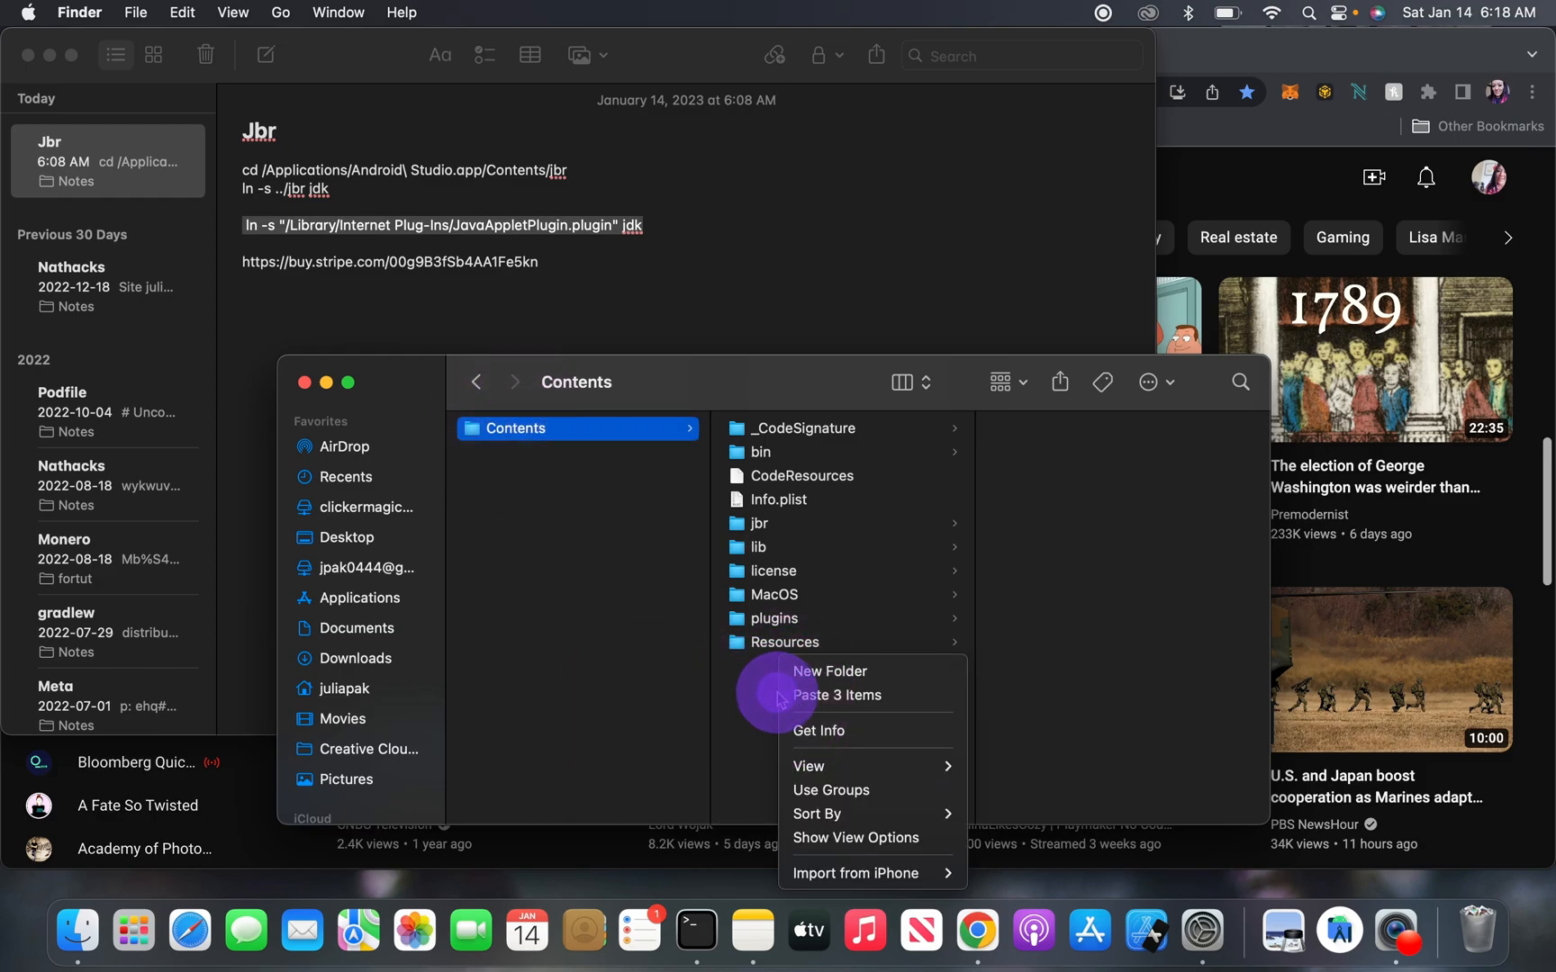
{"action": "left_click", "coordinate": [829, 670]}
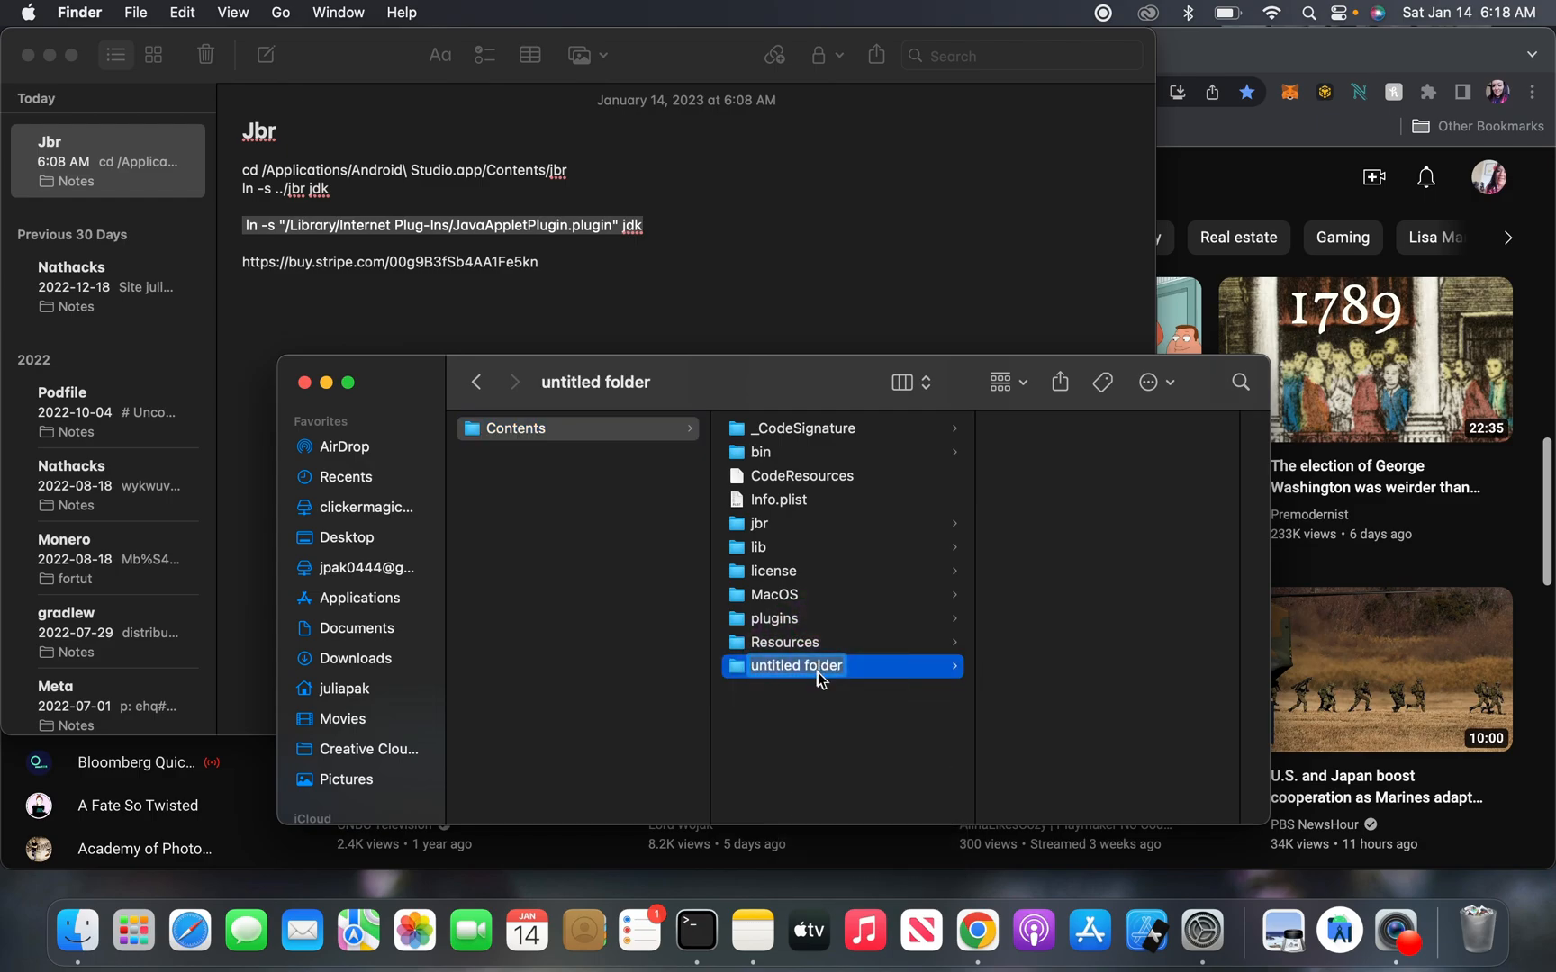
{"action": "type", "text": "jre"}
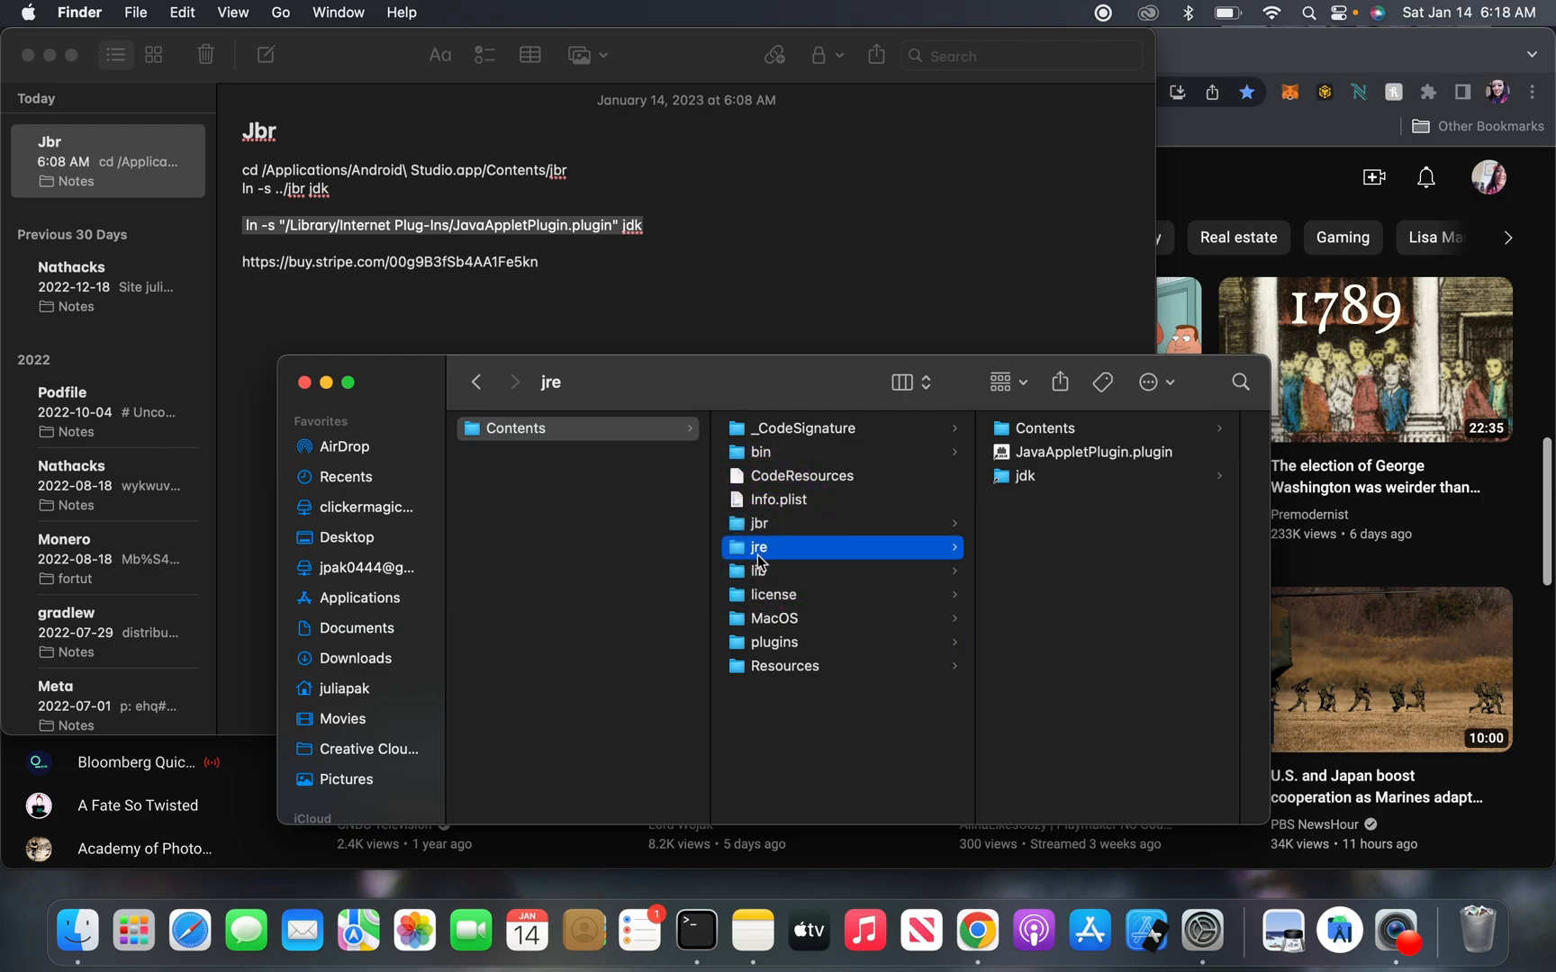
{"action": "mouse_move", "coordinate": [762, 565]}
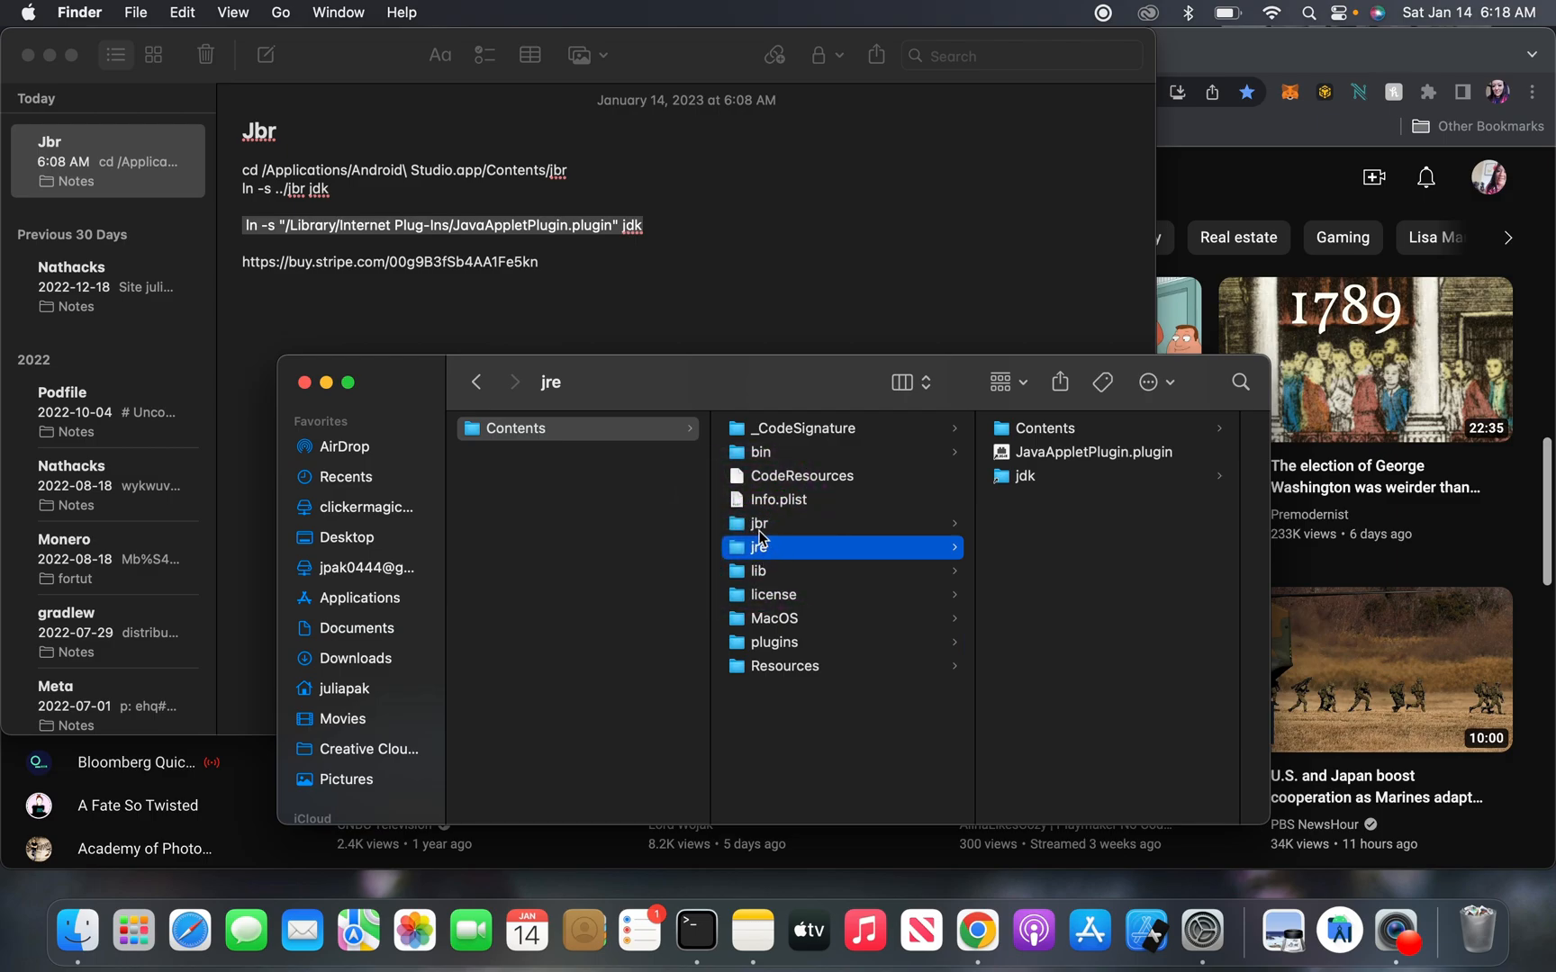
{"action": "mouse_move", "coordinate": [803, 565]}
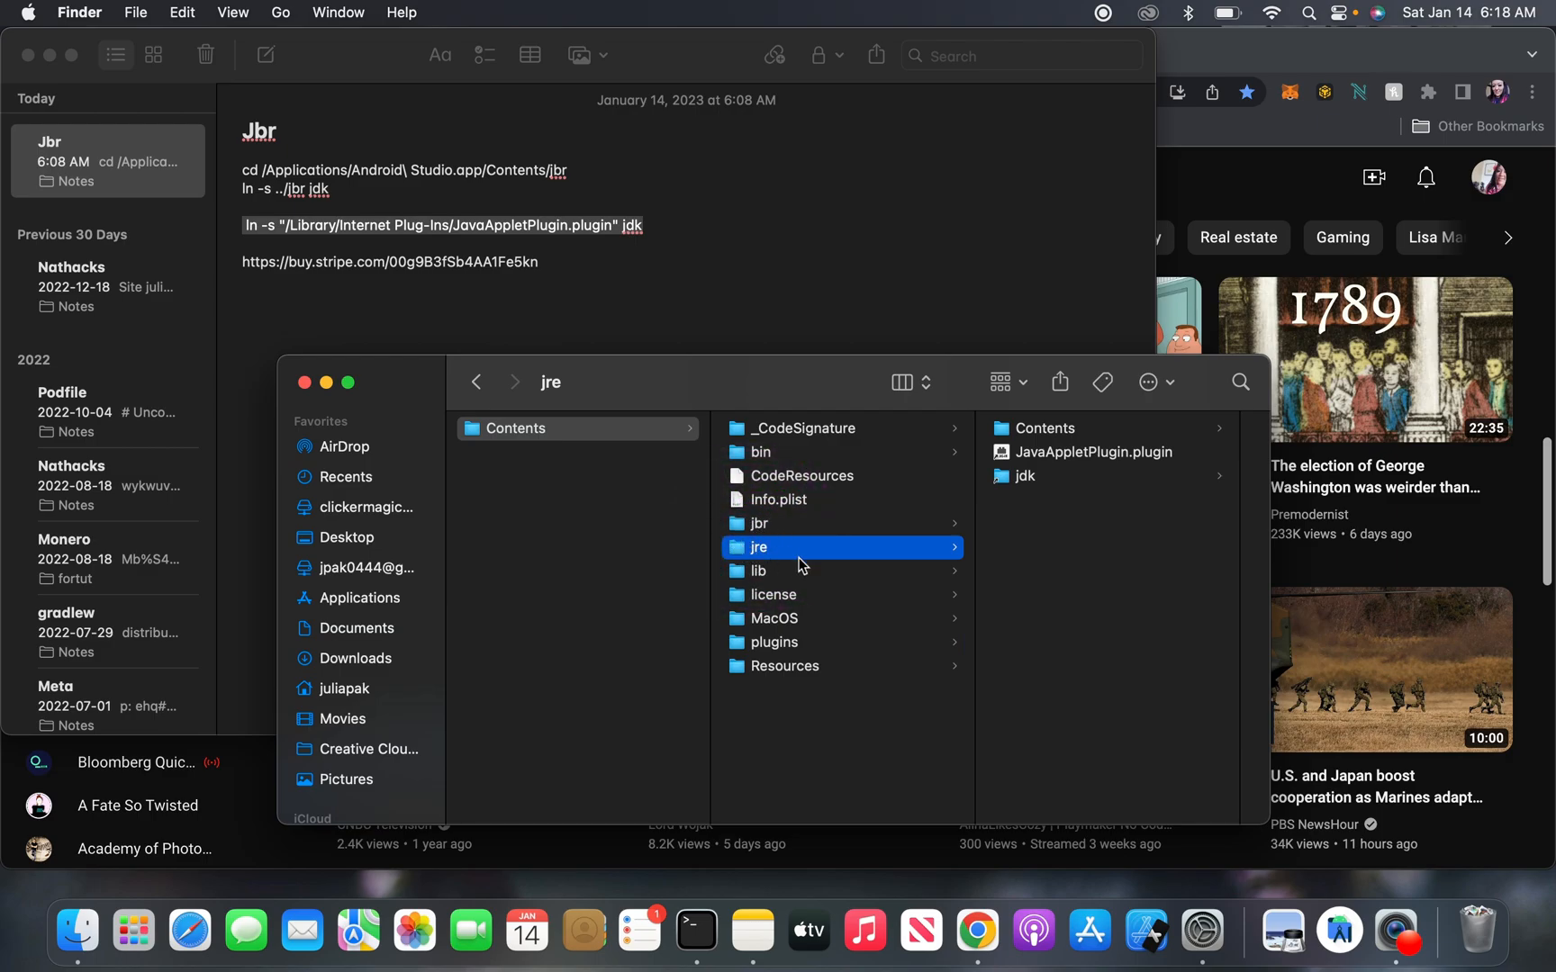
{"action": "mouse_move", "coordinate": [762, 548]}
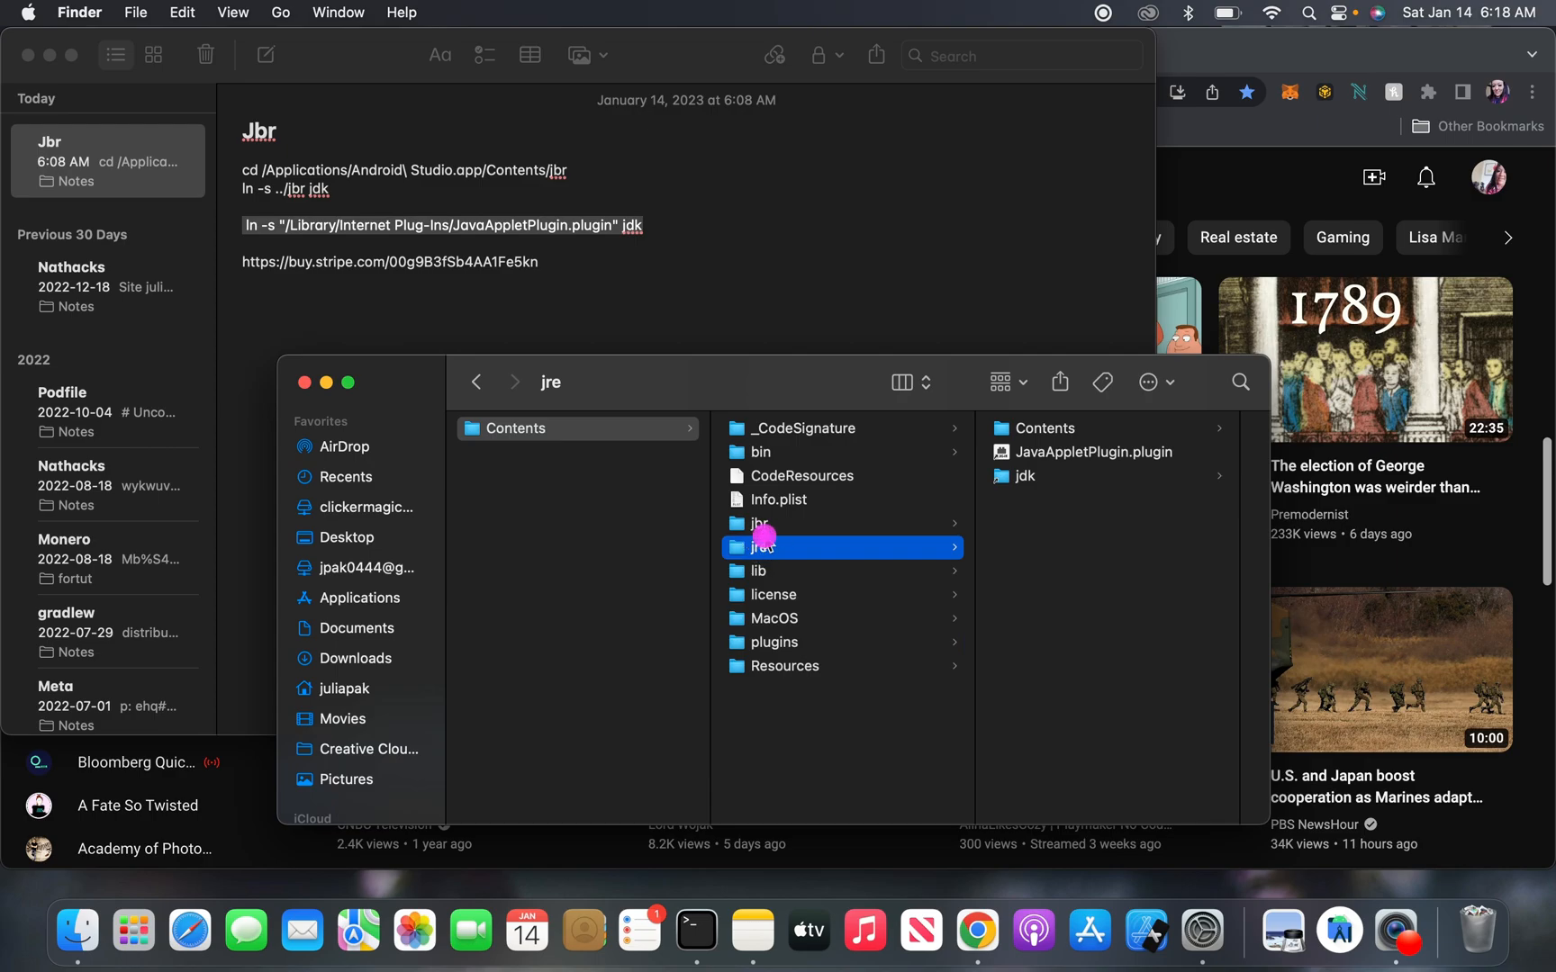
Step: Compare the jbr and jre folders to confirm they hold the same items
{"action": "left_click", "coordinate": [760, 522]}
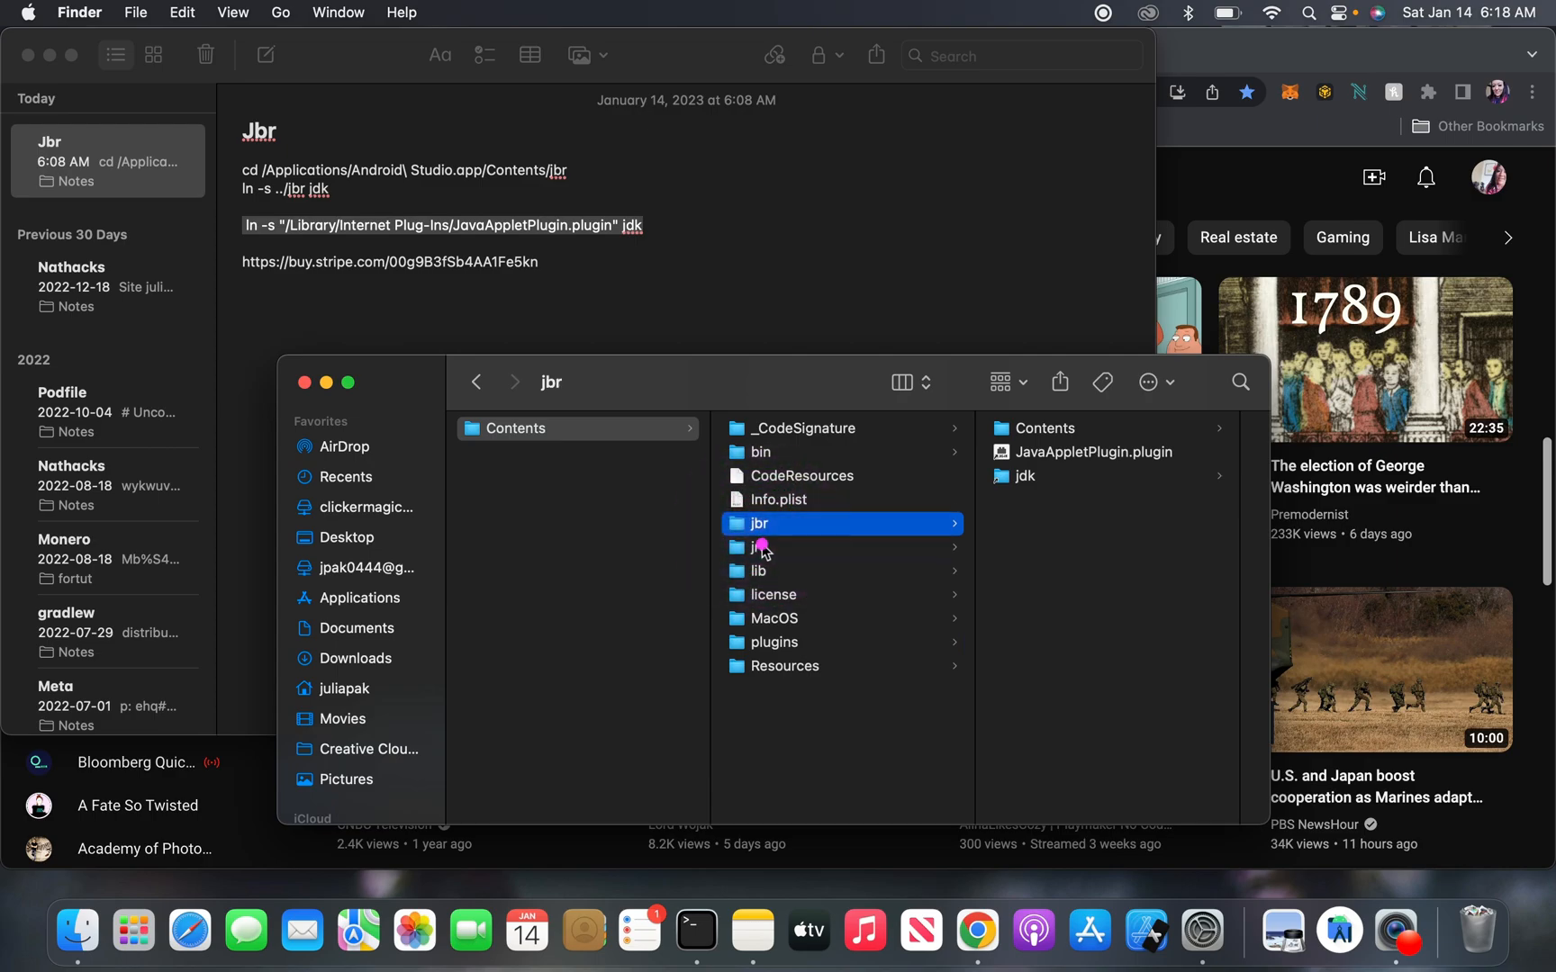
{"action": "left_click", "coordinate": [760, 548]}
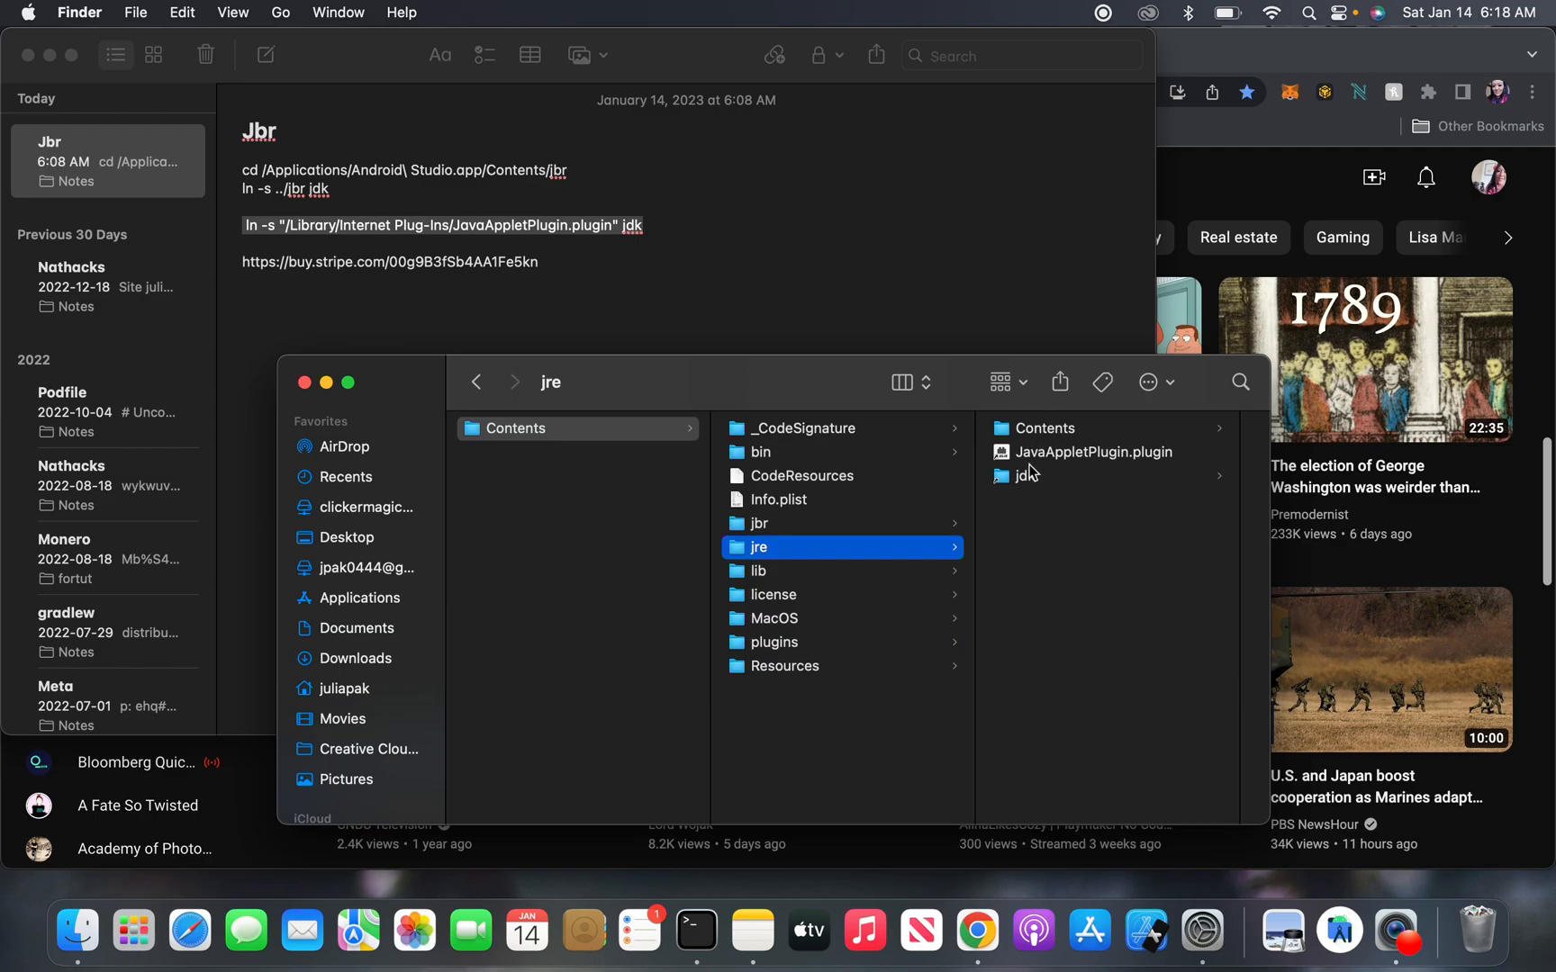
{"action": "mouse_move", "coordinate": [636, 845]}
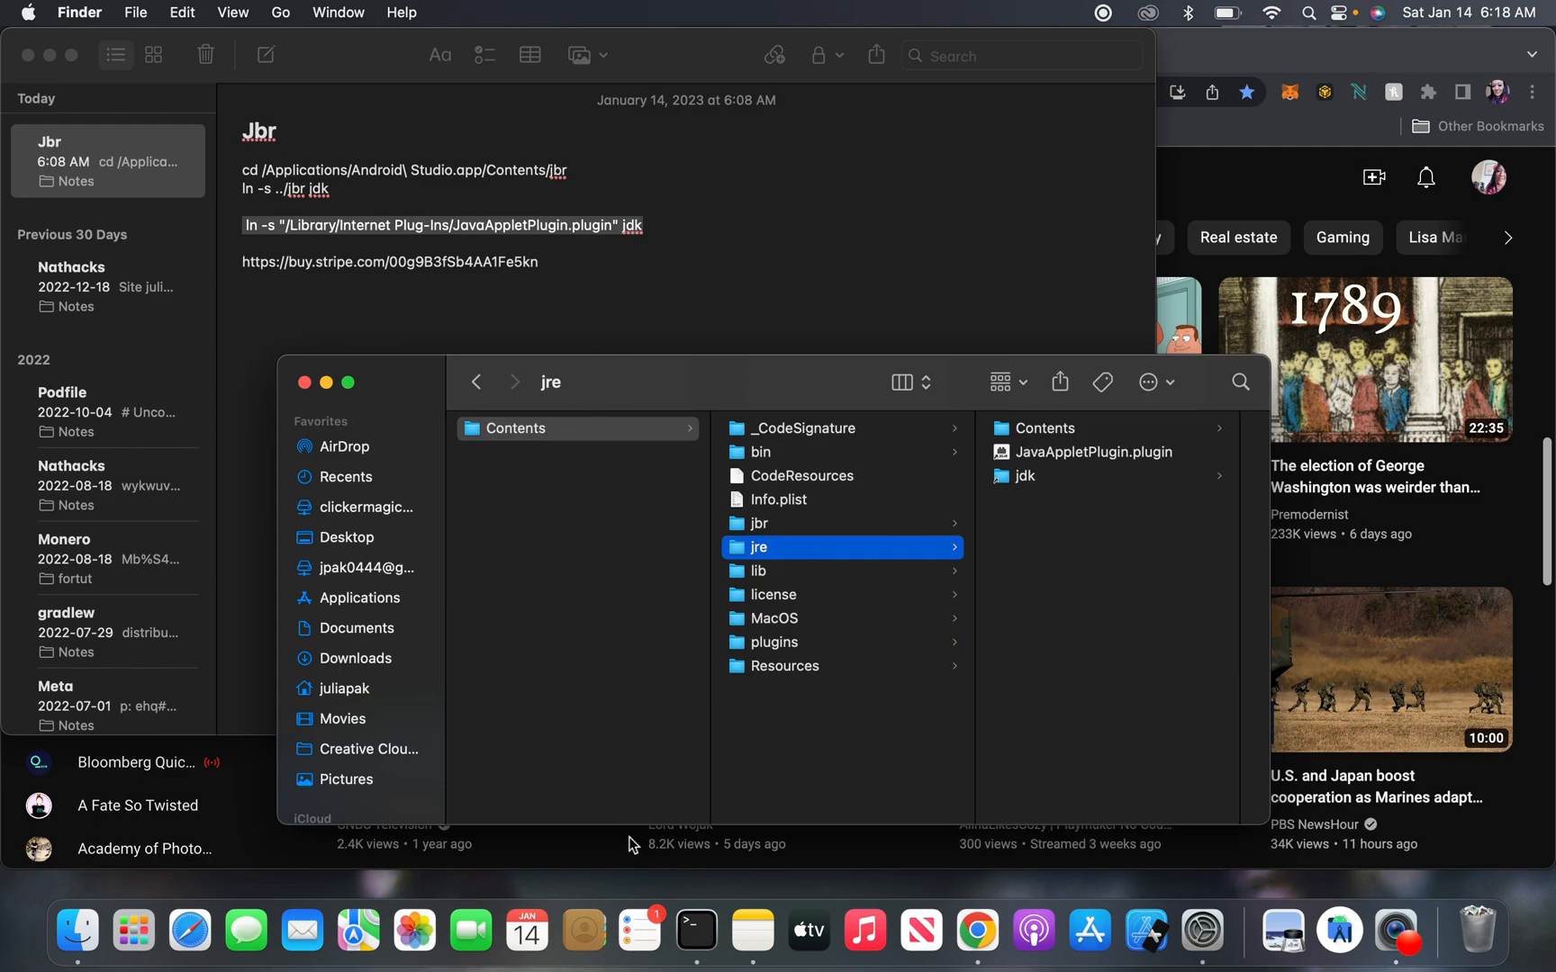
Step: Run flutter doctor -v in a new terminal, confirm 'No issues found!', then close the window
{"action": "left_click", "coordinate": [695, 931]}
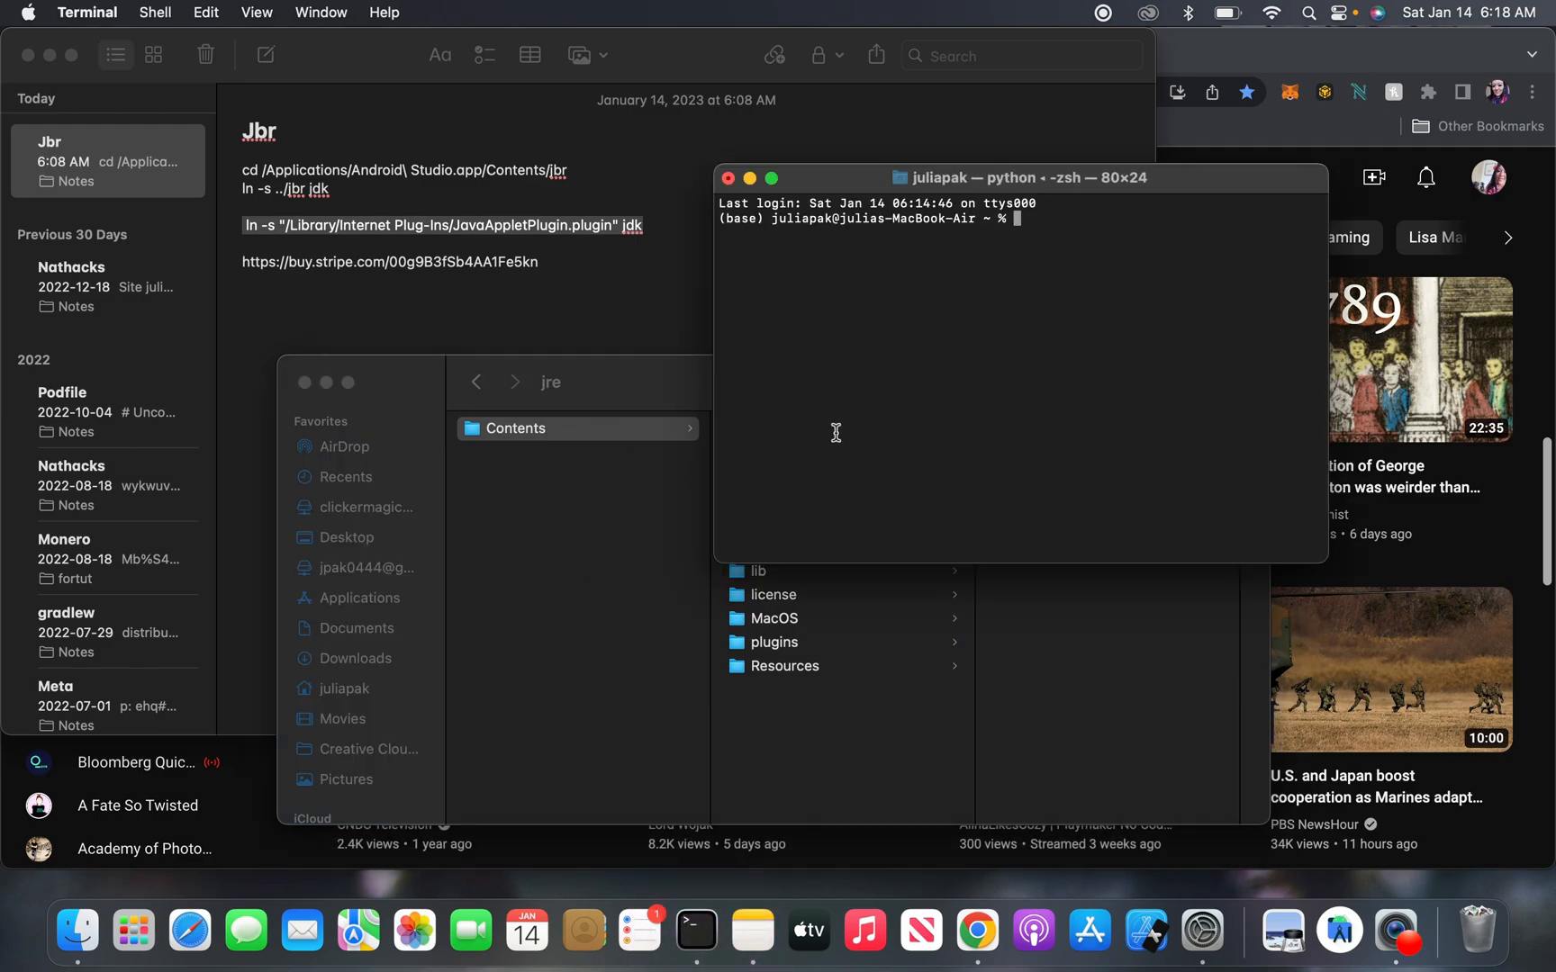
{"action": "type", "text": "flut"}
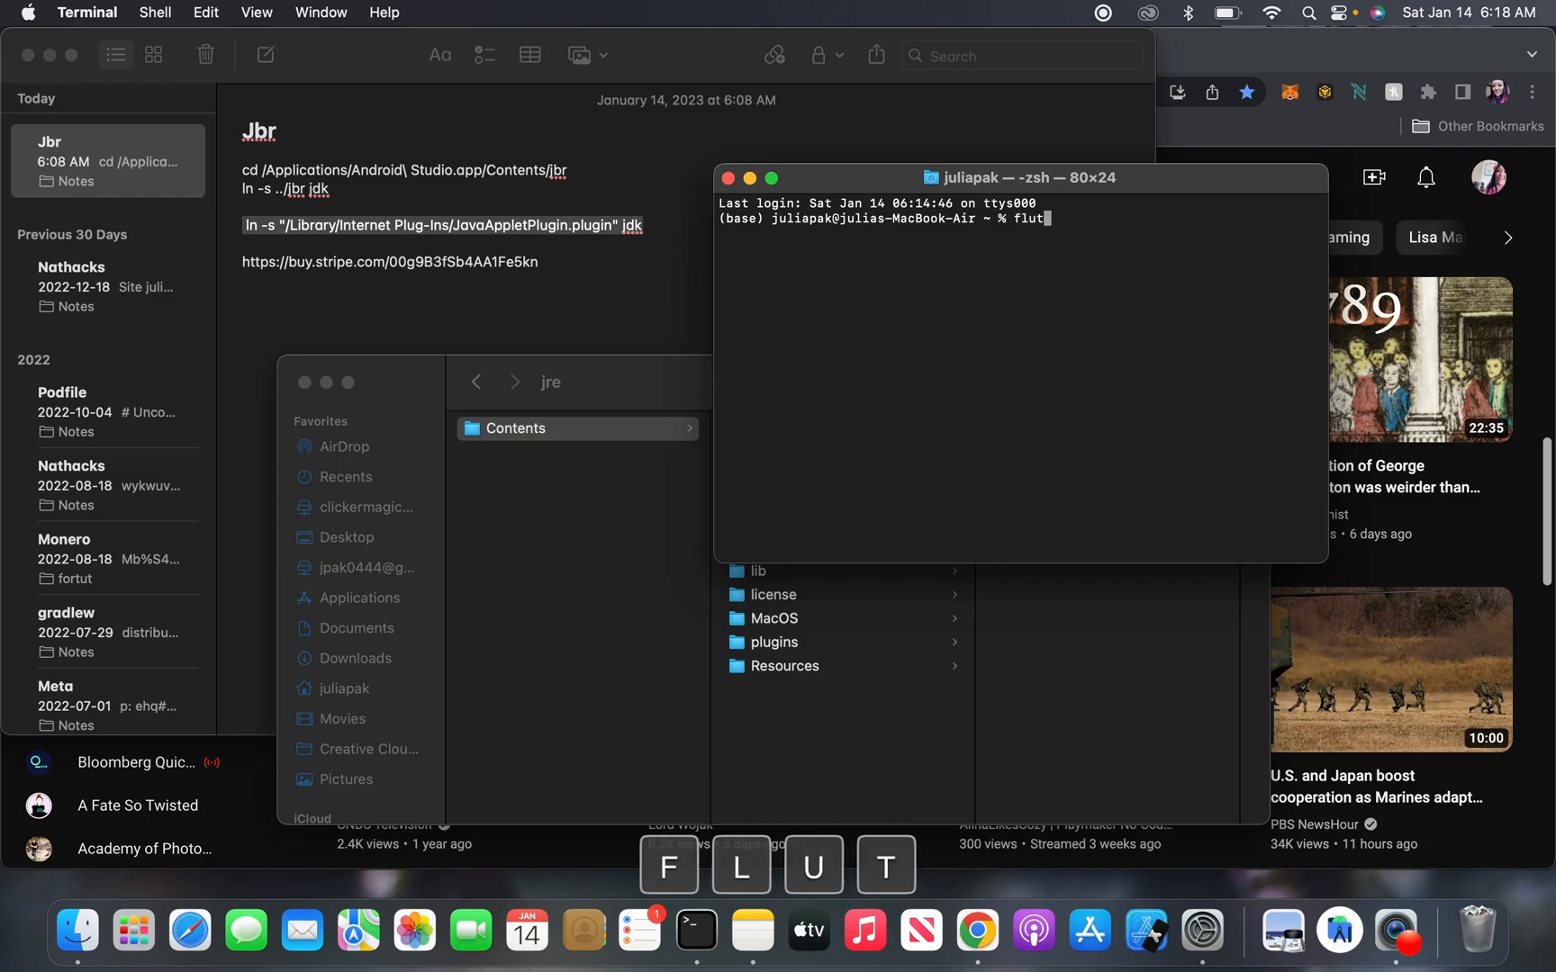
{"action": "type", "text": "ter doctor"}
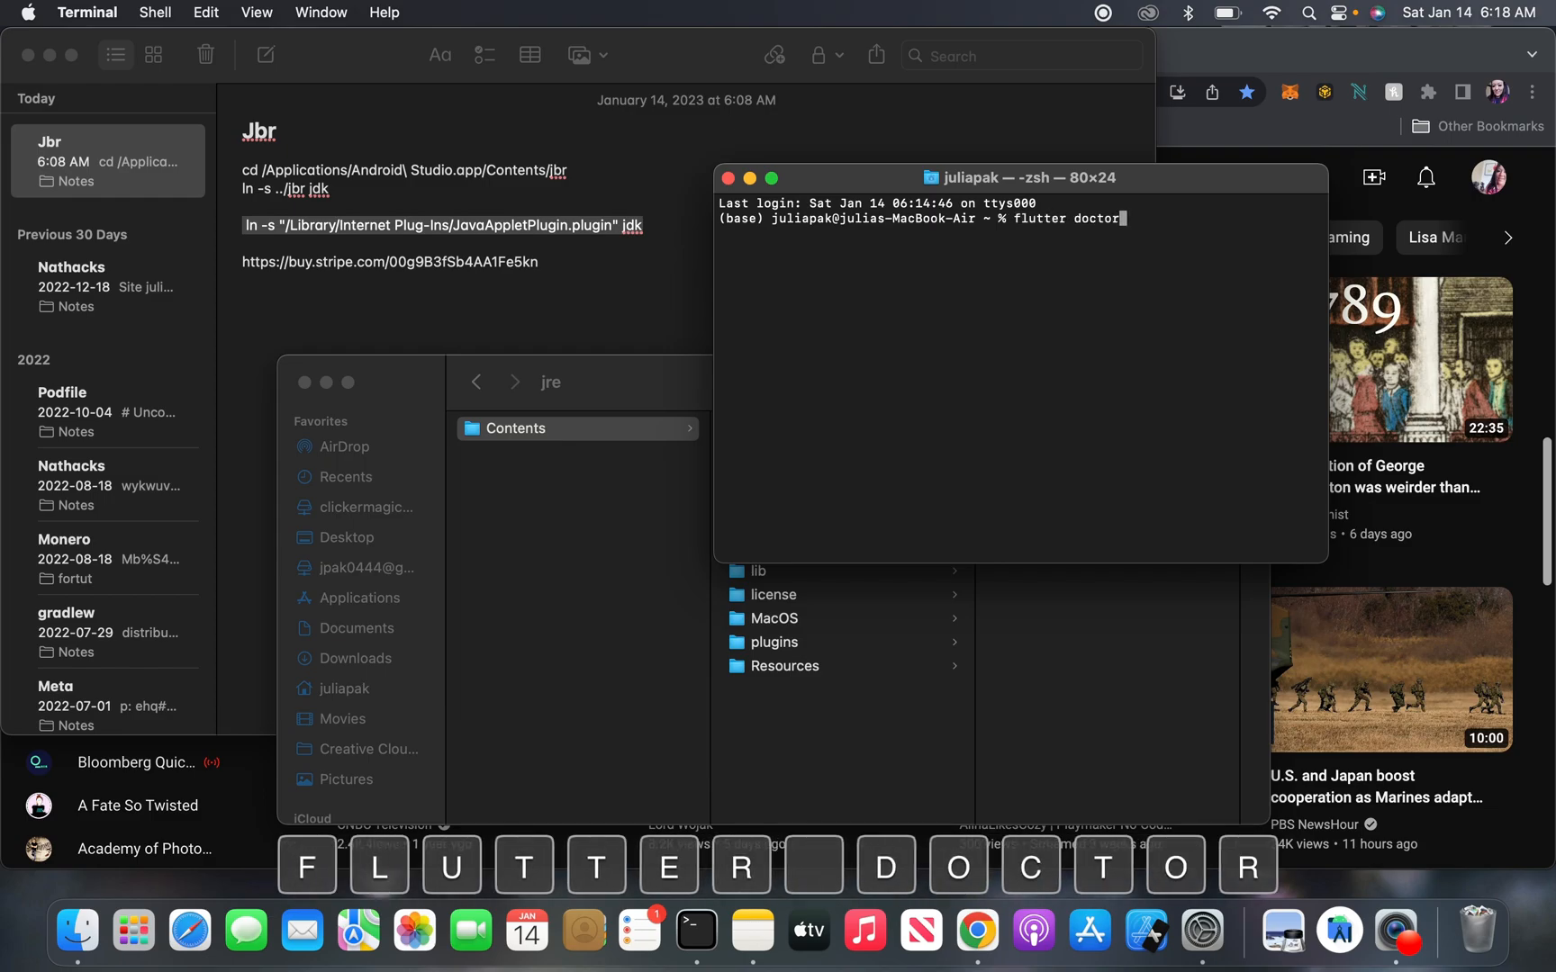
{"action": "type", "text": "-v"}
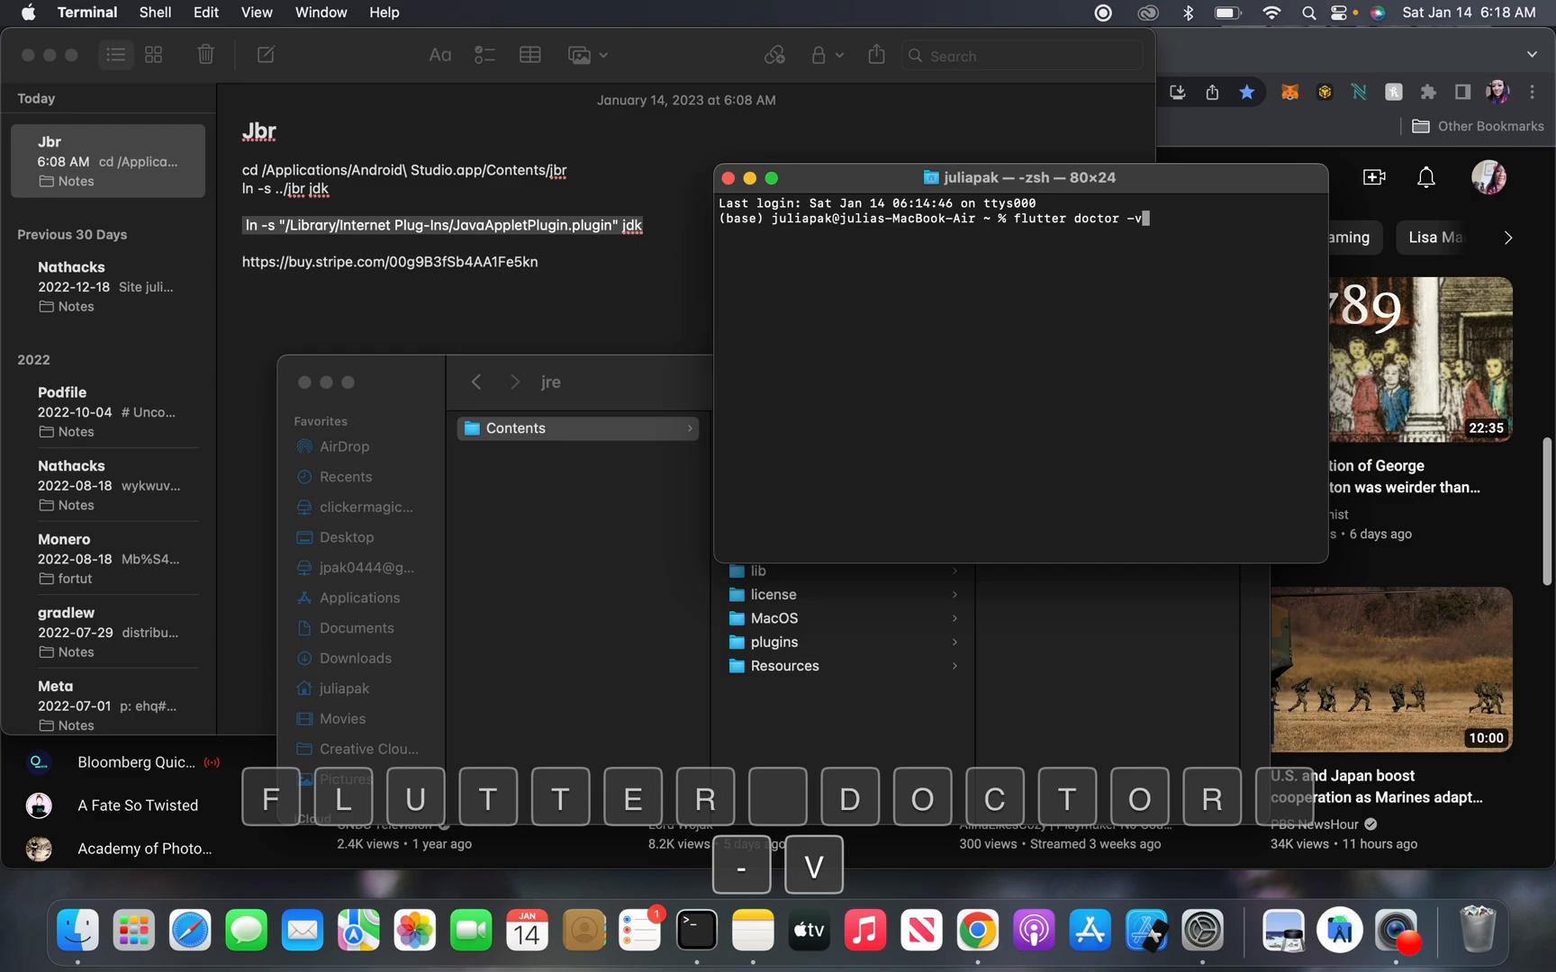
{"action": "key", "text": "Return"}
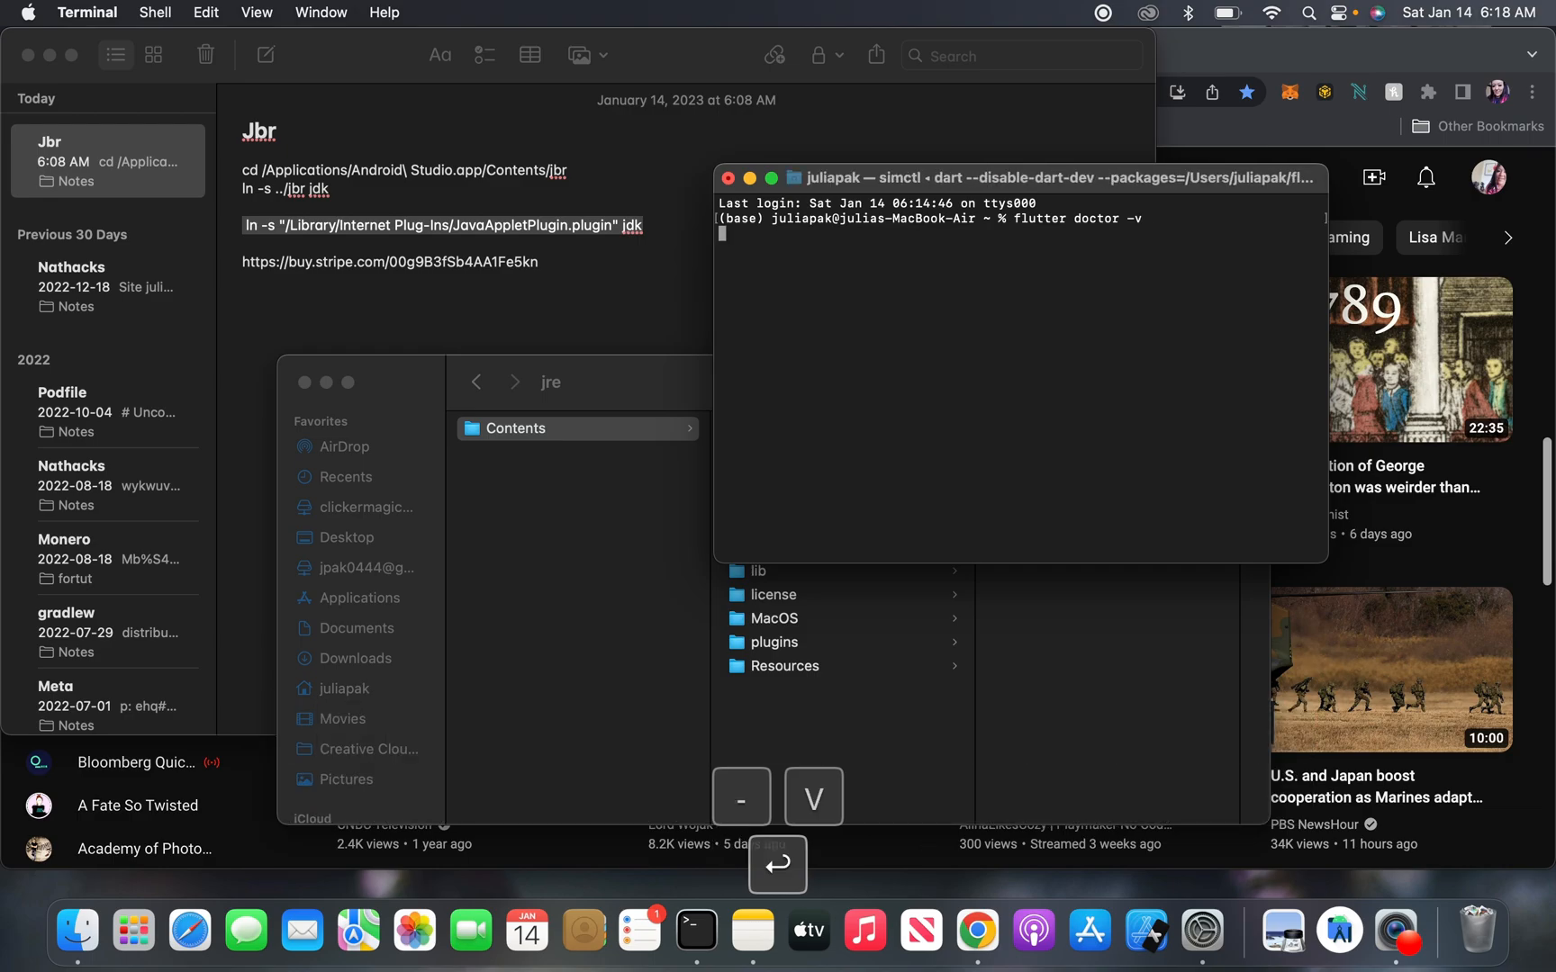
{"action": "key", "text": "Return"}
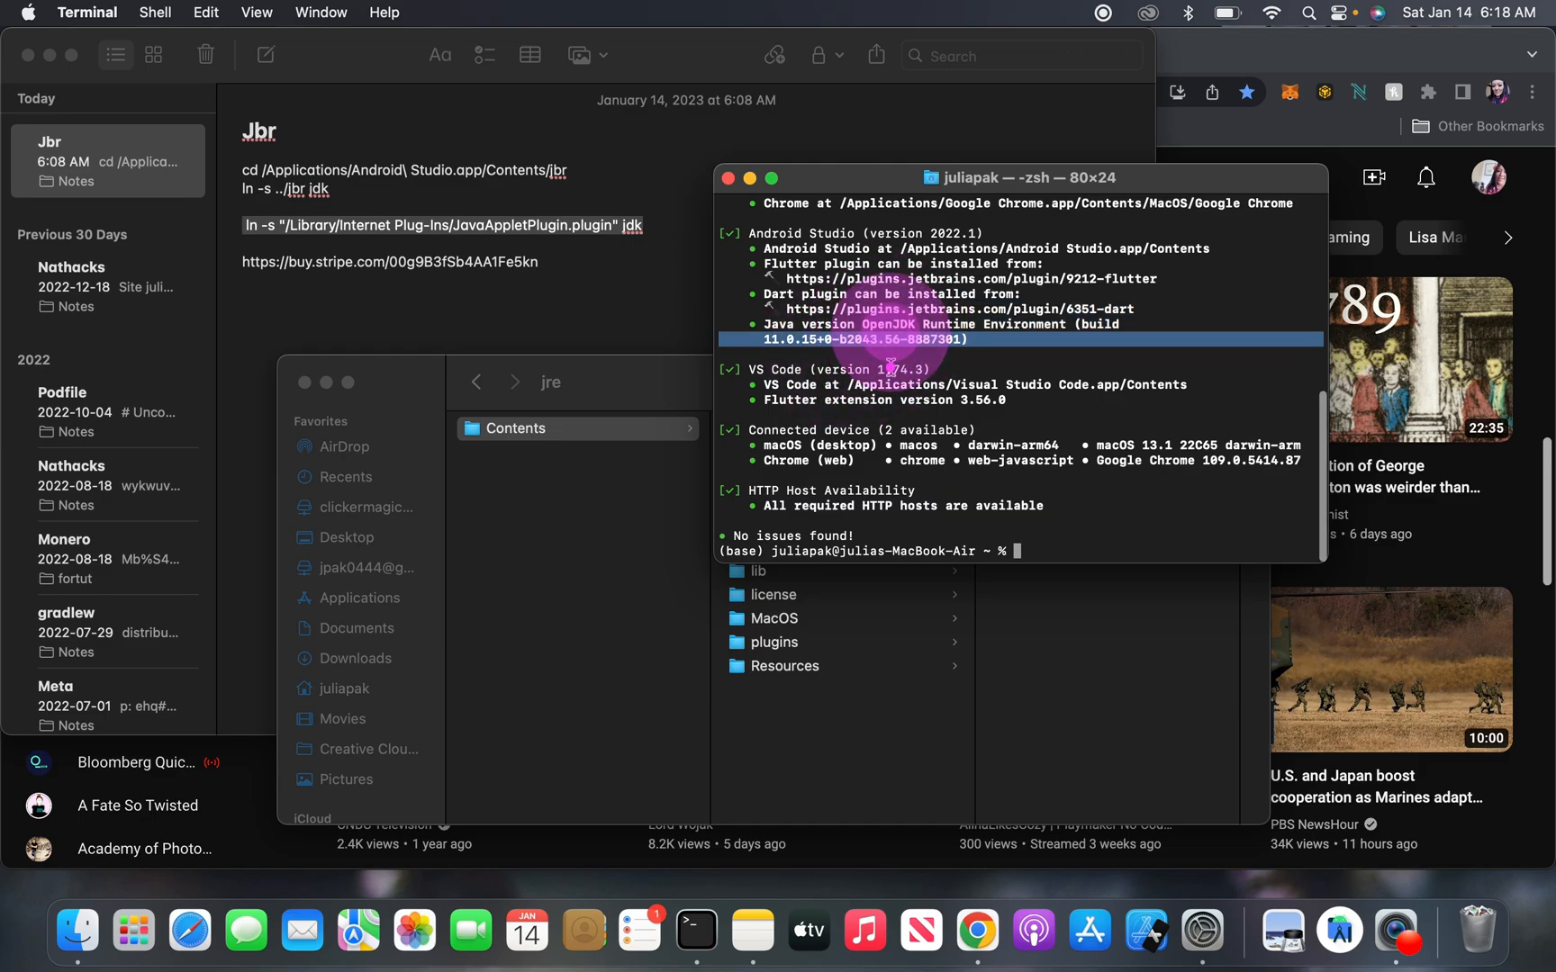
{"action": "scroll", "scroll_direction": "up", "scroll_amount": 3}
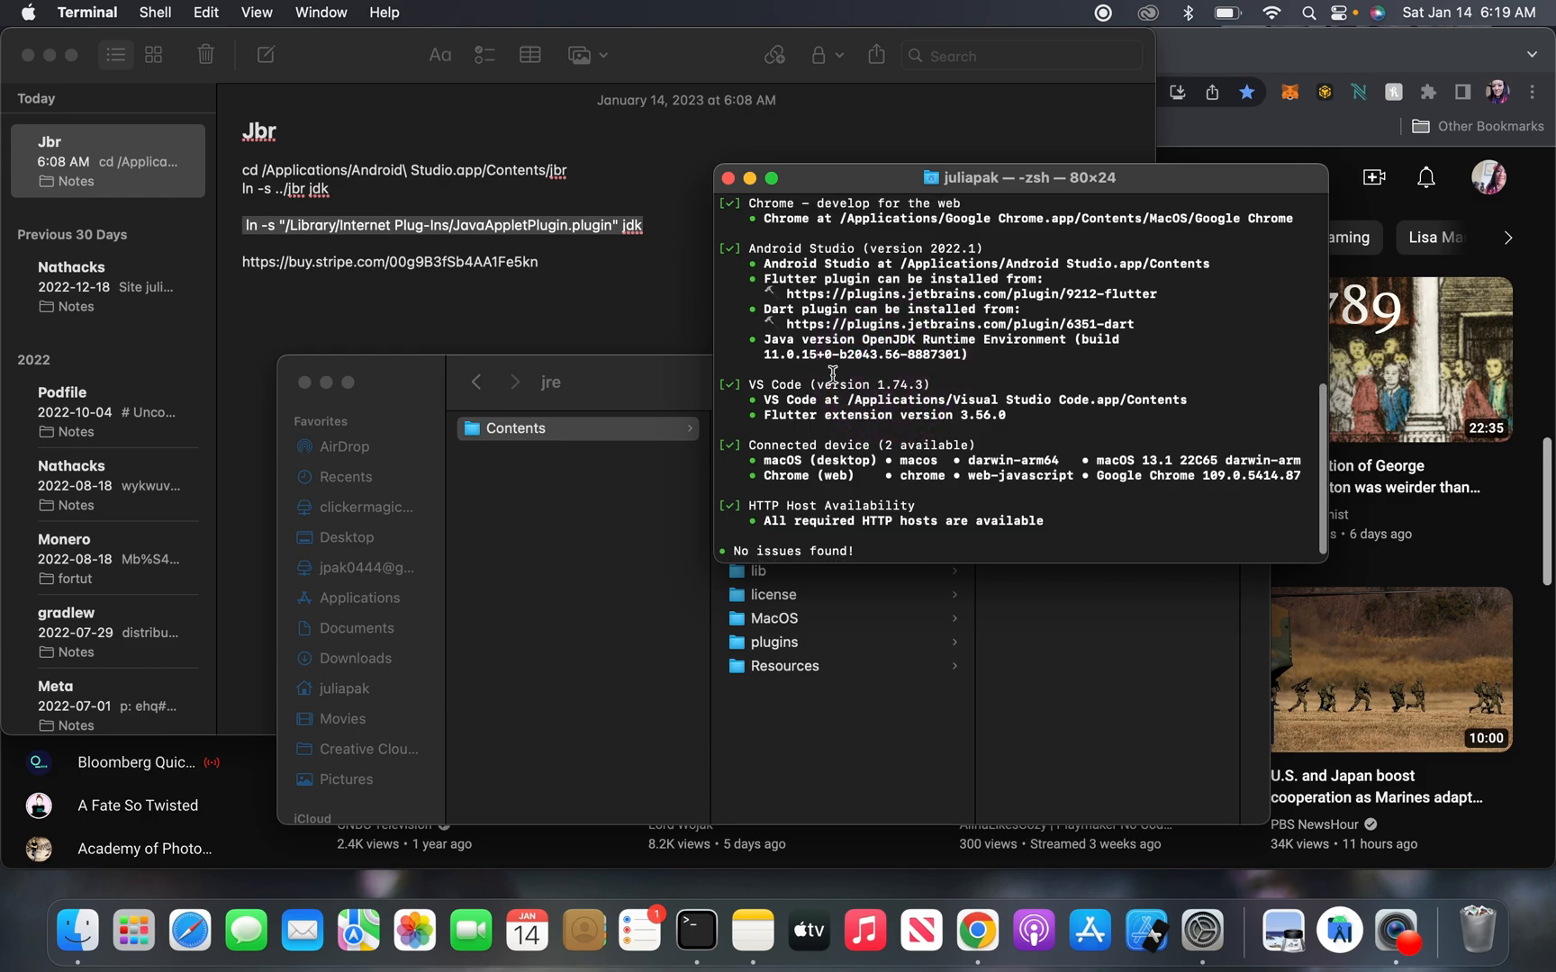
{"action": "left_click", "coordinate": [729, 189]}
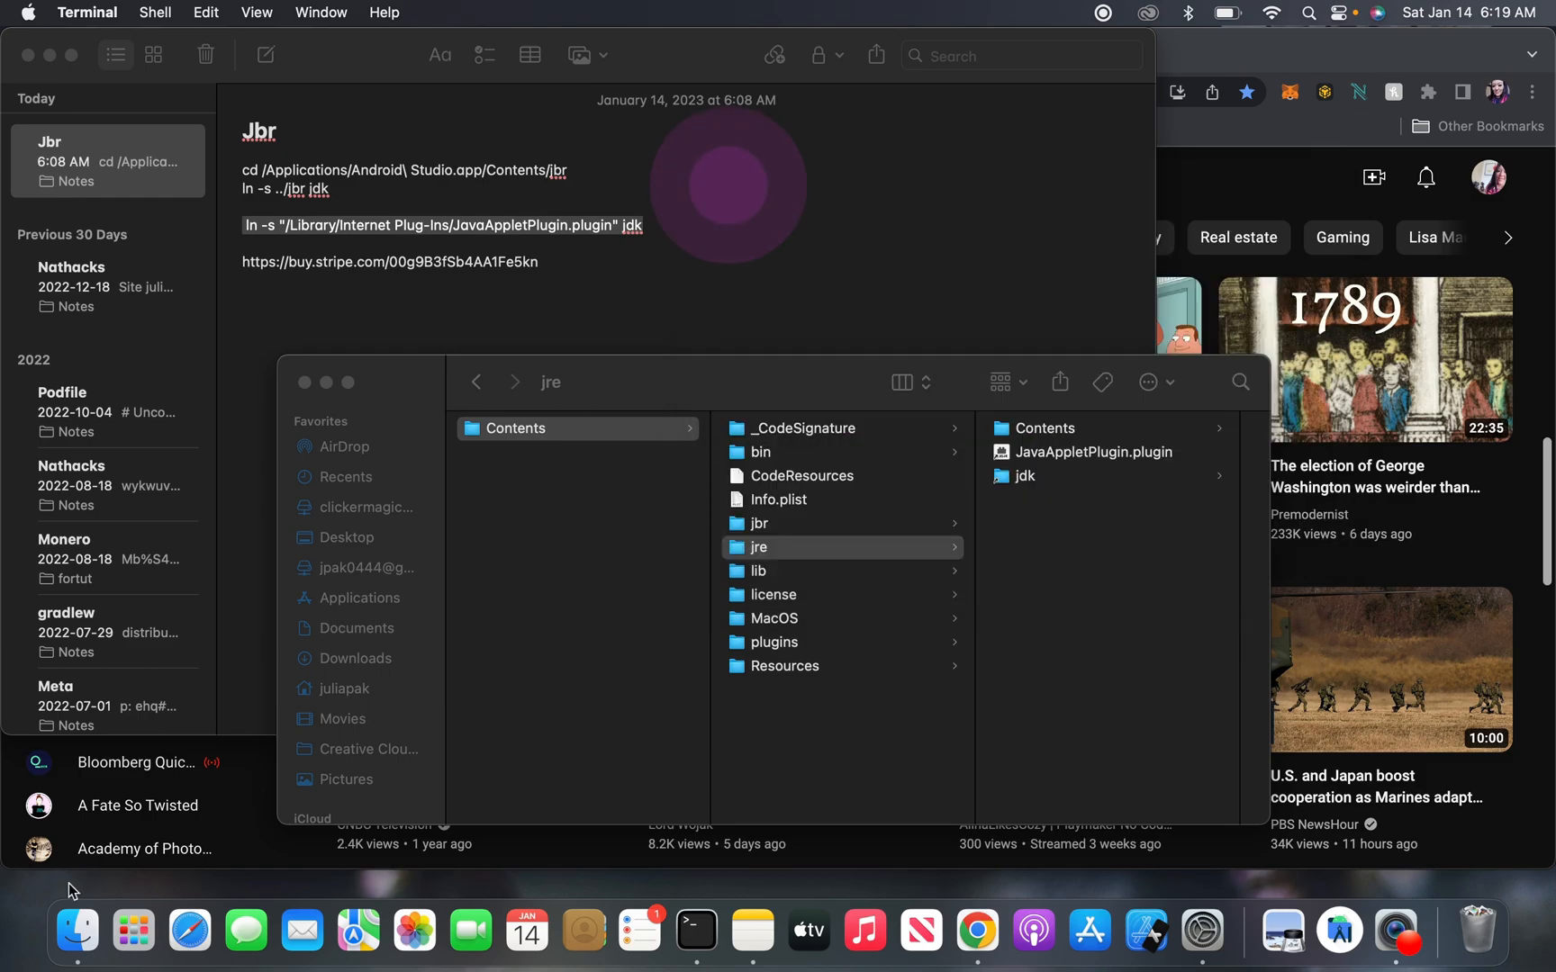
Step: Launch Android Studio.app from Finder's Applications folder
{"action": "left_click", "coordinate": [839, 548]}
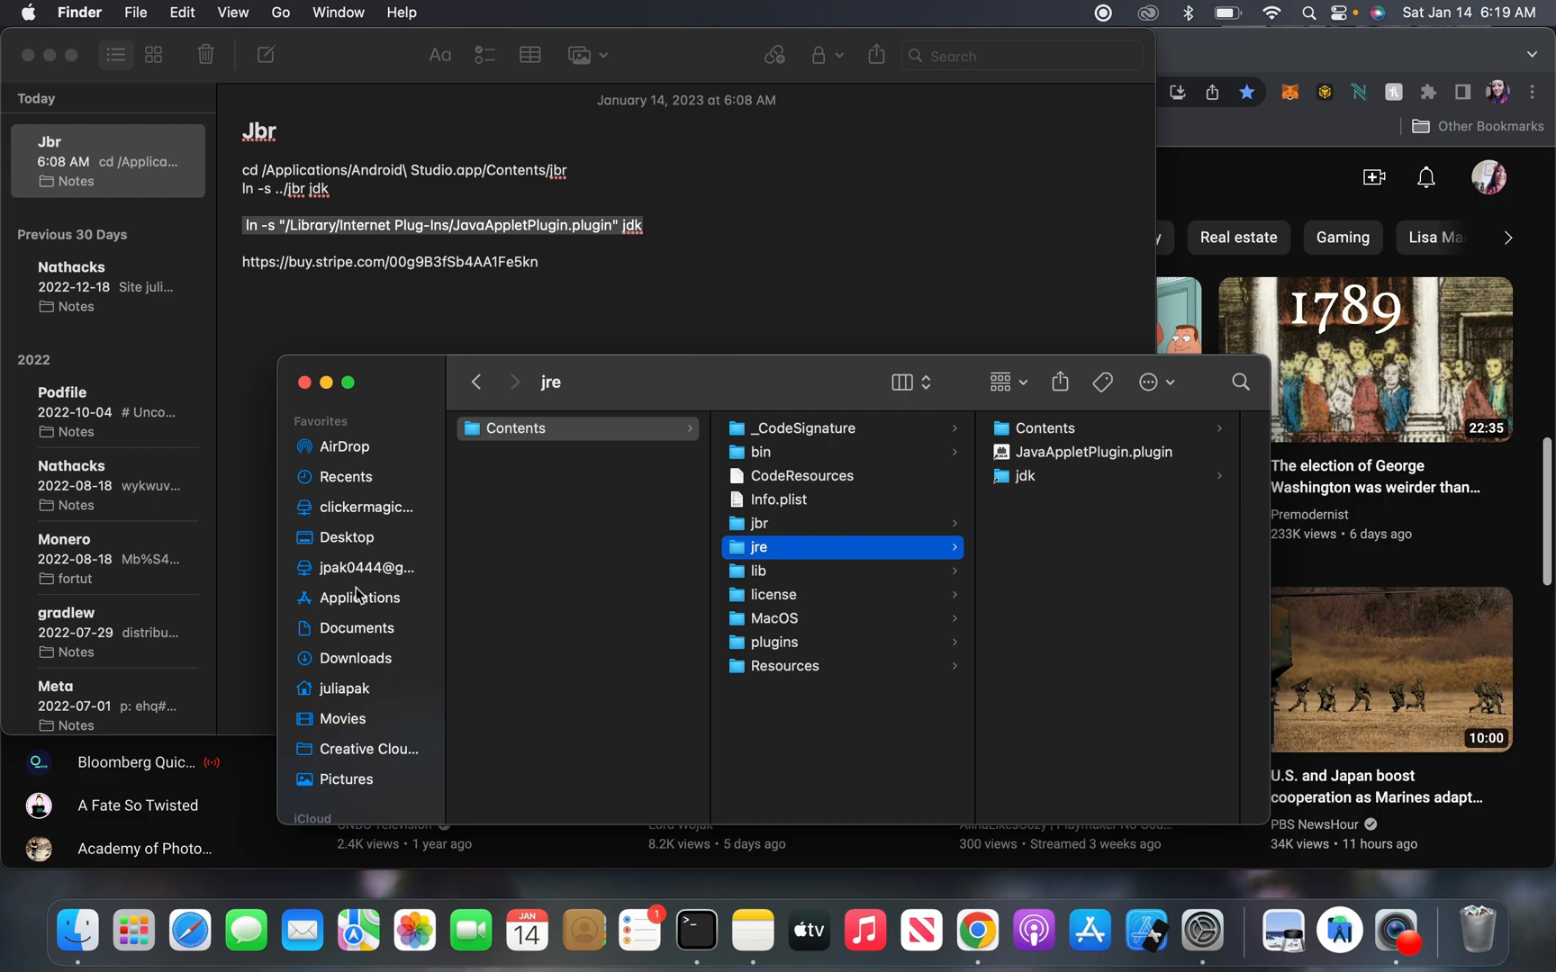
{"action": "left_click", "coordinate": [359, 598]}
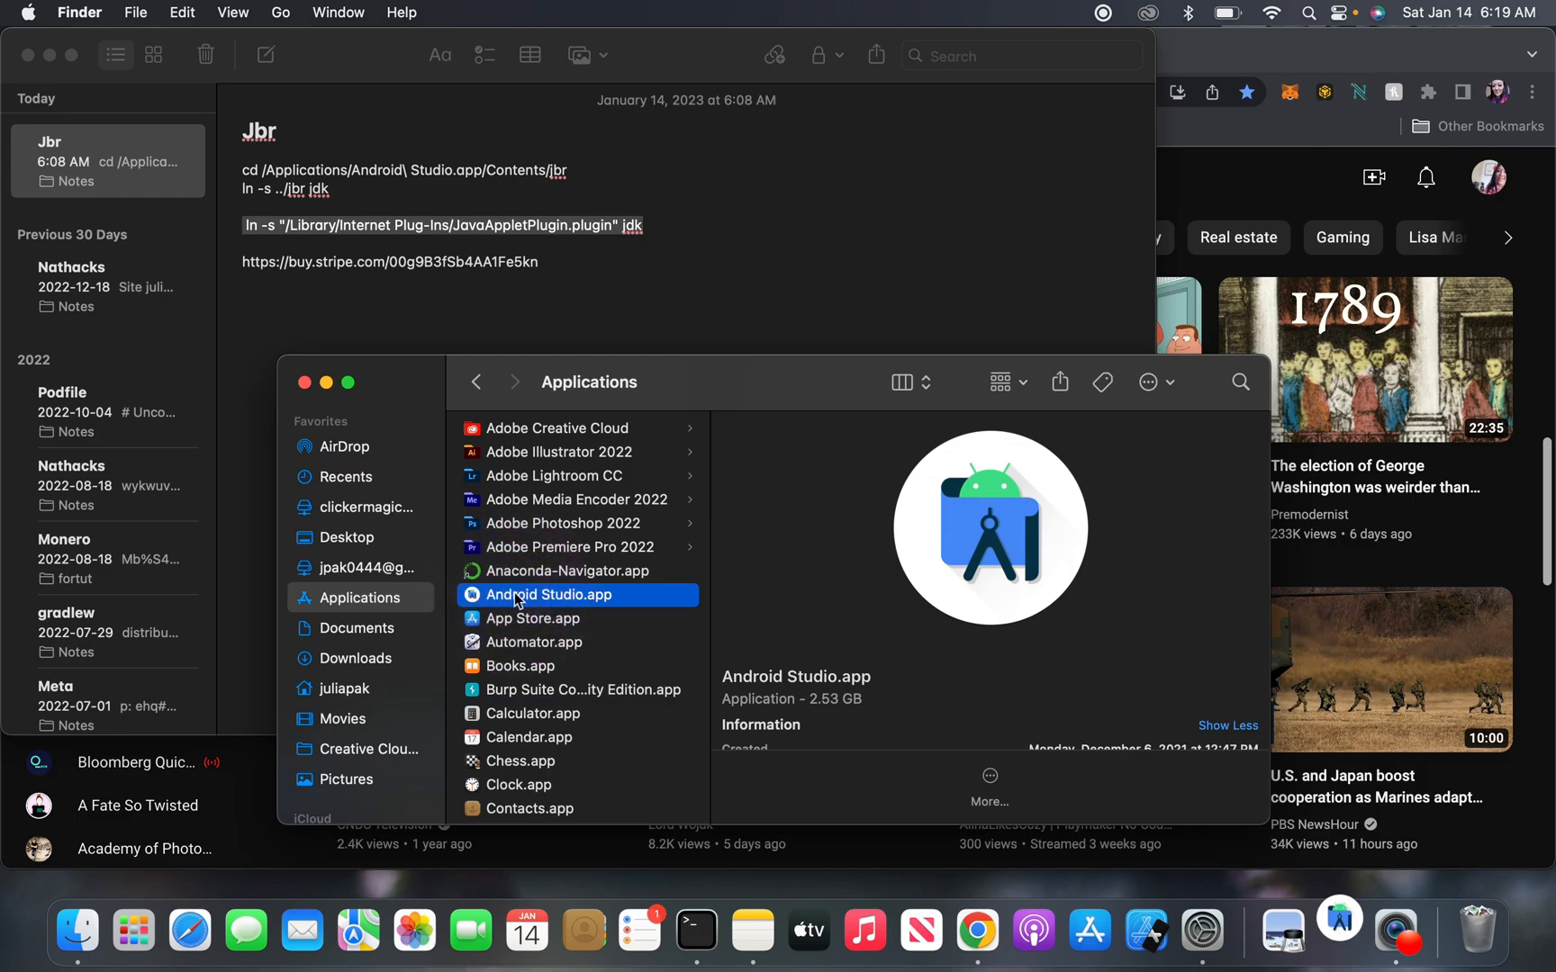
{"action": "double_click", "coordinate": [547, 594]}
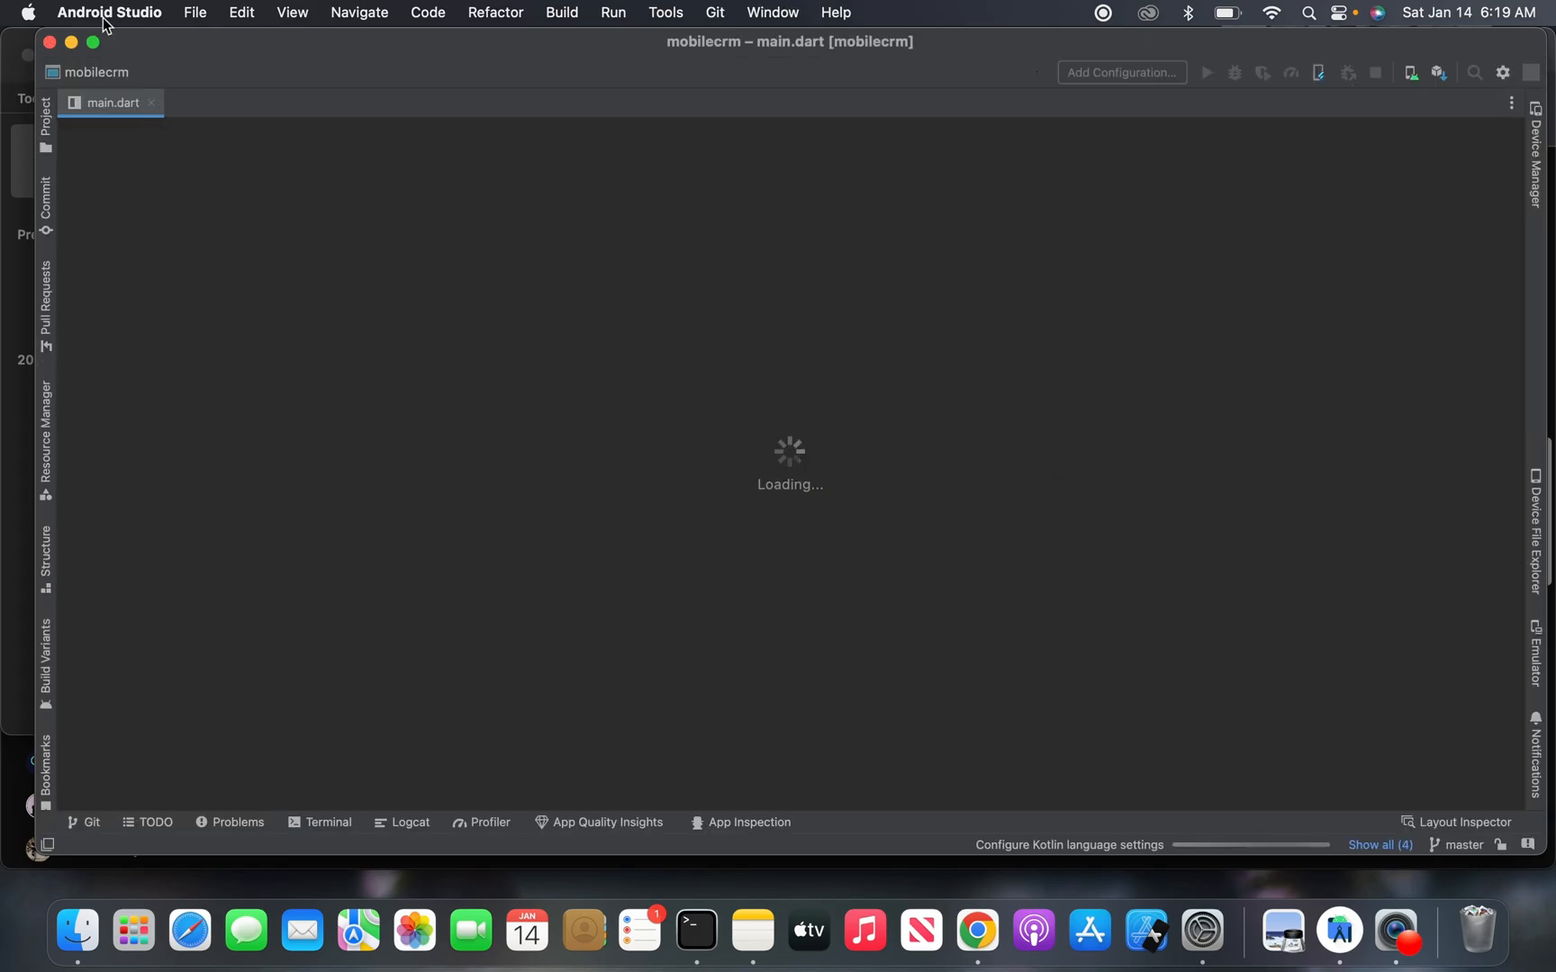
Step: Quit Android Studio via the Android Studio menu once mobilecrm has loaded
{"action": "left_click", "coordinate": [110, 13]}
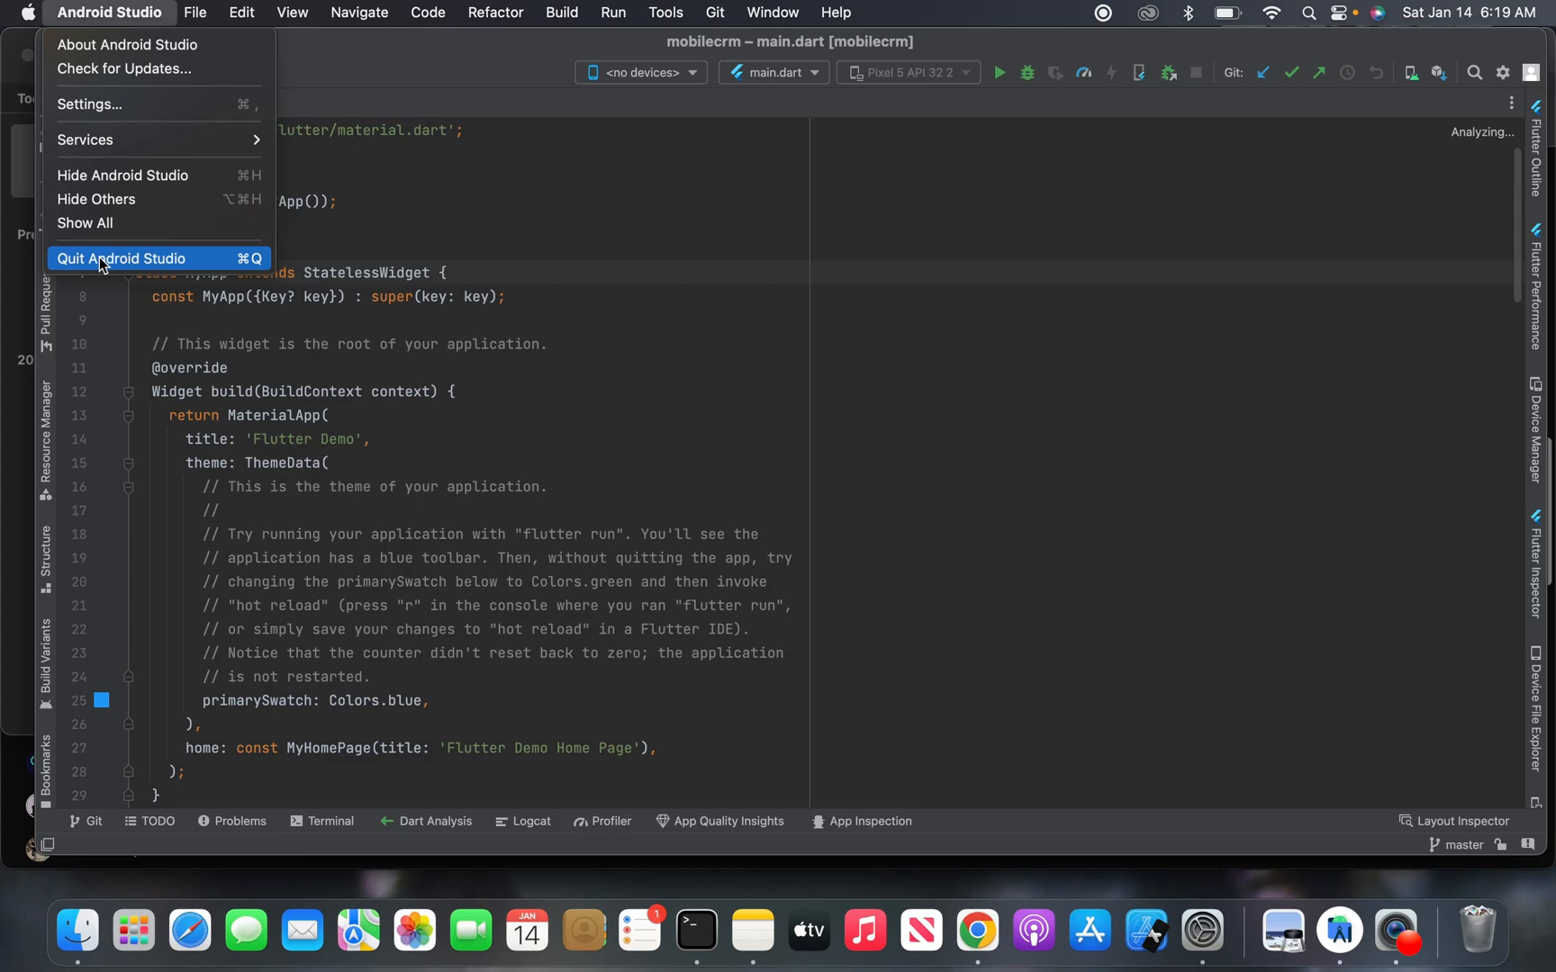
{"action": "left_click", "coordinate": [121, 257]}
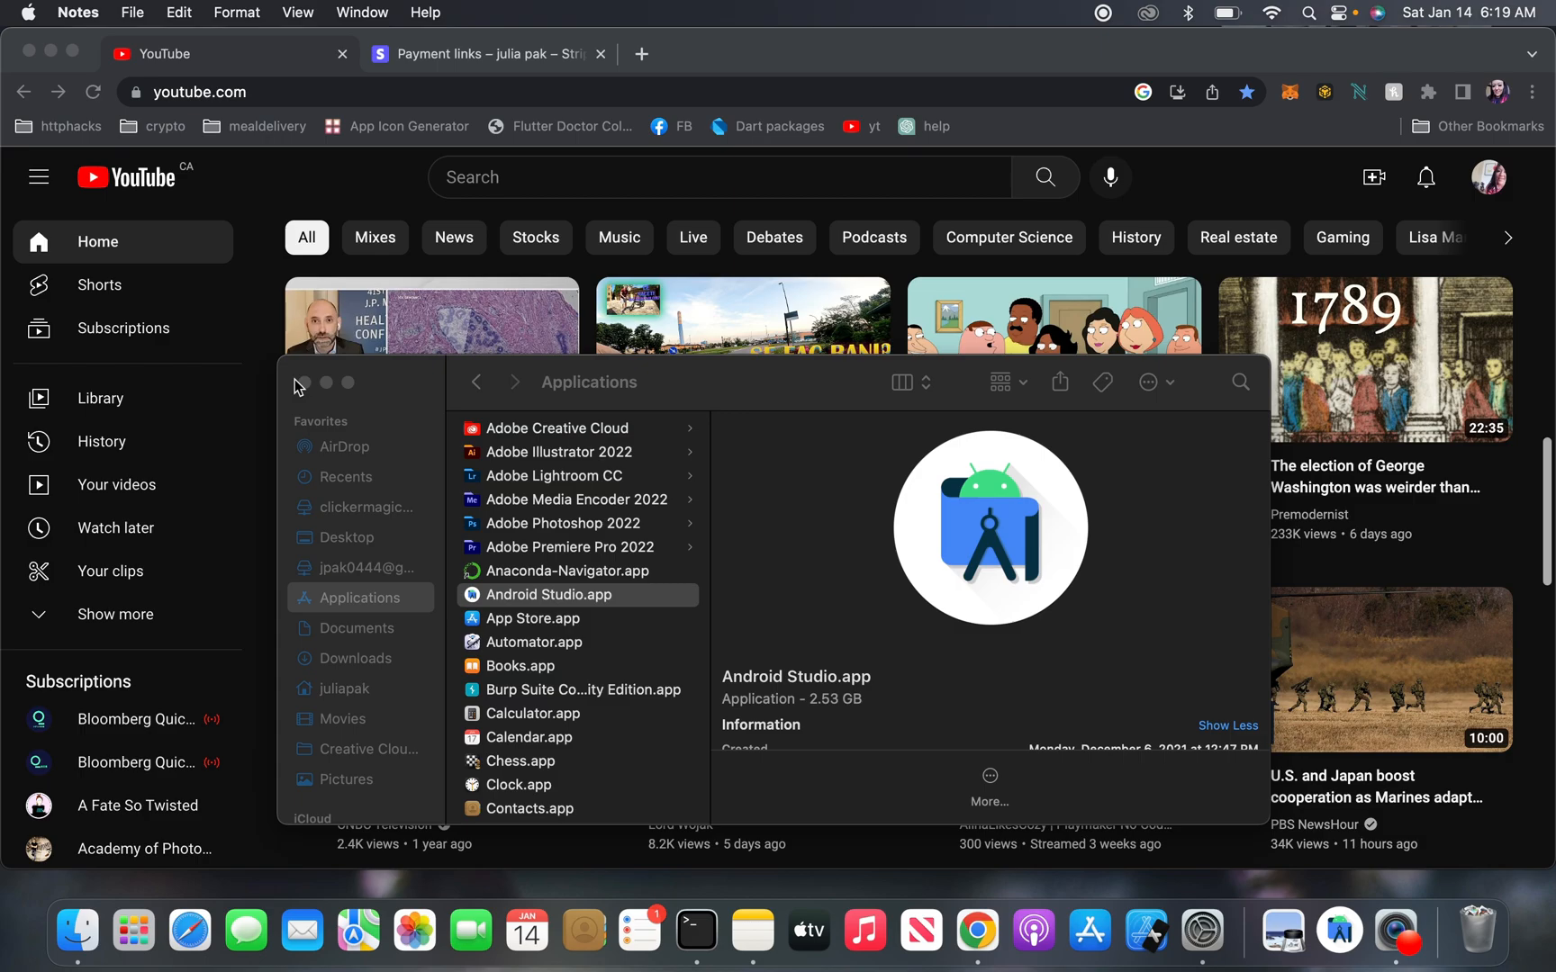
{"action": "mouse_move", "coordinate": [281, 347]}
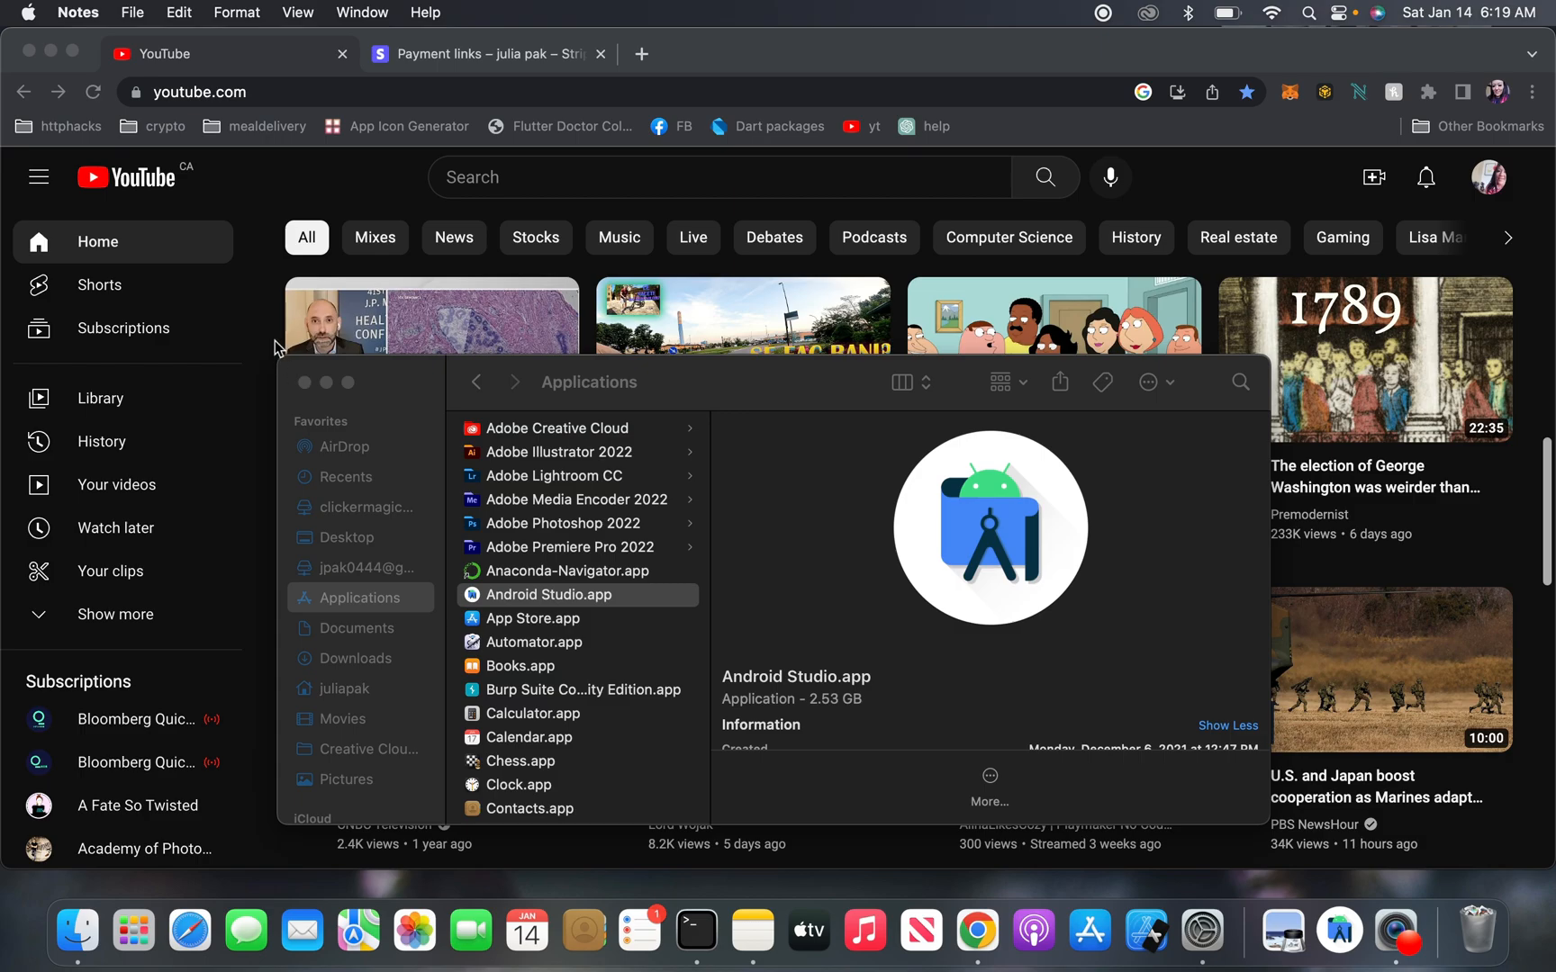
{"action": "left_click", "coordinate": [1103, 13]}
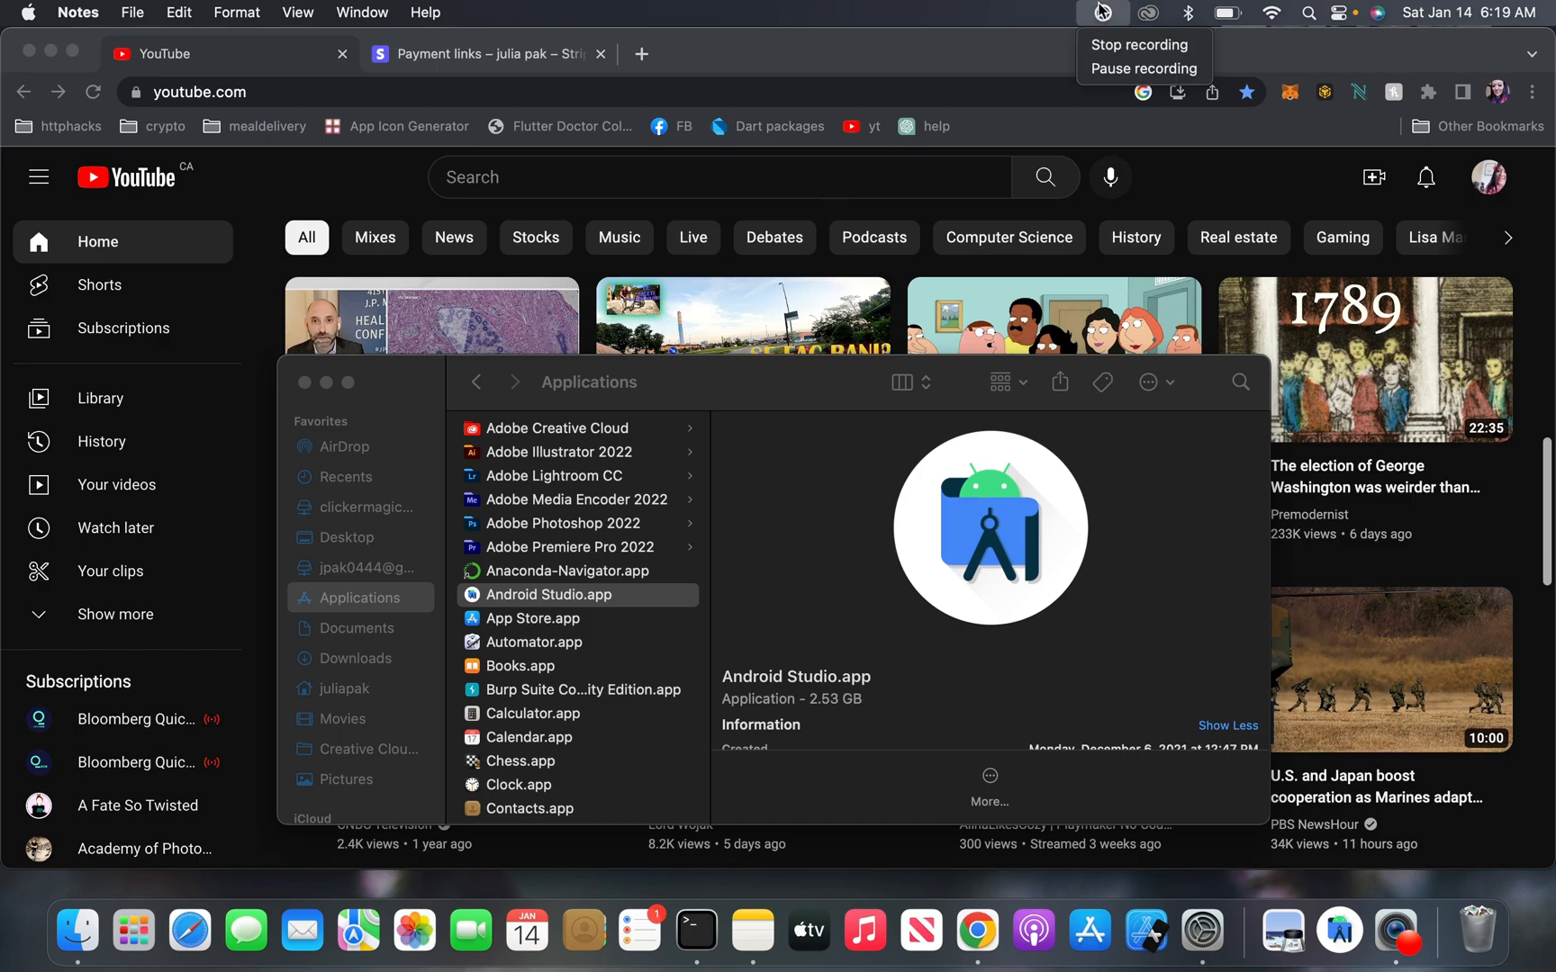